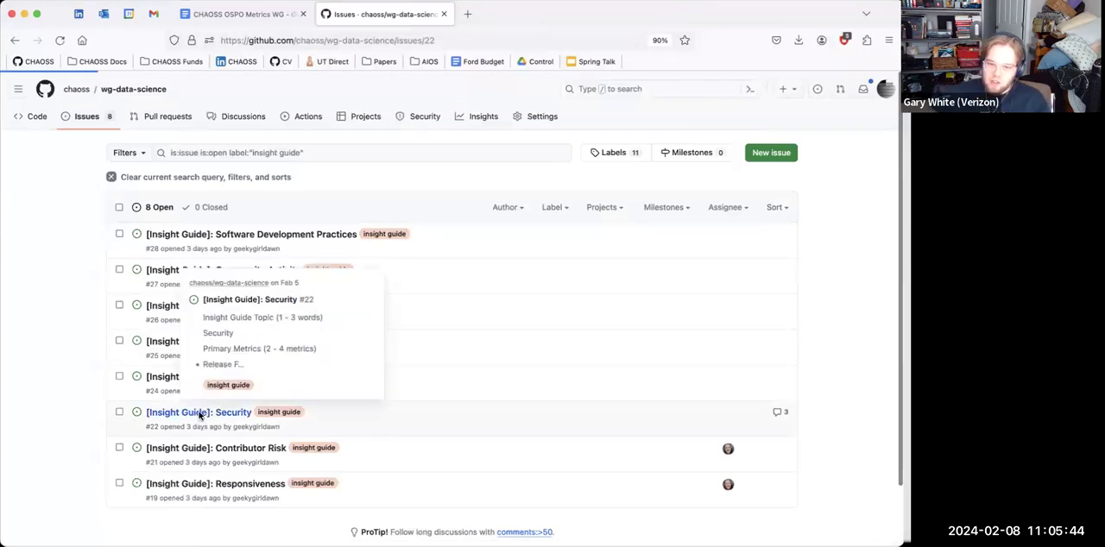
Review the Security issue, then open issue #19 Responsiveness and scroll to its Additional Notes
left_click(197, 411)
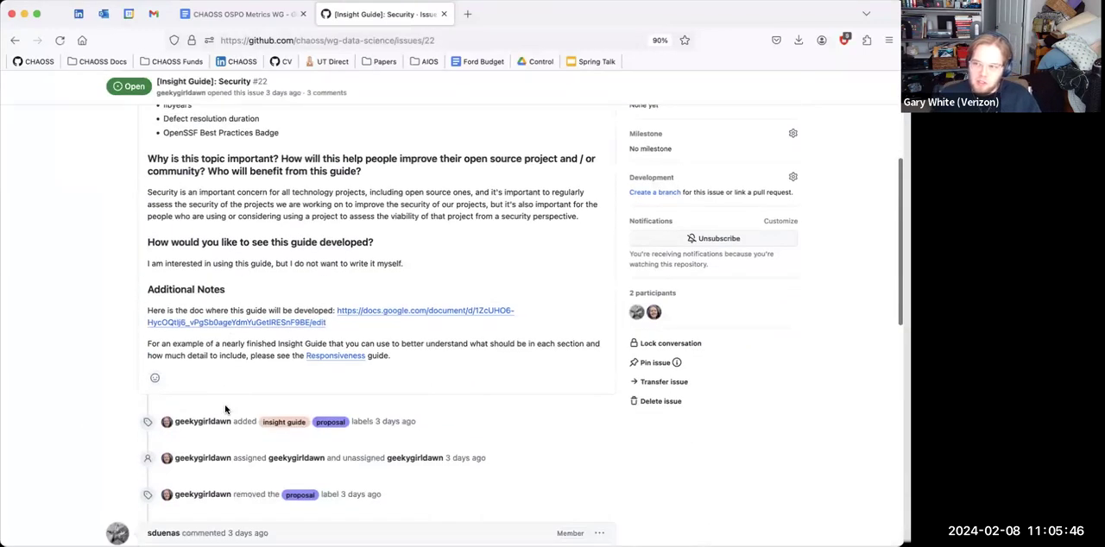
scroll("down", 3)
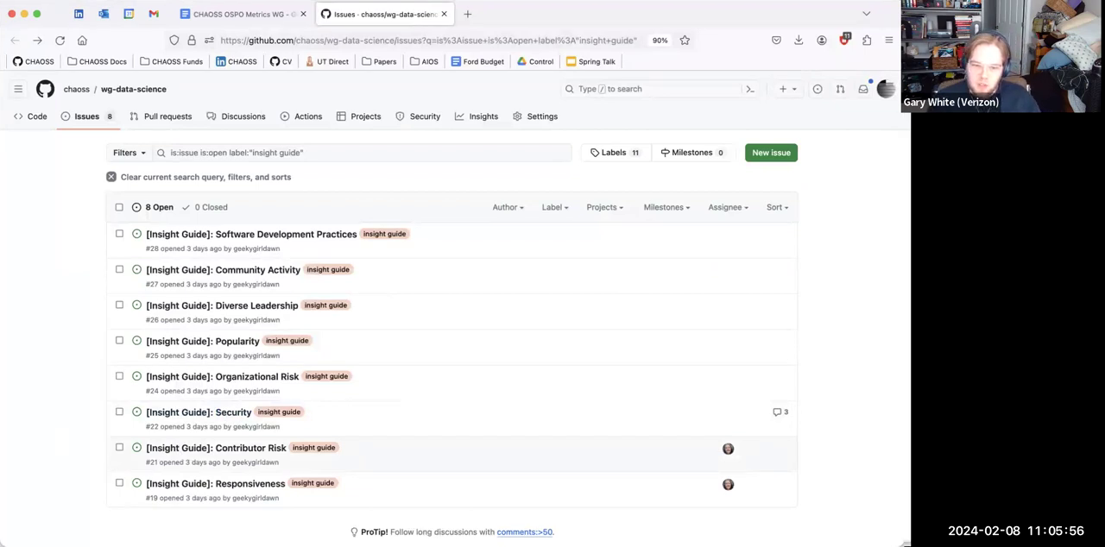
mouse_move(214, 483)
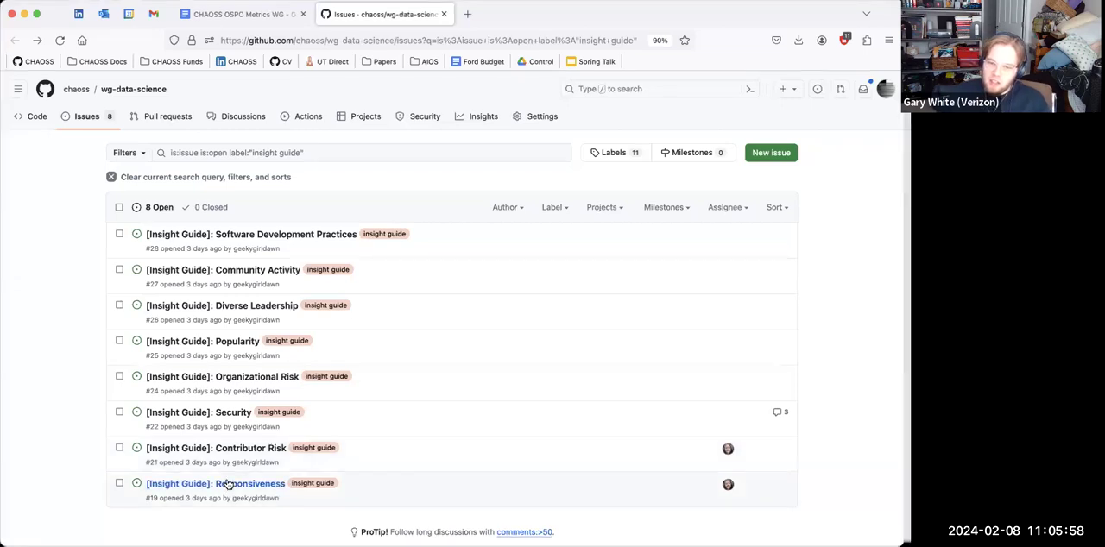
left_click(214, 483)
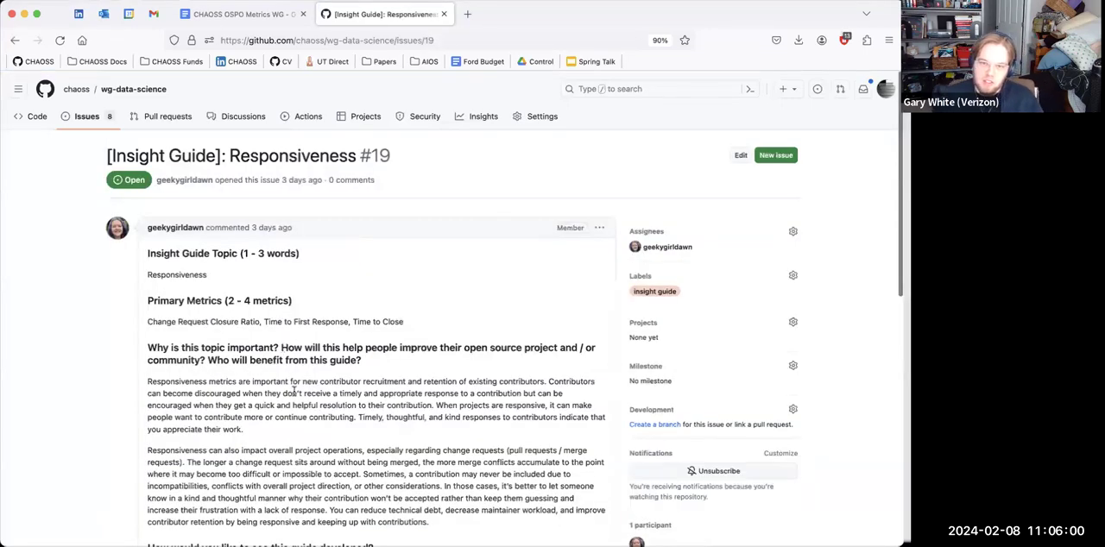
scroll("down", 3)
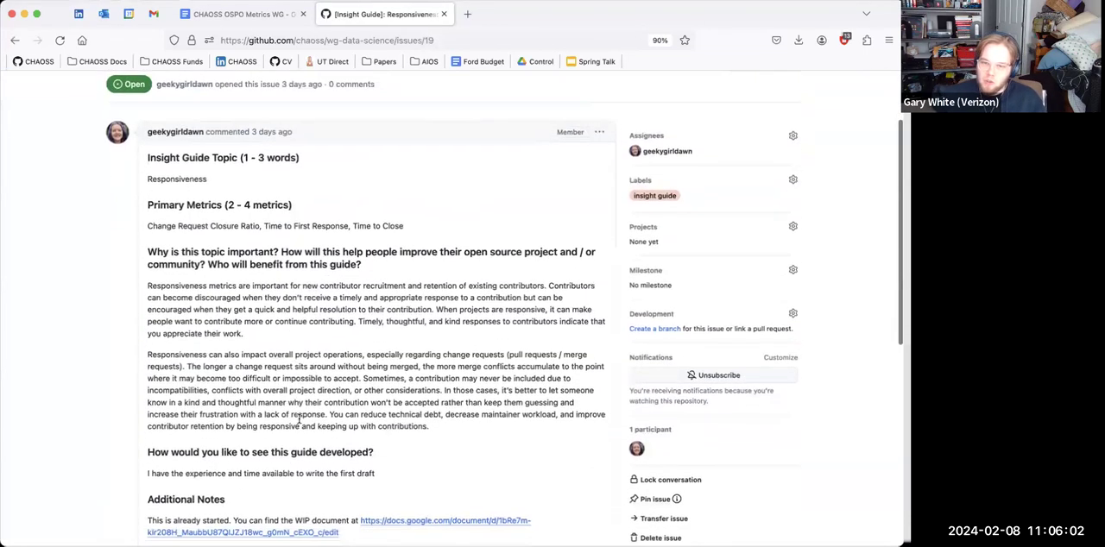
scroll("down", 3)
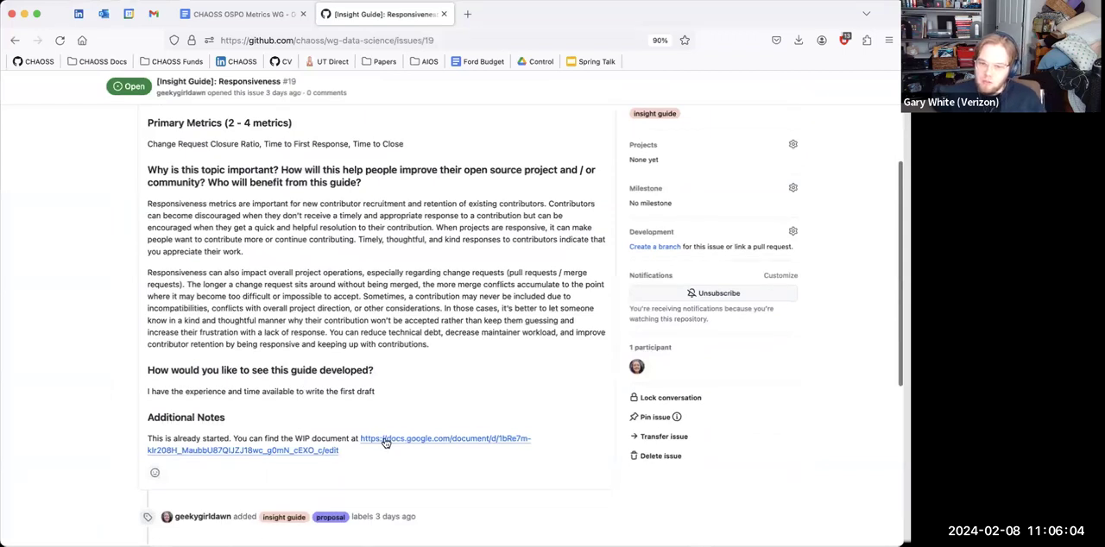
Open the linked Responsiveness guide document, skim it, then return to the CHAOSS OSPO Metrics WG notes
left_click(446, 438)
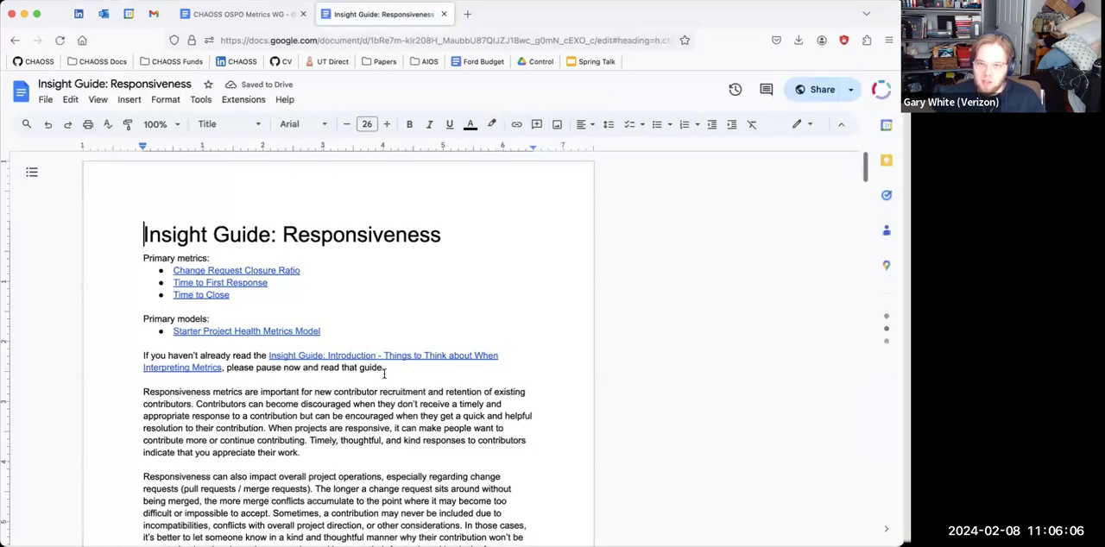
scroll("down", 3)
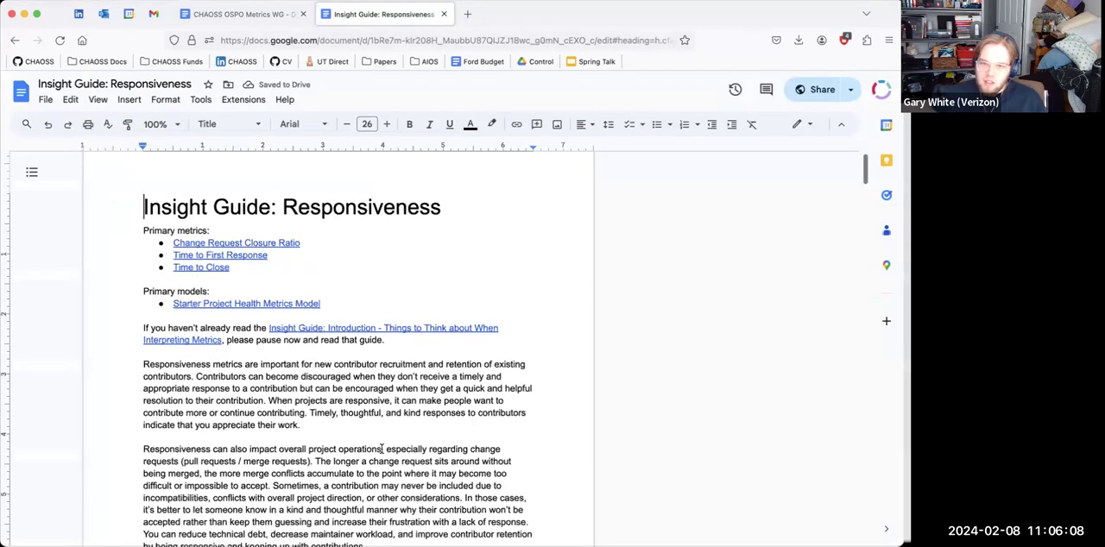
scroll("down", 3)
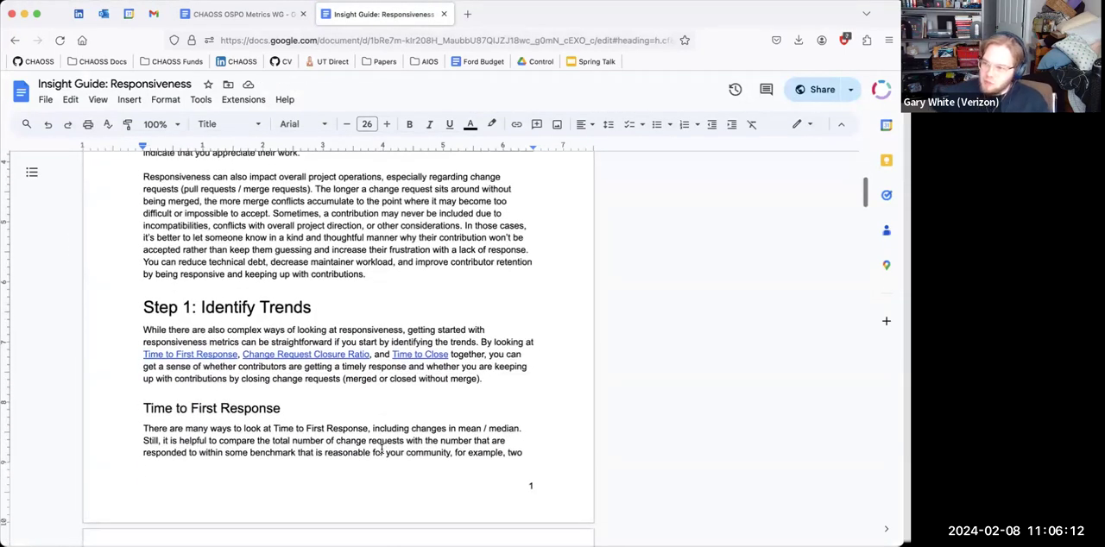
scroll("down", 3)
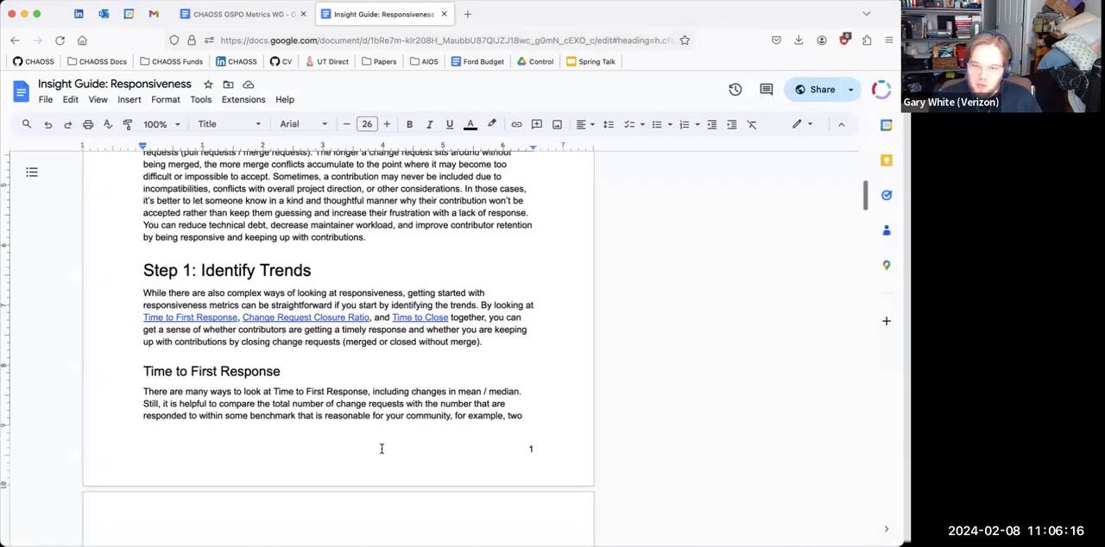
mouse_move(238, 14)
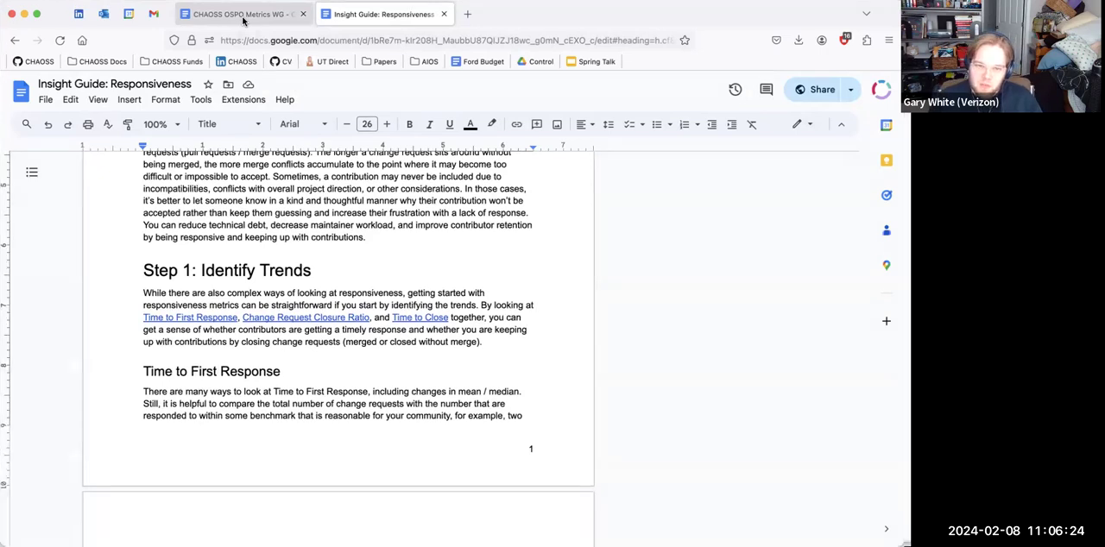
left_click(242, 14)
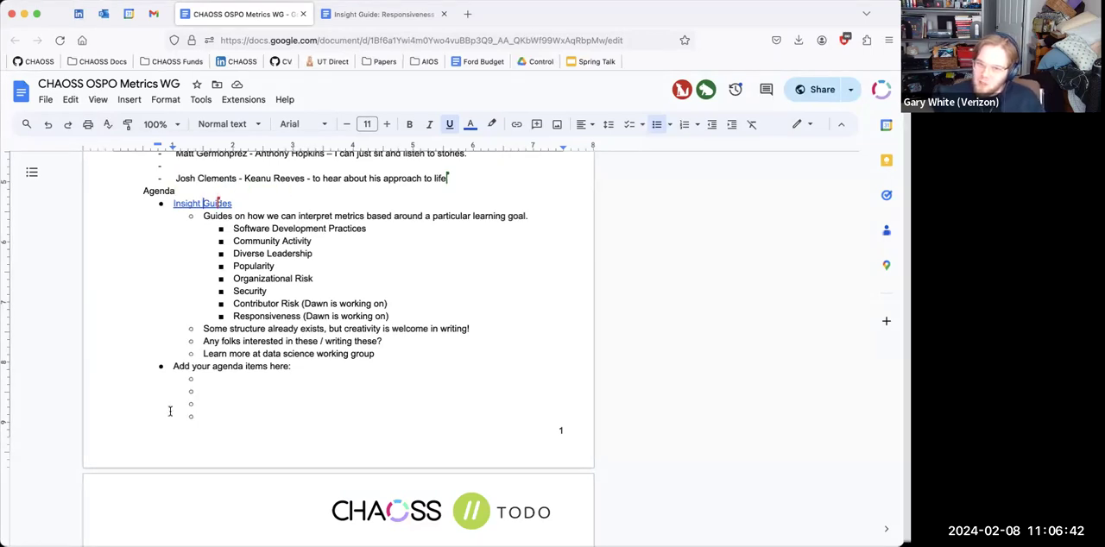
Switch between the guide and notes tabs, then return to GitHub and go back to the insight guide issue list
left_click(384, 14)
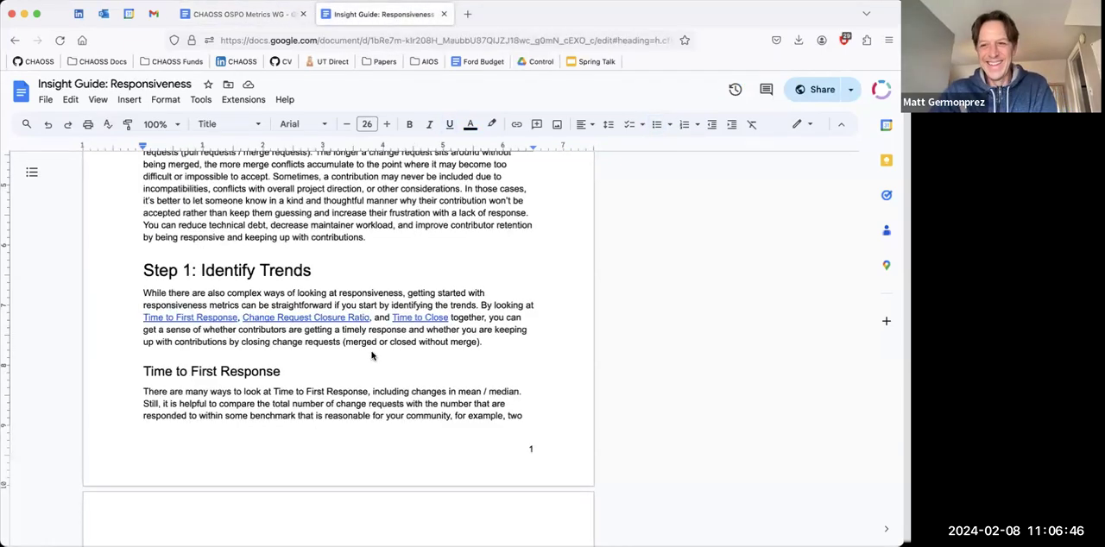
left_click(242, 13)
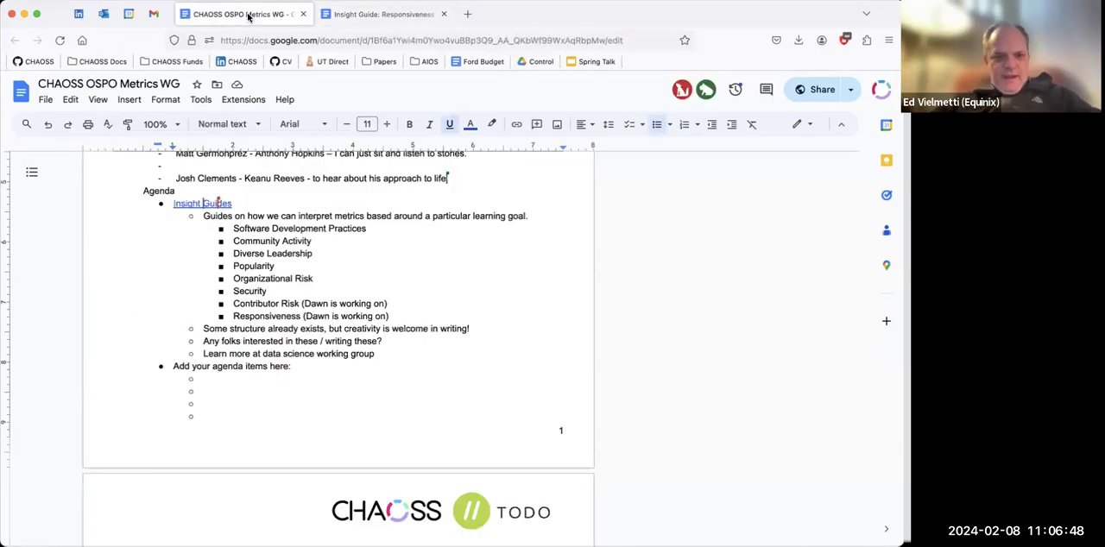
left_click(383, 14)
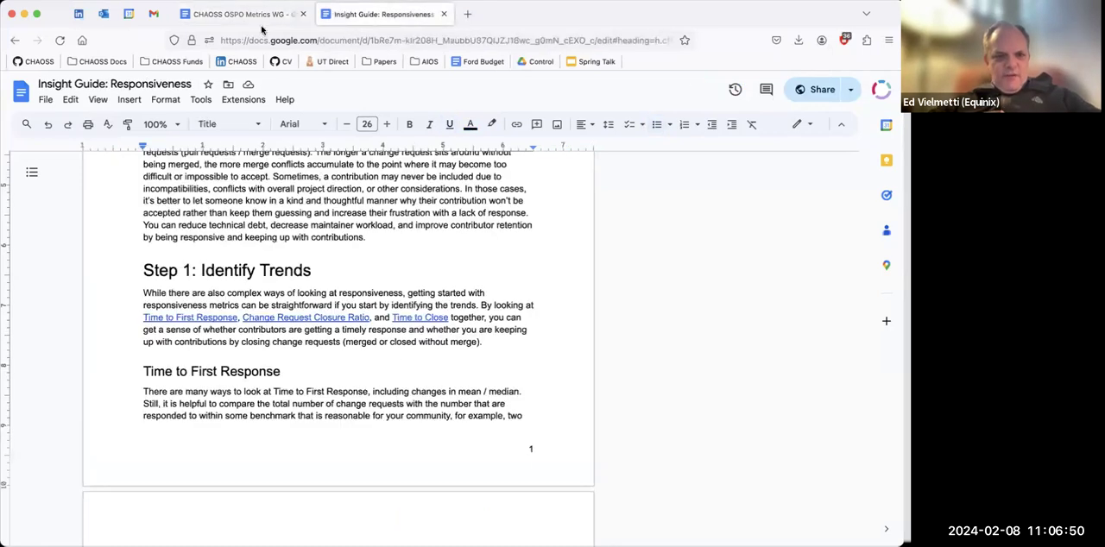
left_click(383, 14)
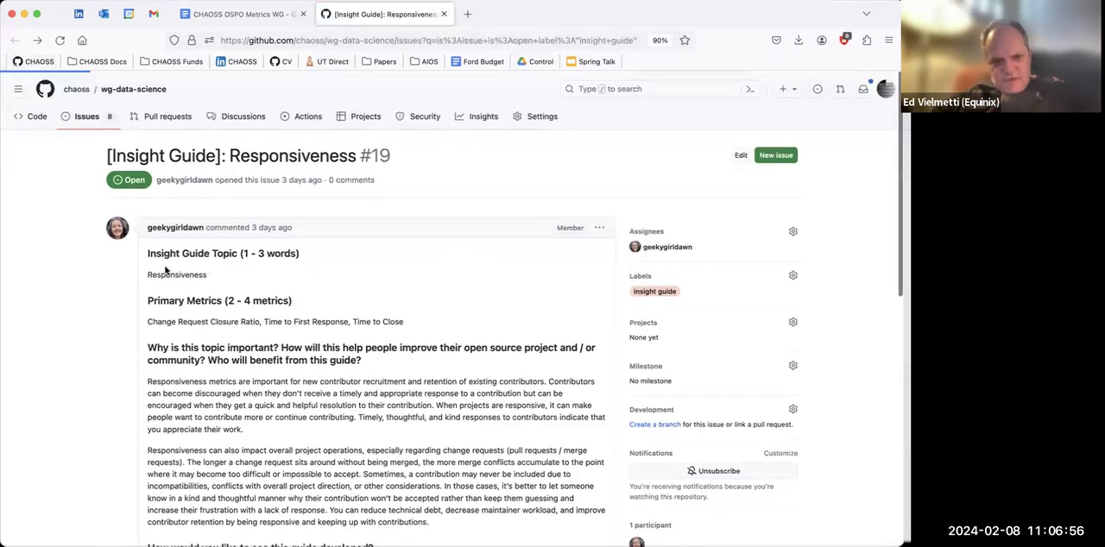
left_click(14, 40)
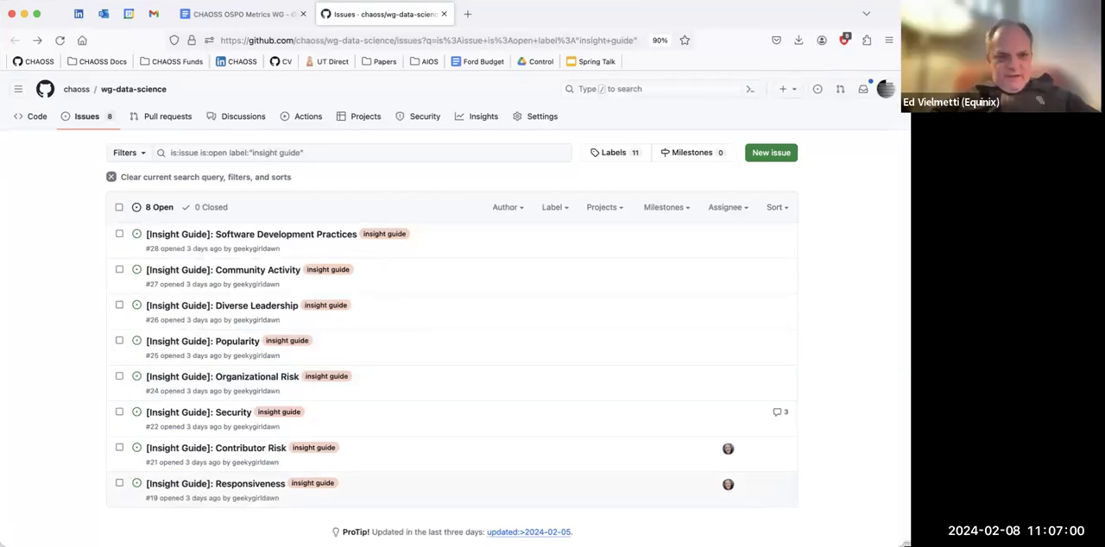
mouse_move(690, 277)
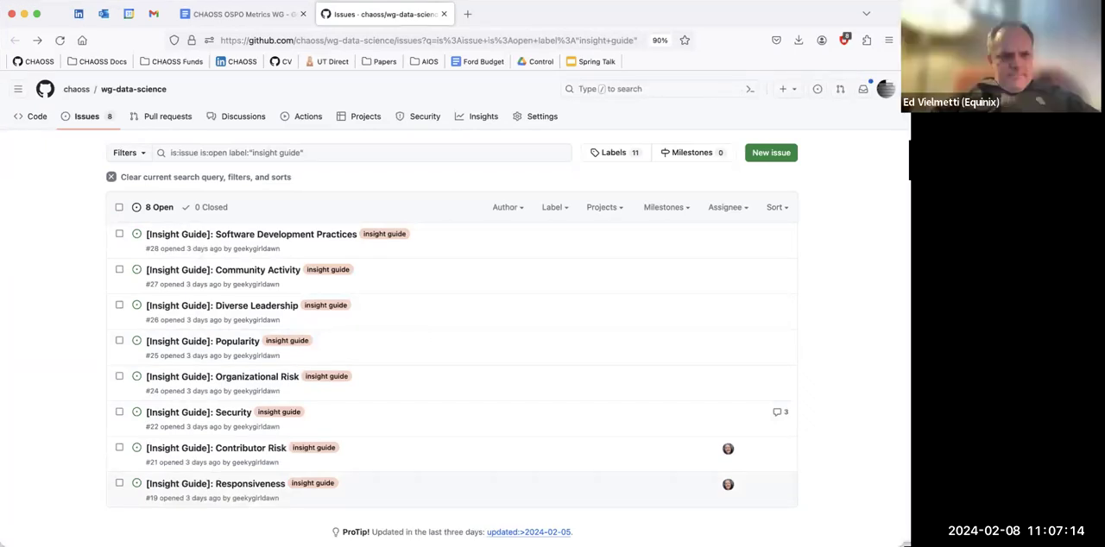
Return to the meeting notes and scroll down to the February 8 agenda's Insight Guides item
left_click(241, 14)
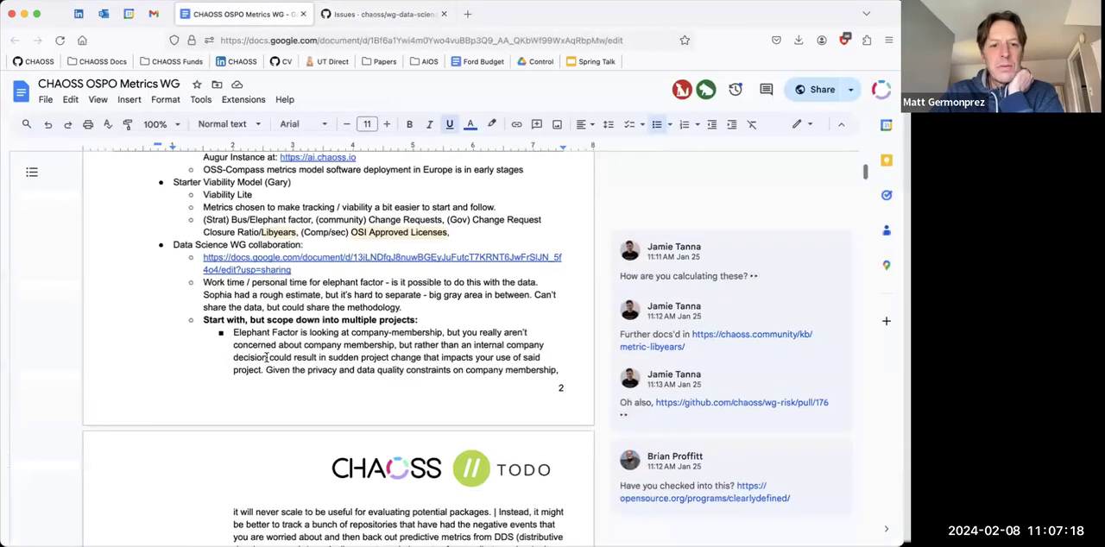
scroll("down", 3)
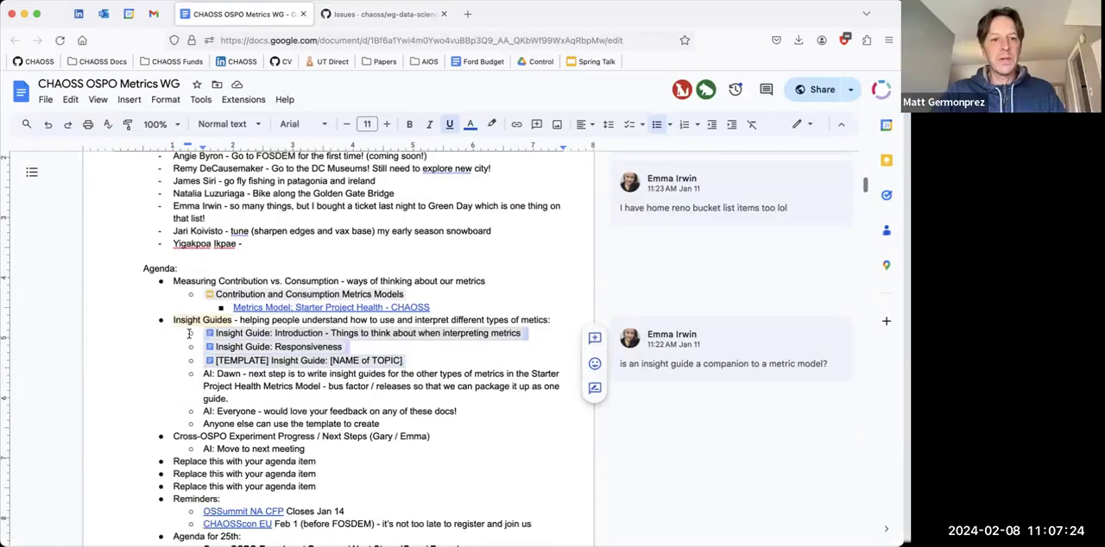
scroll("down", 3)
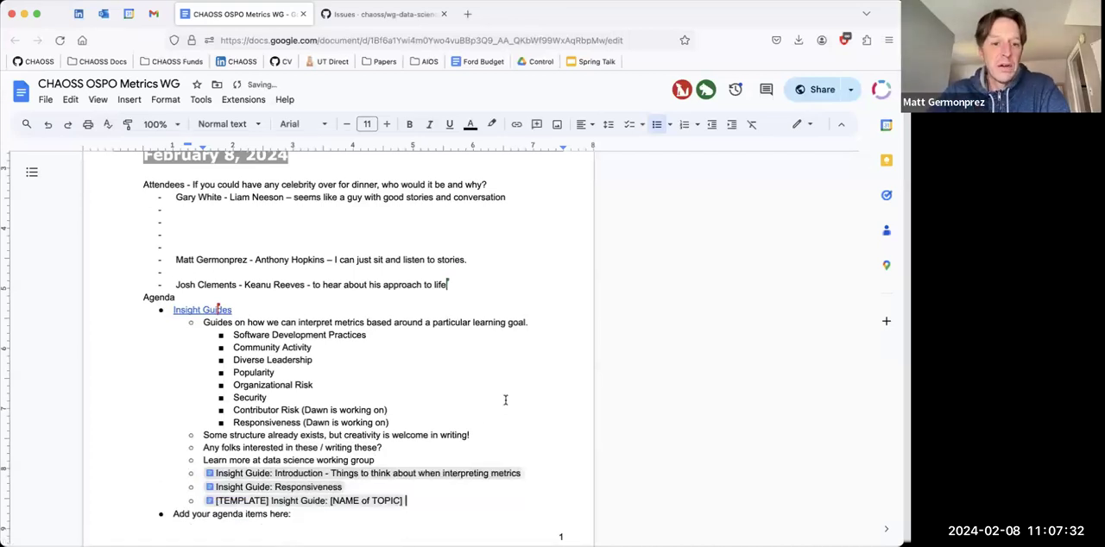
scroll("down", 3)
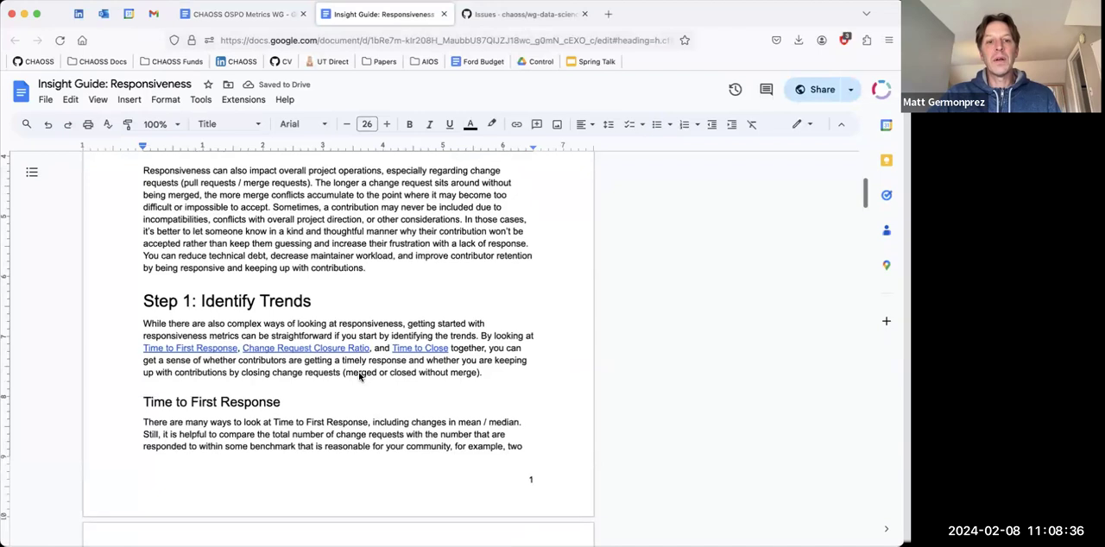
scroll("down", 3)
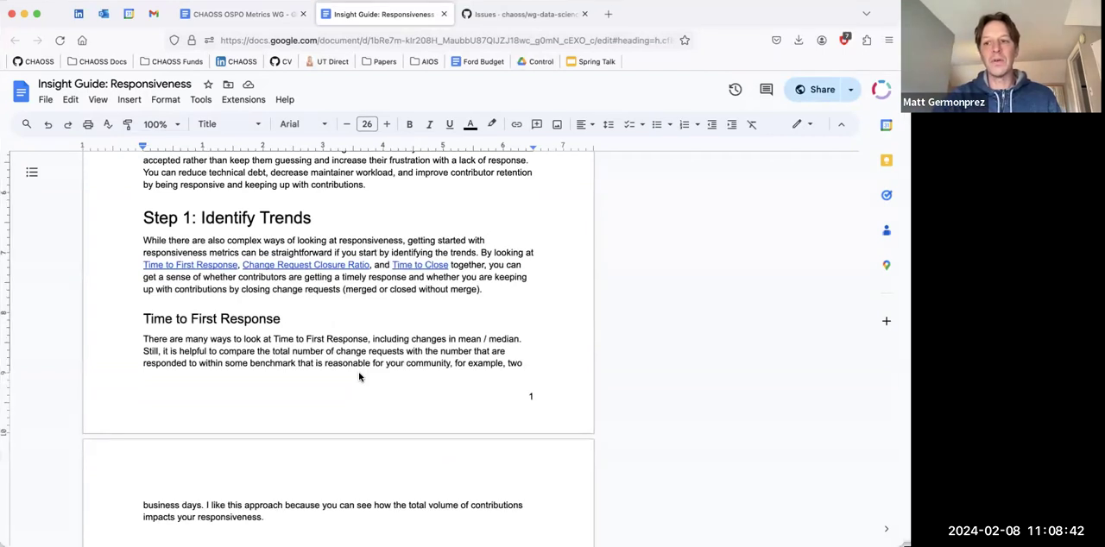
scroll("down", 3)
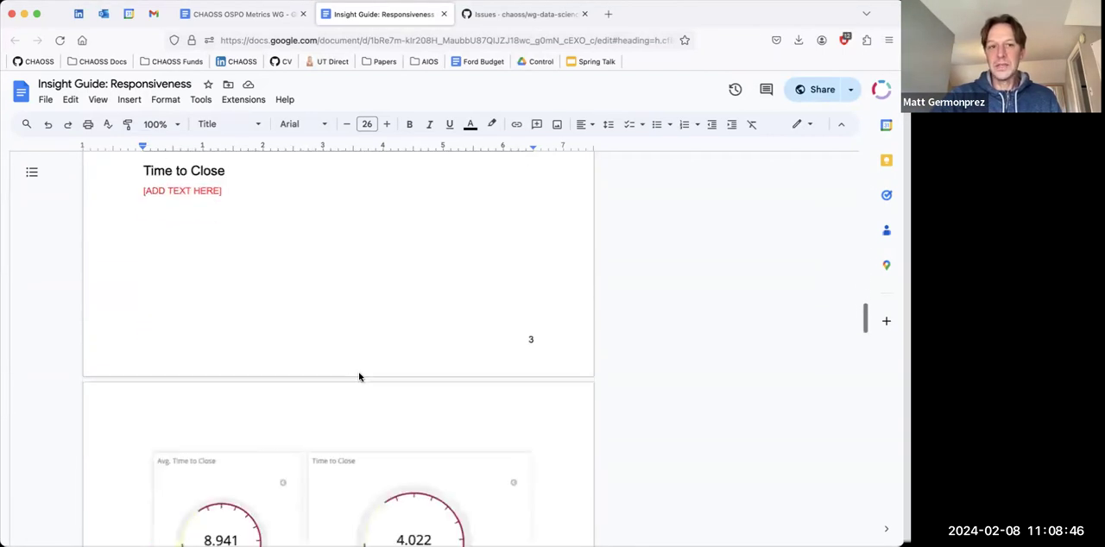
scroll("down", 3)
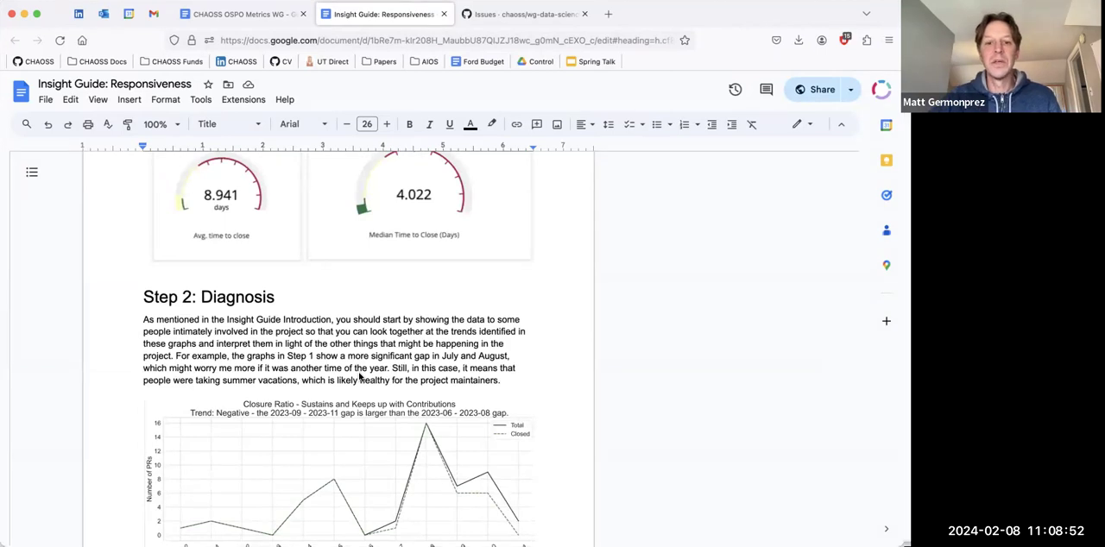
scroll("down", 3)
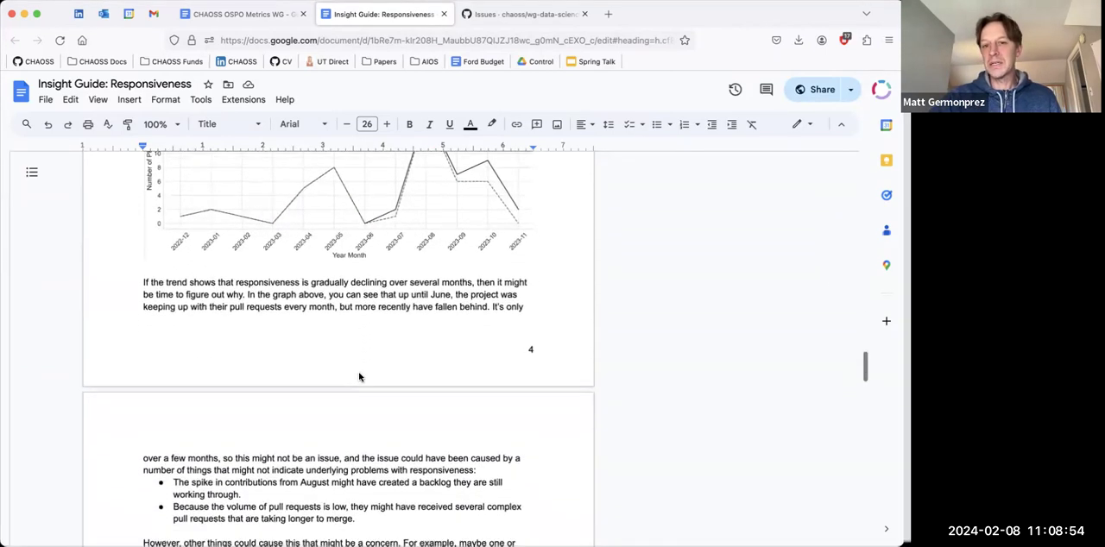
scroll("down", 3)
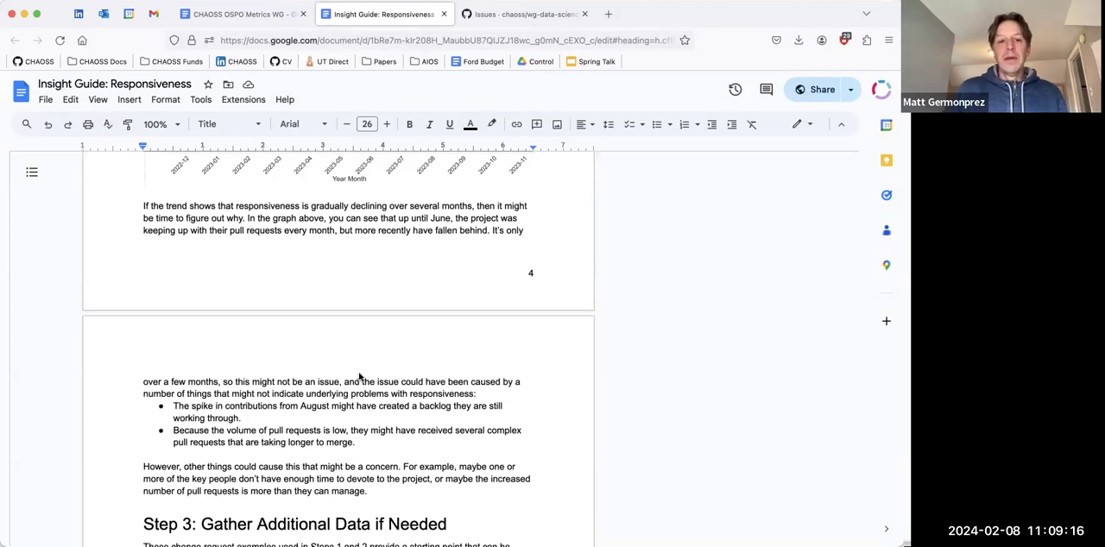
scroll("down", 3)
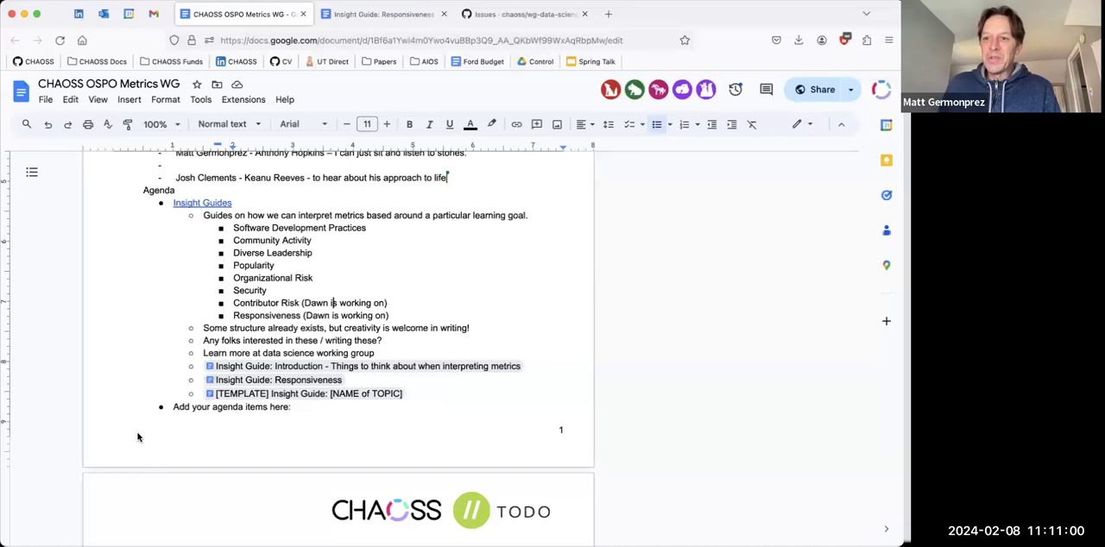
mouse_move(146, 492)
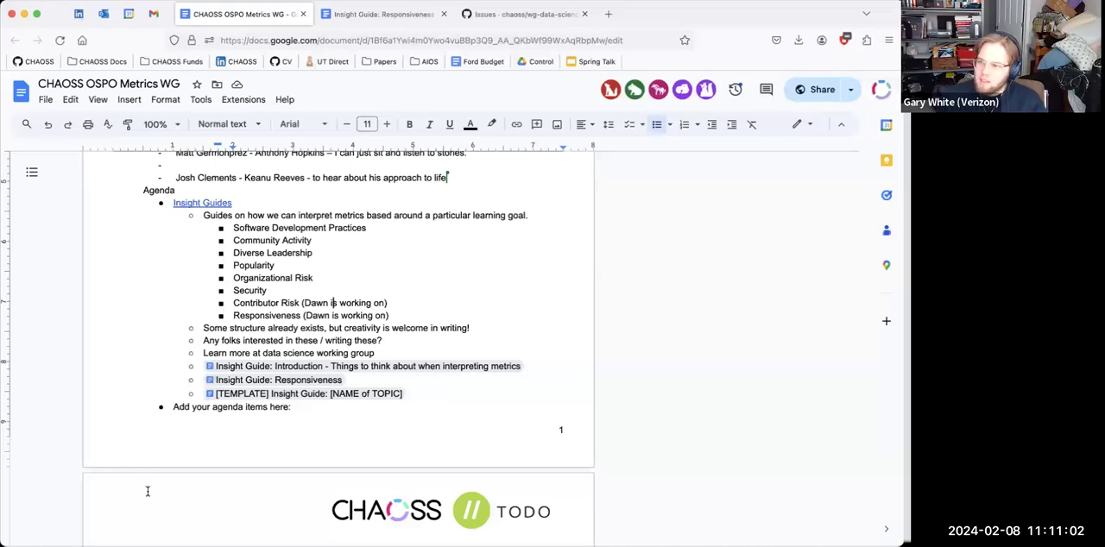
mouse_move(148, 493)
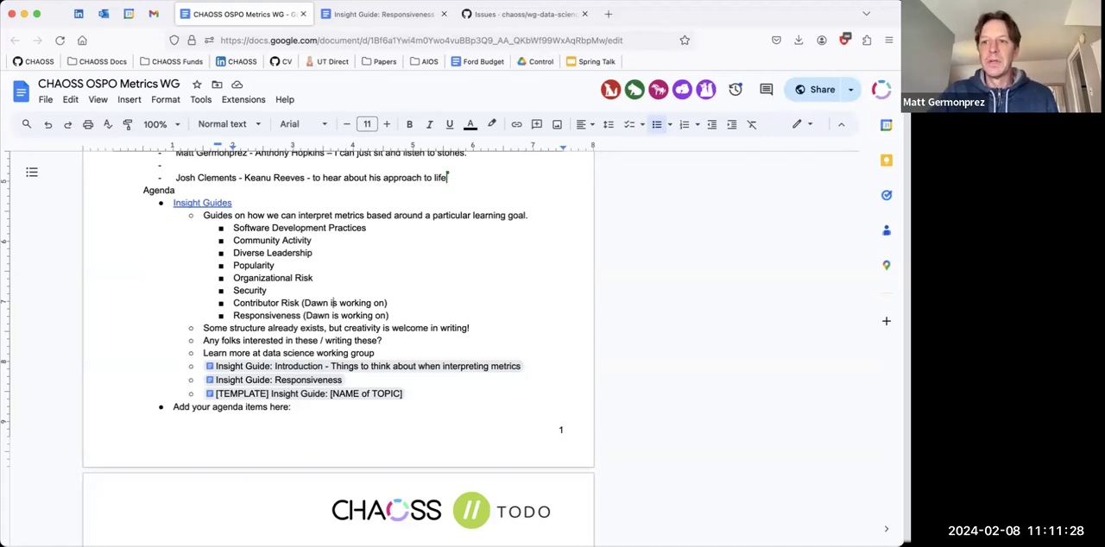
mouse_move(687, 397)
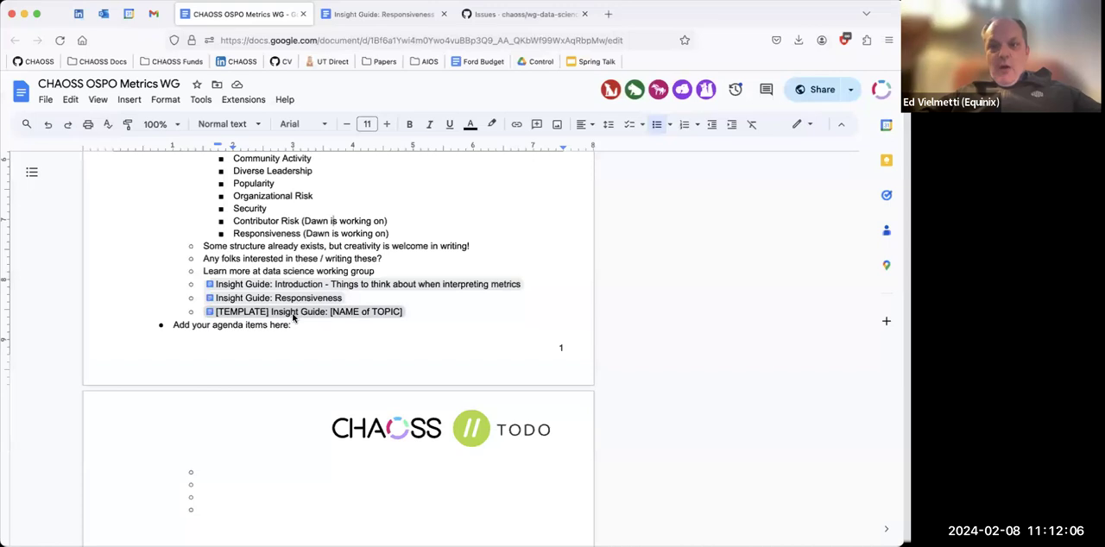
mouse_move(276, 297)
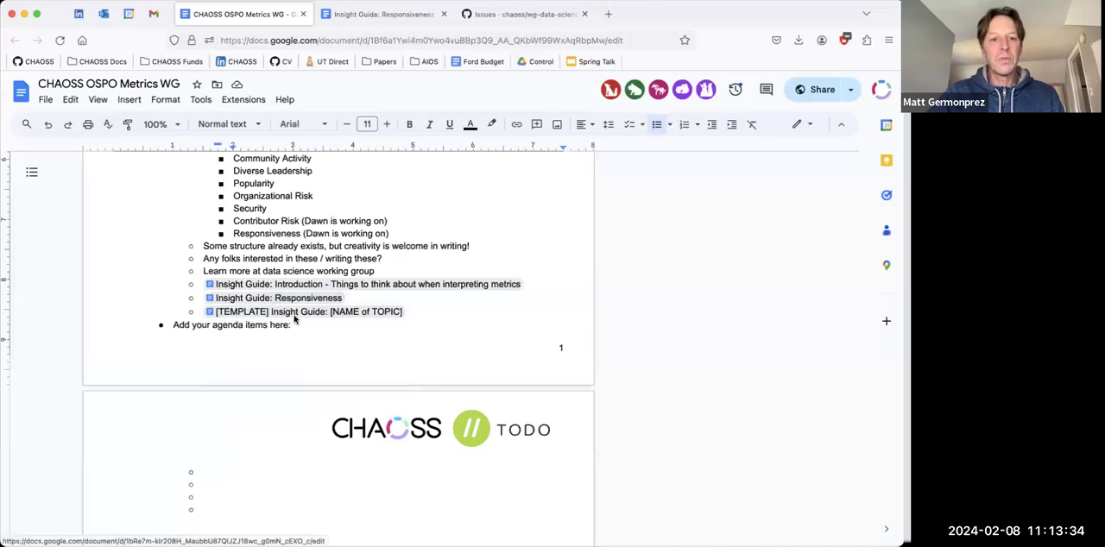
Open the Responsiveness guide from the agenda and review its steps, selecting part of the metrics list
left_click(278, 297)
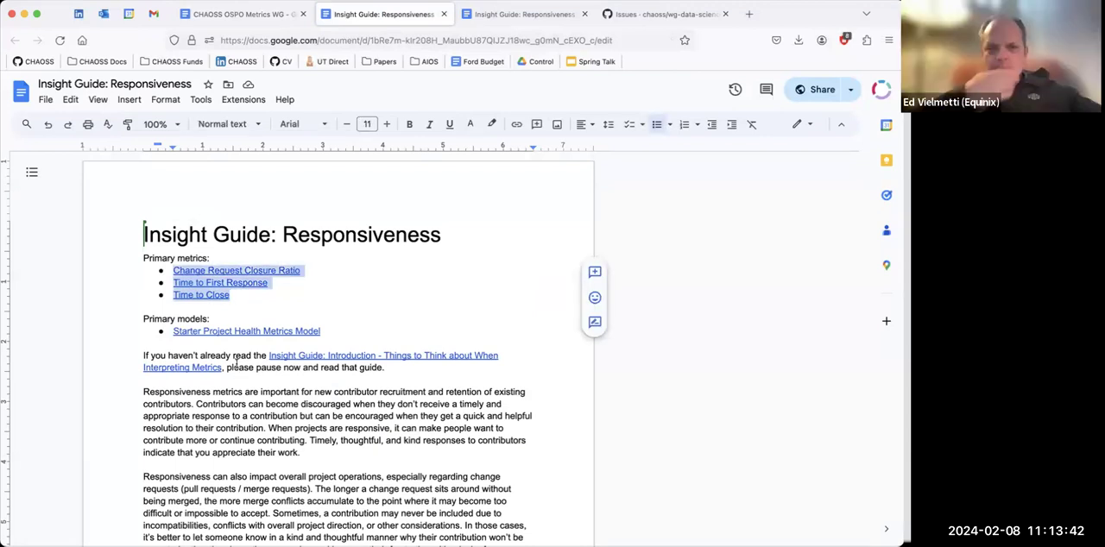
scroll("down", 3)
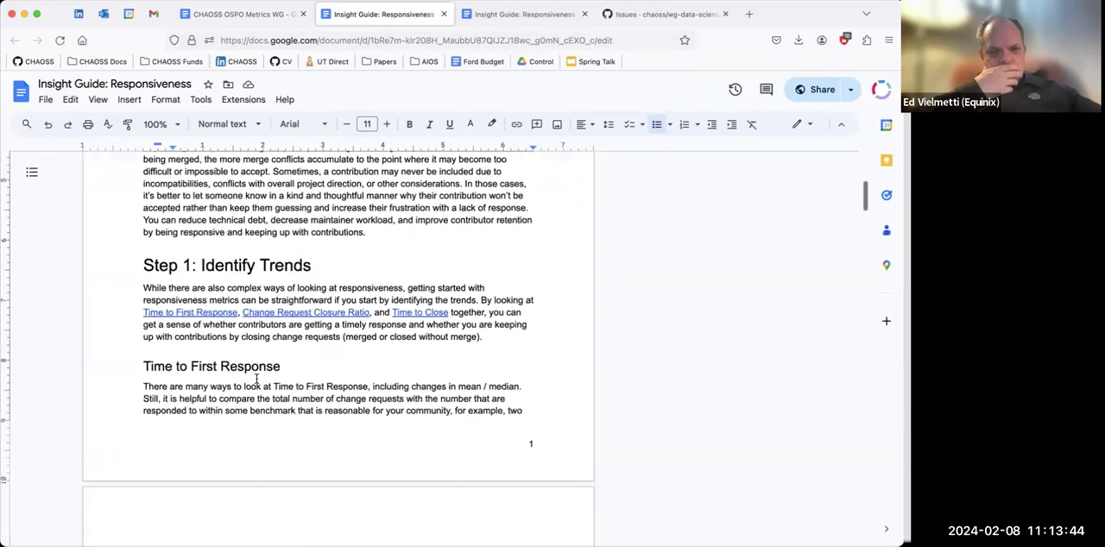
scroll("down", 3)
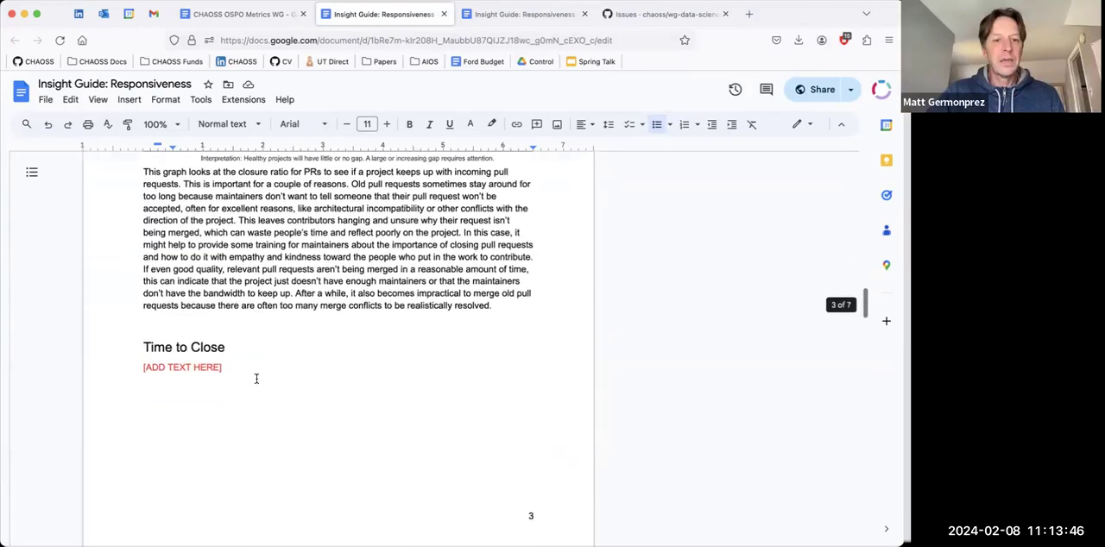
scroll("down", 3)
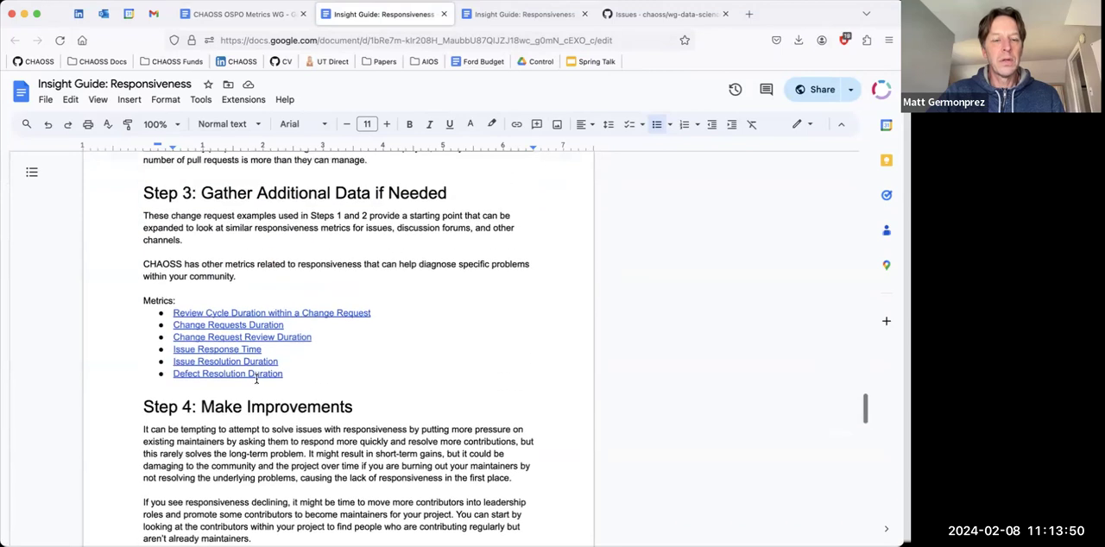
left_click_drag(143, 214, 283, 373)
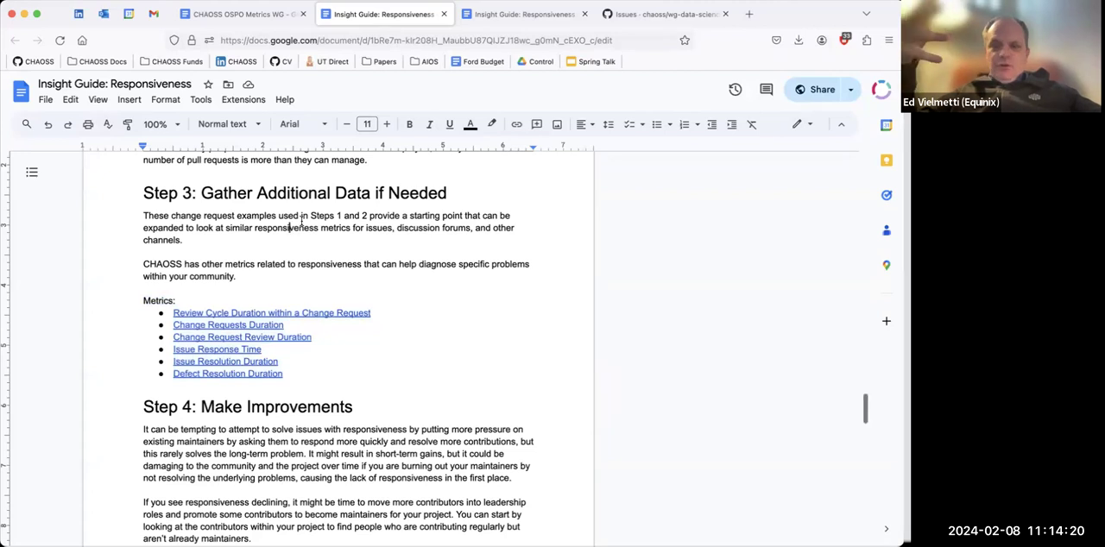
scroll("down", 3)
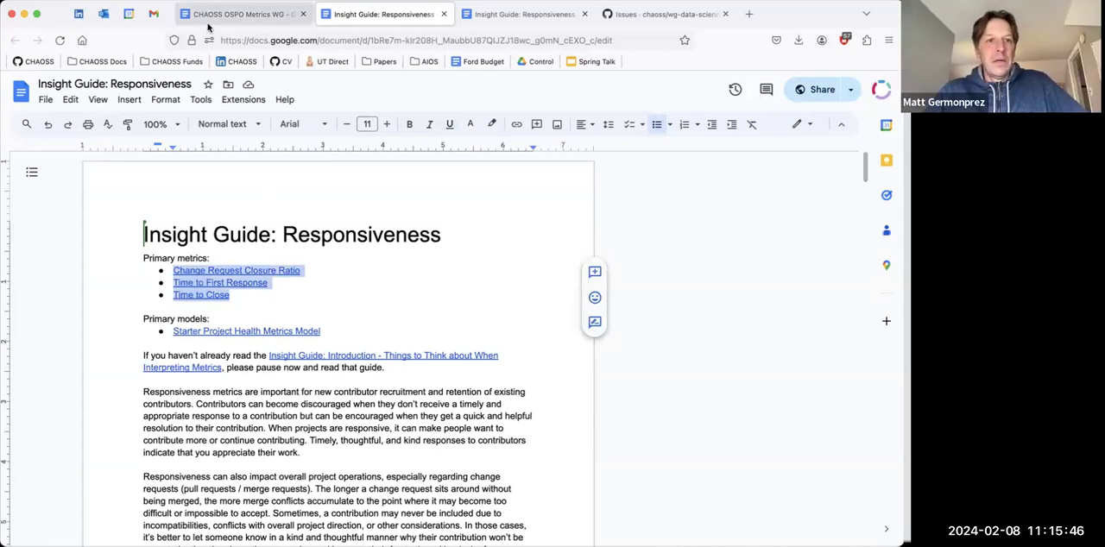
Return to the meeting notes and reveal the GitHub URL behind the Insight Guides agenda item
left_click(242, 14)
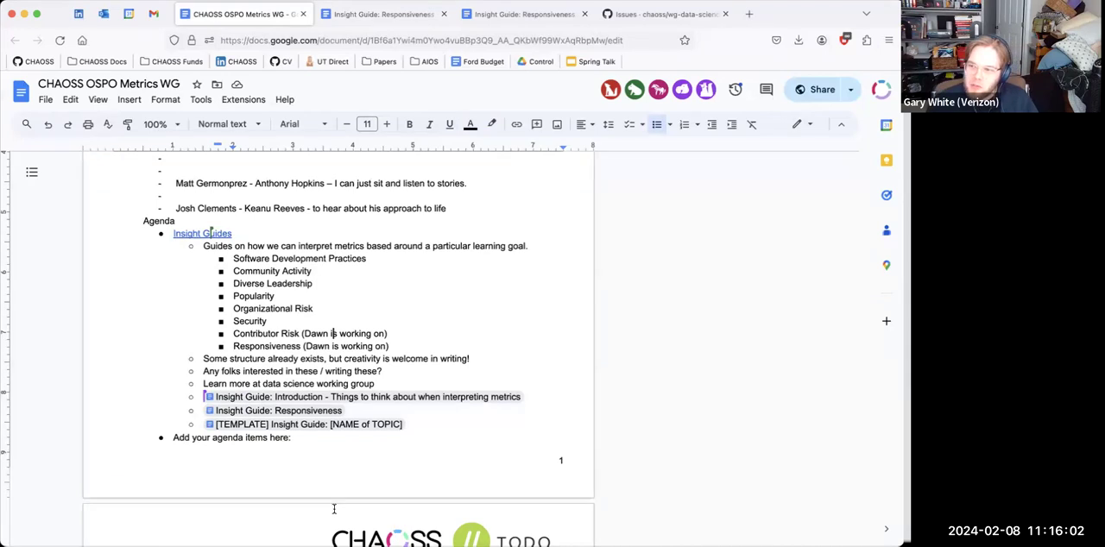
scroll("down", 3)
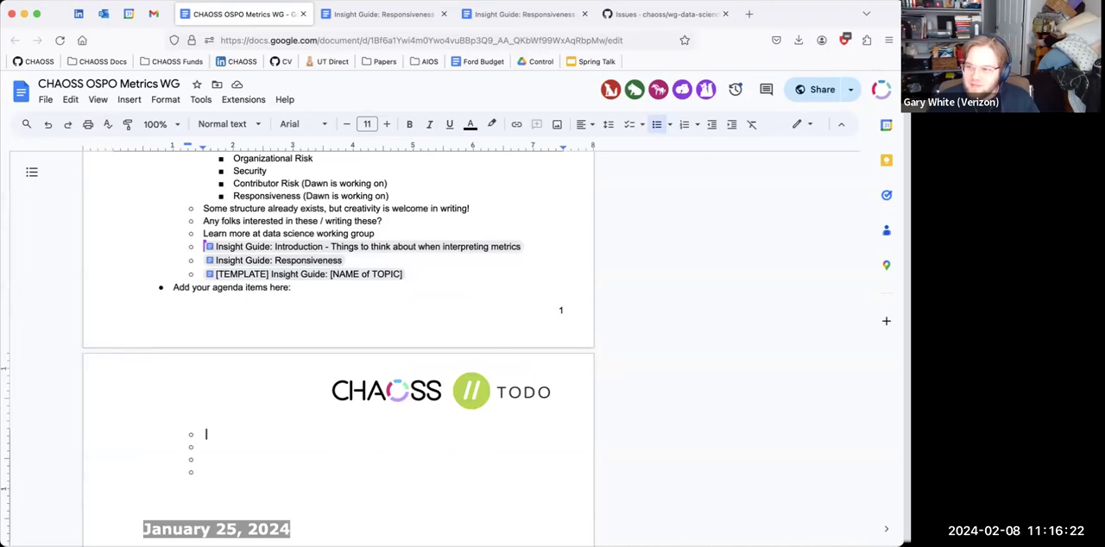
mouse_move(763, 469)
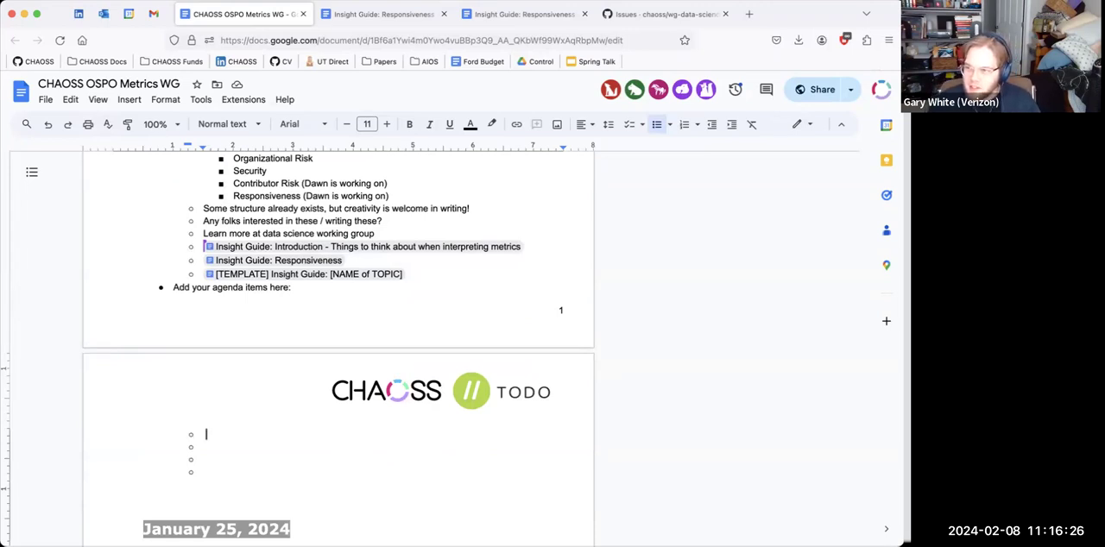
mouse_move(637, 473)
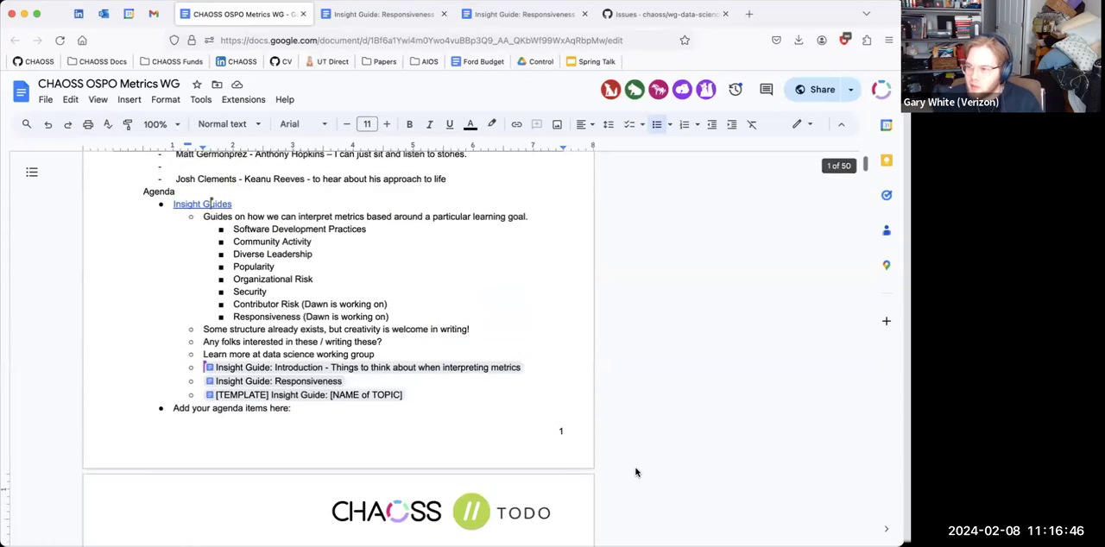
left_click(202, 203)
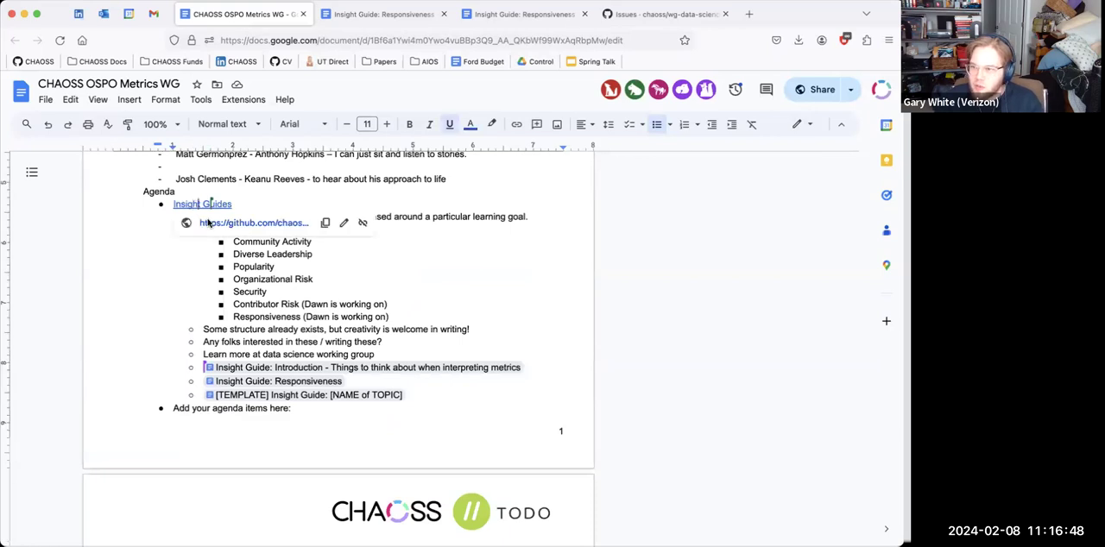
Follow the Insight Guides link to the GitHub insight guide issues list
left_click(369, 14)
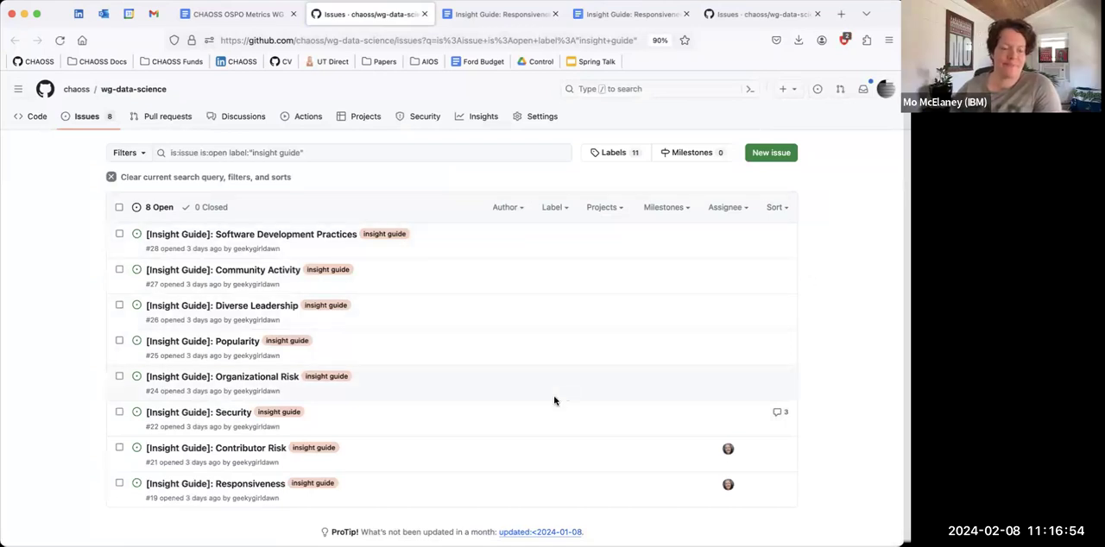
mouse_move(456, 385)
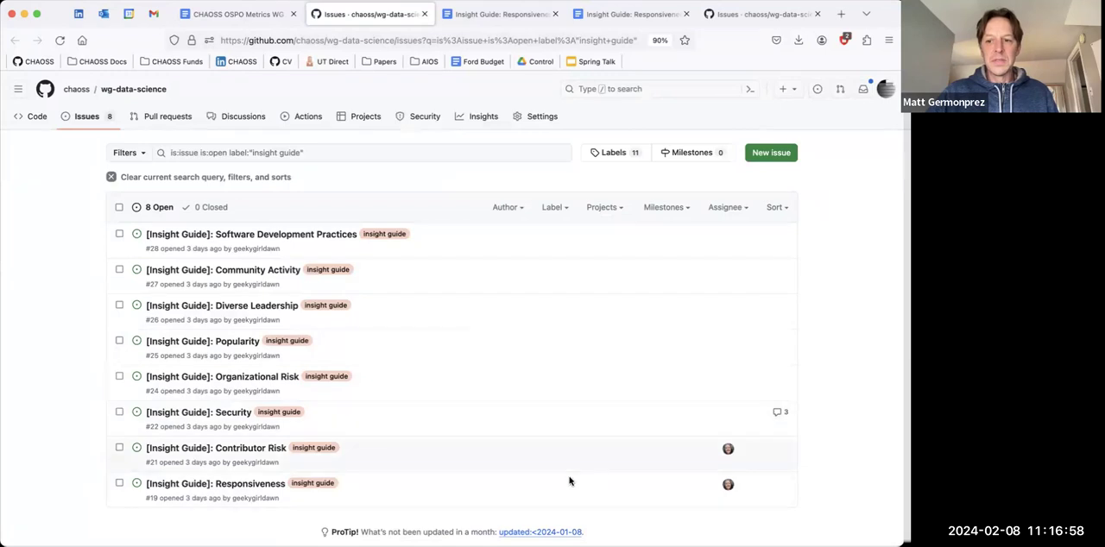
mouse_move(532, 469)
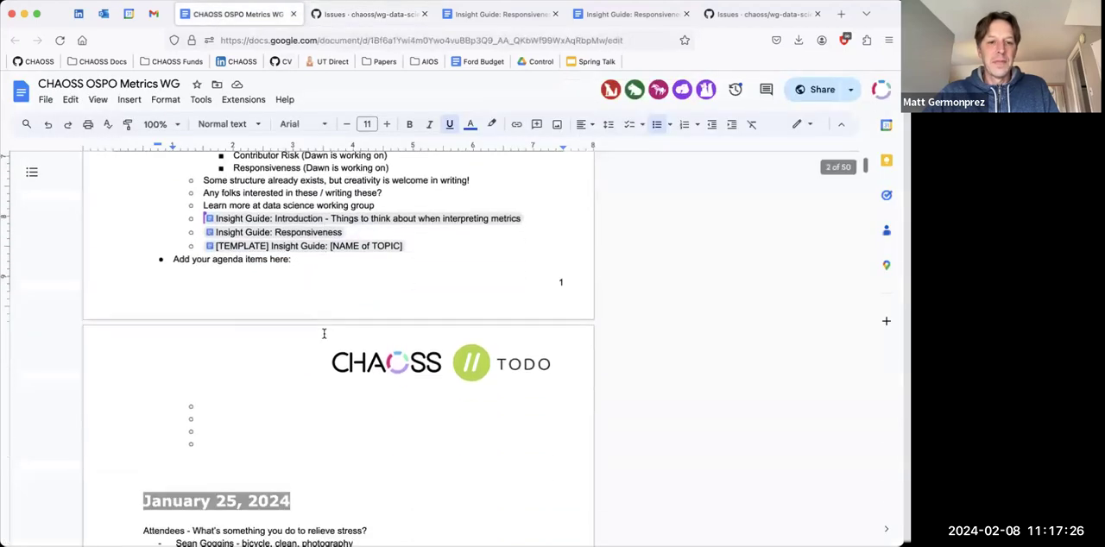
Add the agenda bullet 'Use of Repo Linter to evaluate repositories?' under TODO in the meeting notes
scroll("down", 3)
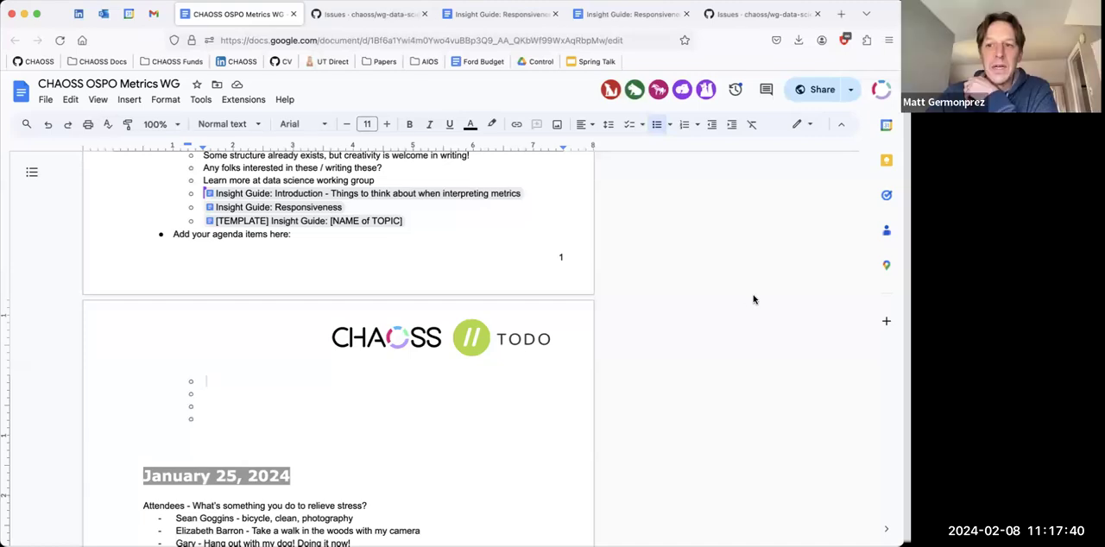
mouse_move(390, 287)
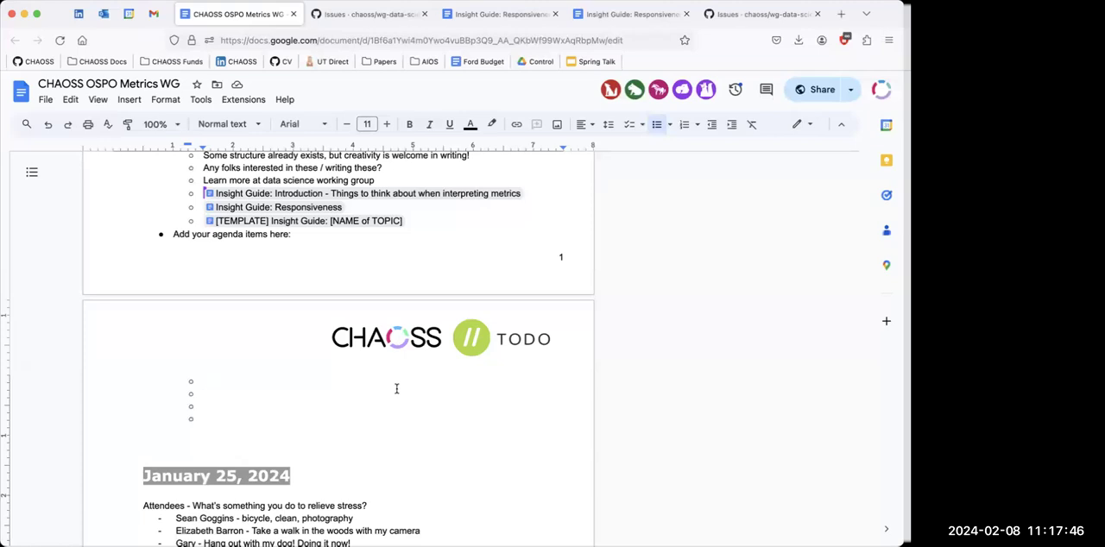
left_click(206, 379)
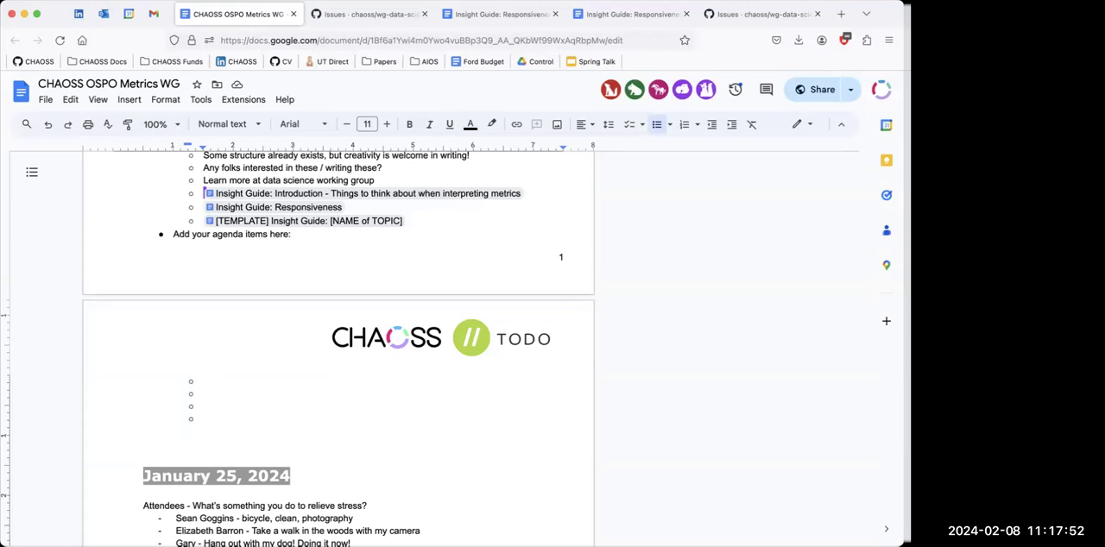
mouse_move(285, 426)
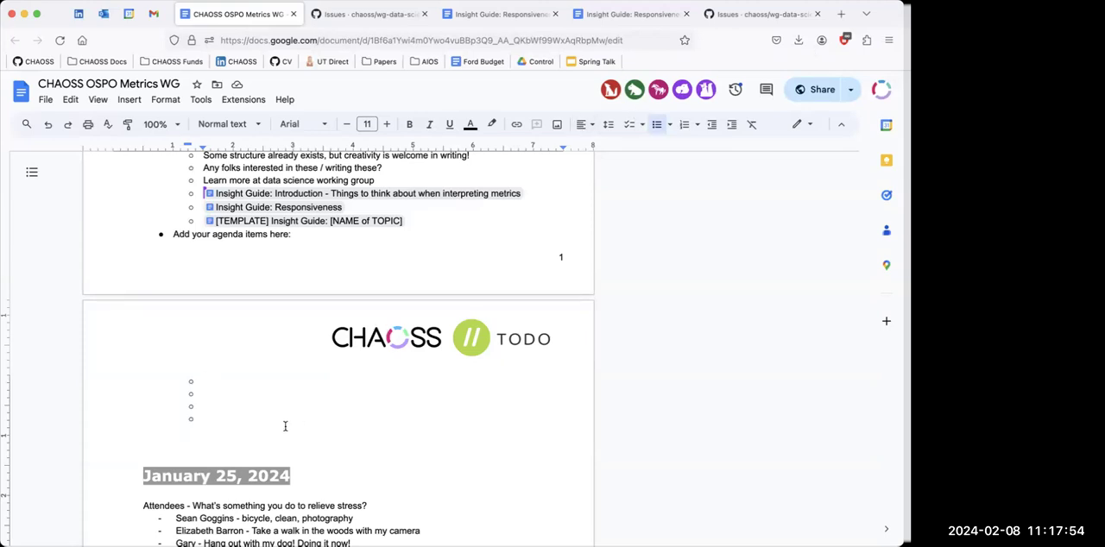
type("Use of")
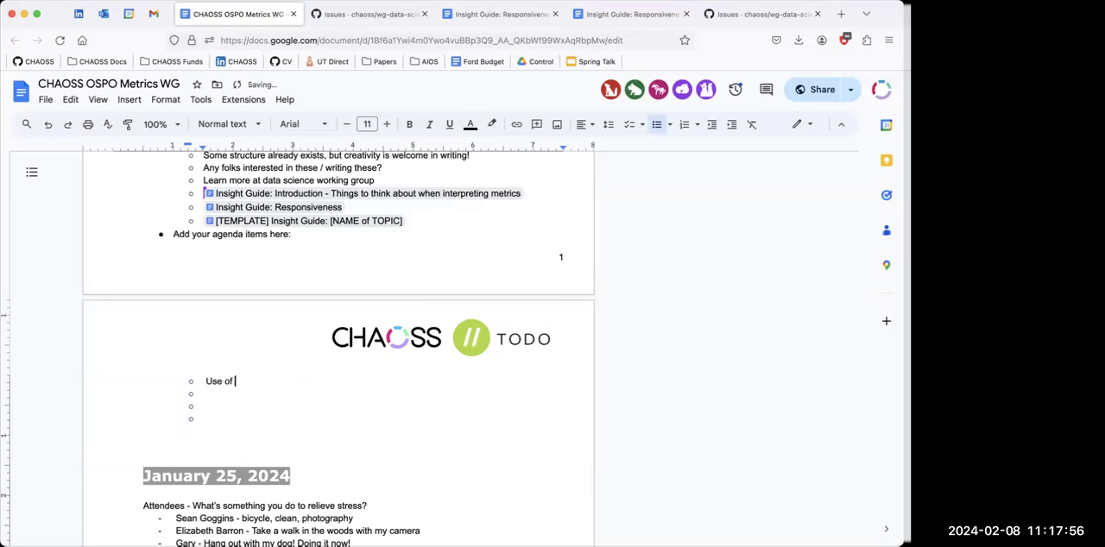
type("Repo Linter")
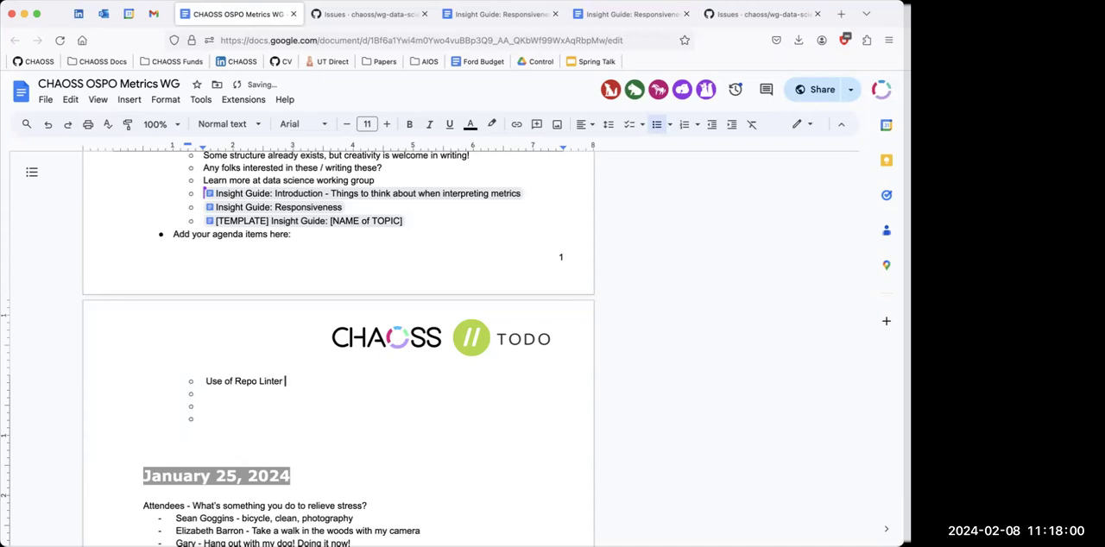
type("to evaluate")
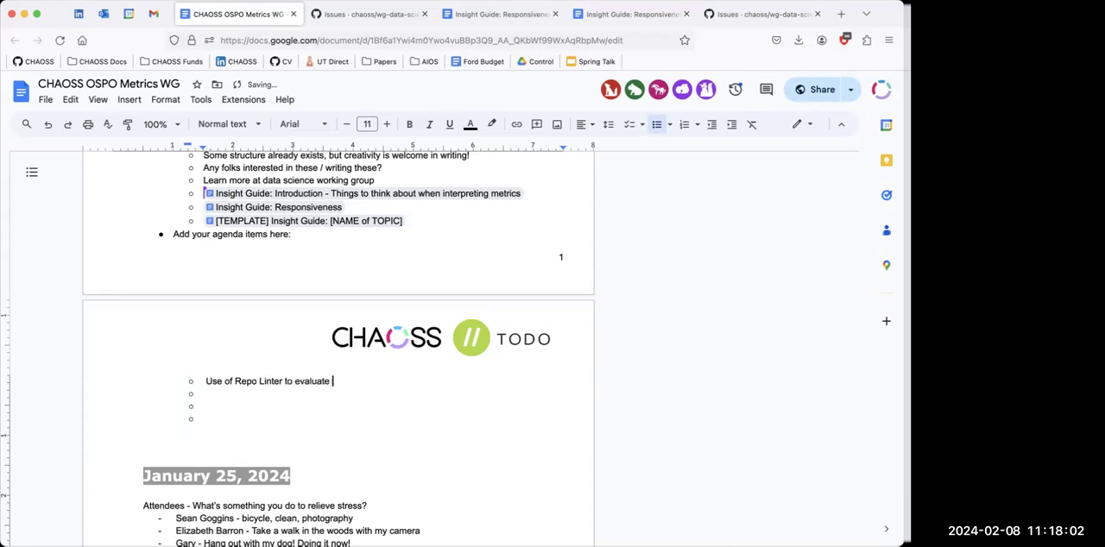
type("repositories")
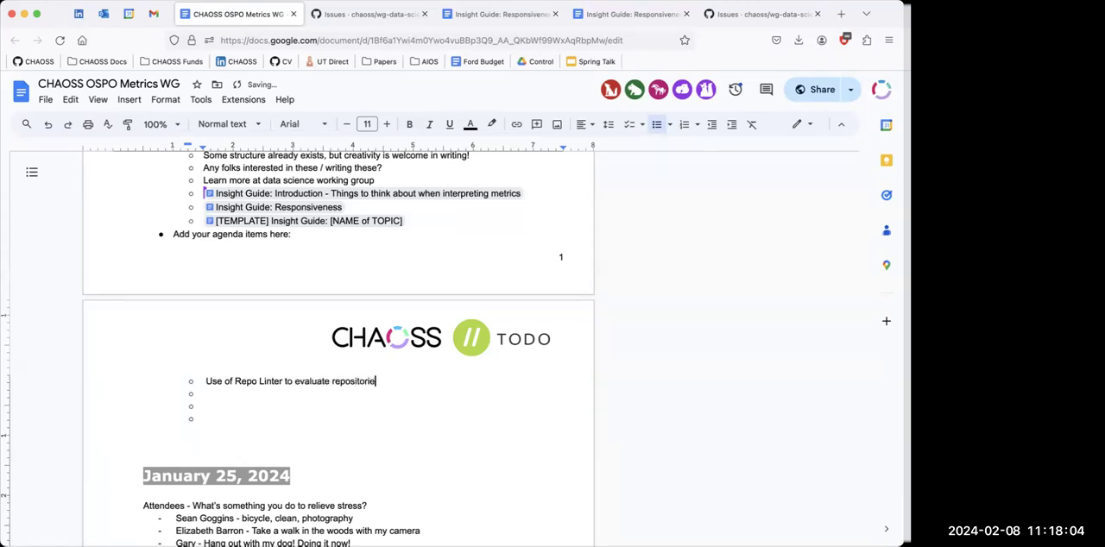
type("s?")
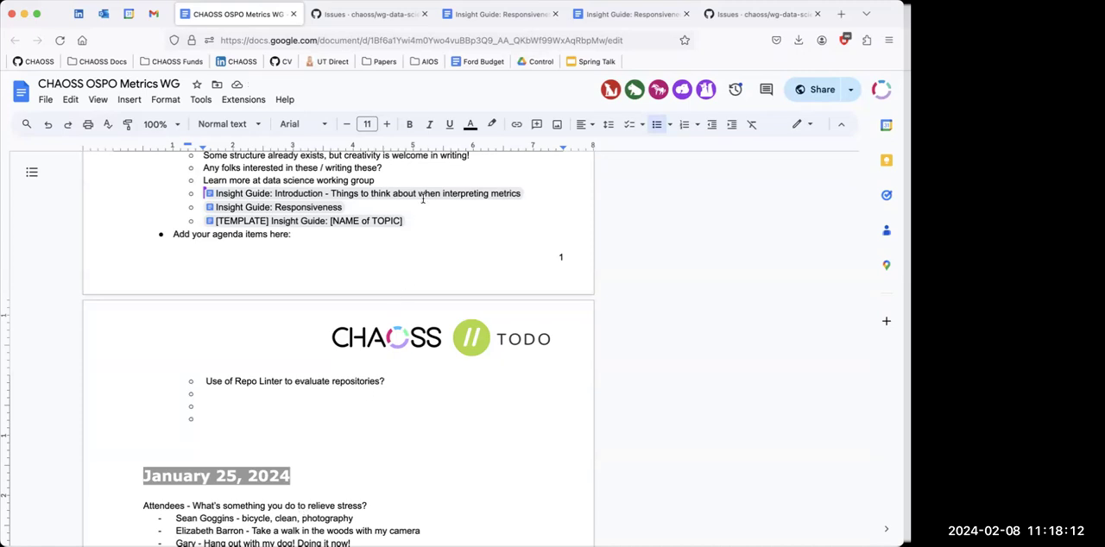
mouse_move(424, 201)
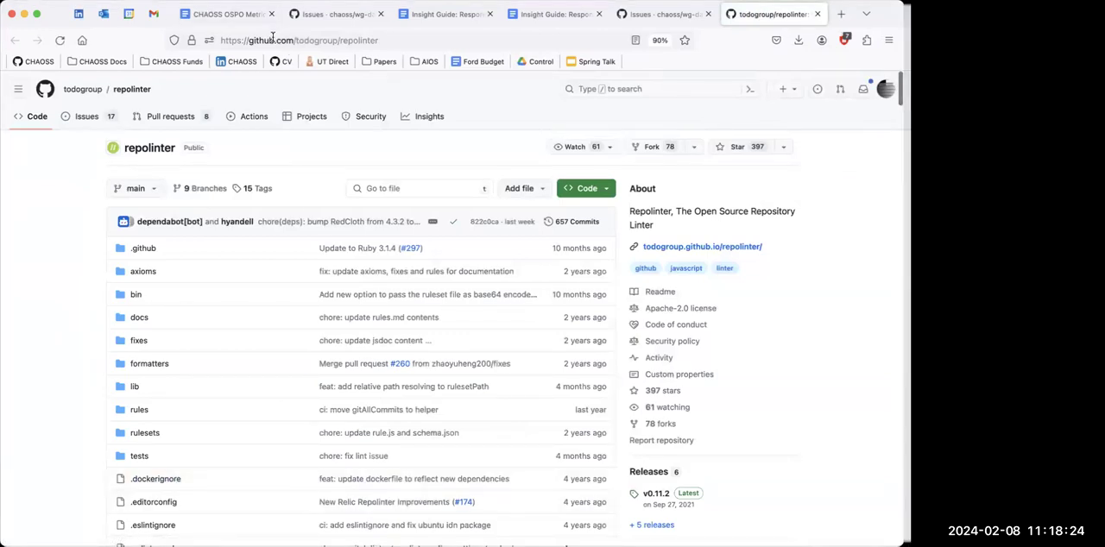
left_click(297, 40)
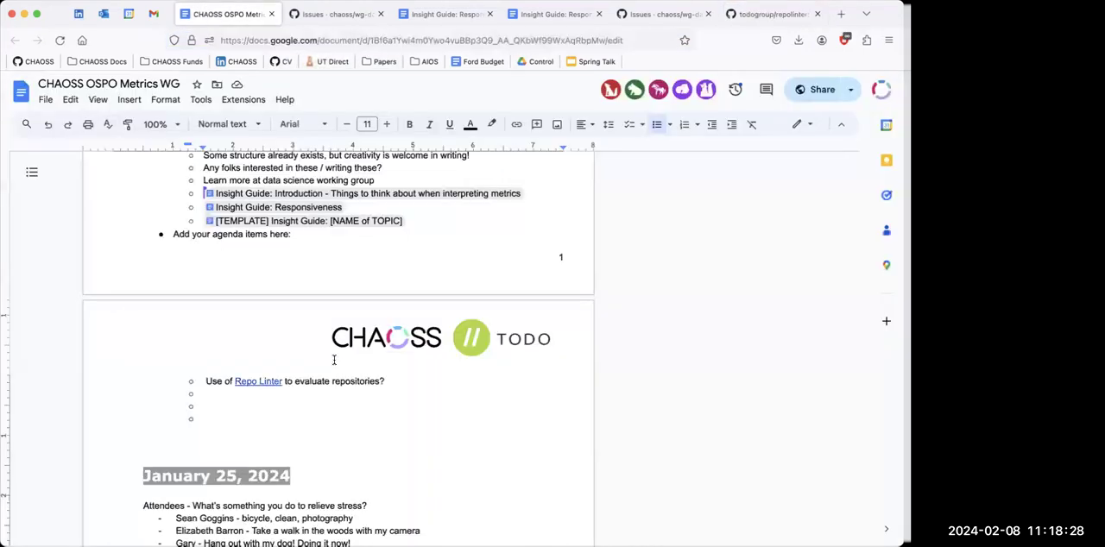
left_click(774, 14)
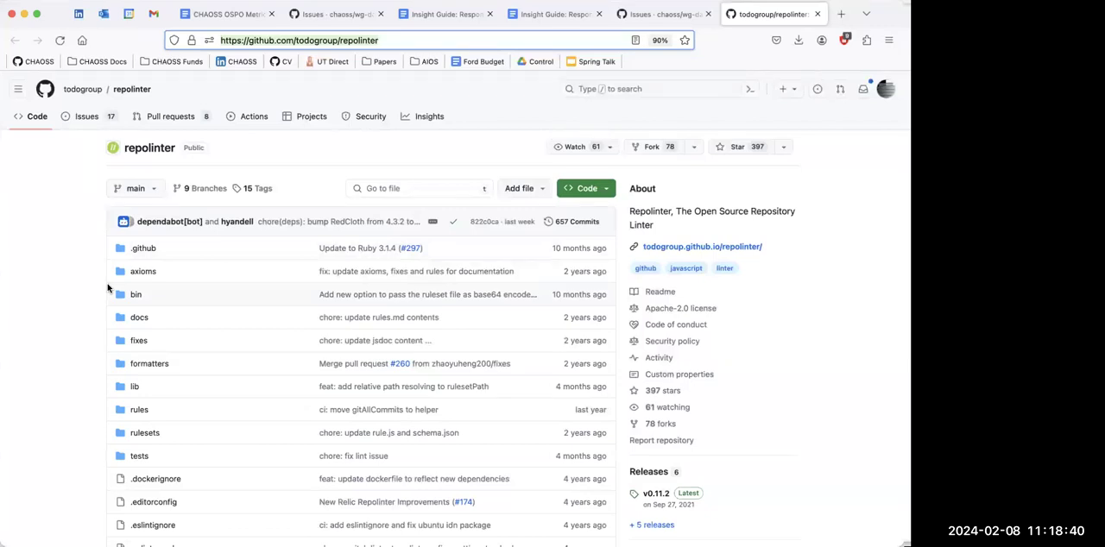
mouse_move(227, 461)
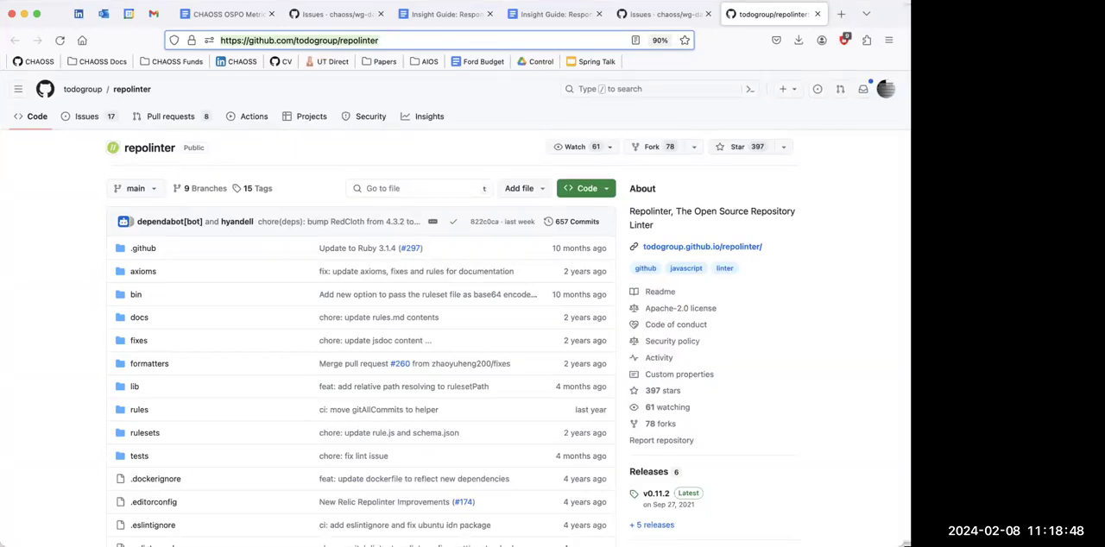
mouse_move(72, 451)
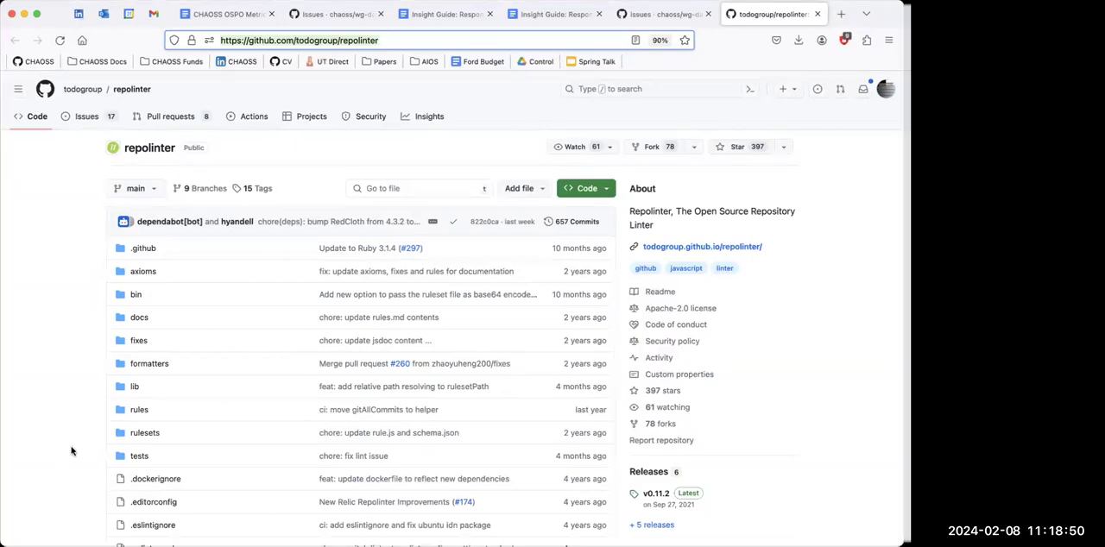
Scroll the todogroup/repolinter README down to its Installation and Linting a Local Repository sections
scroll("down", 3)
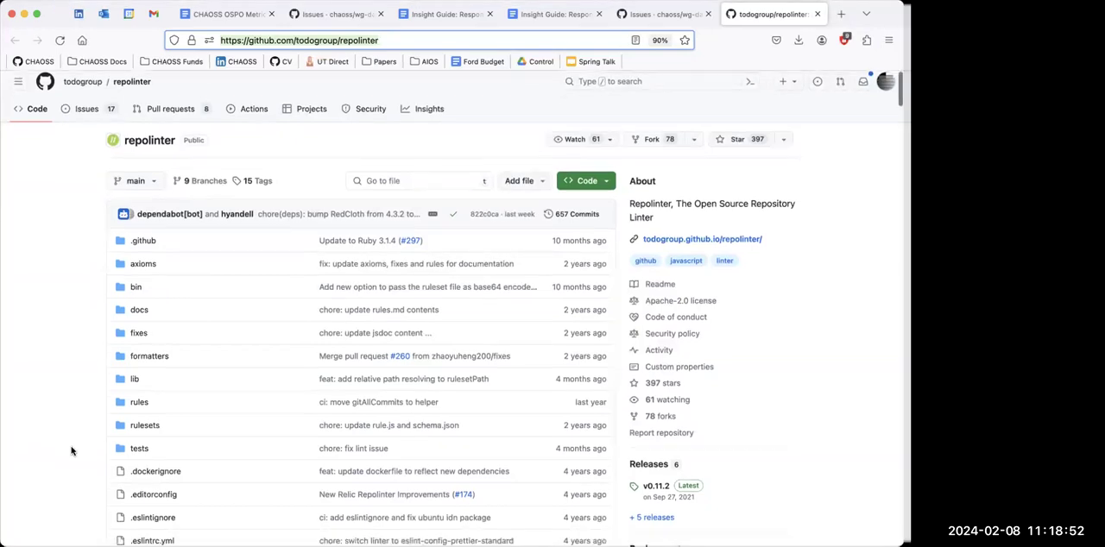
scroll("down", 3)
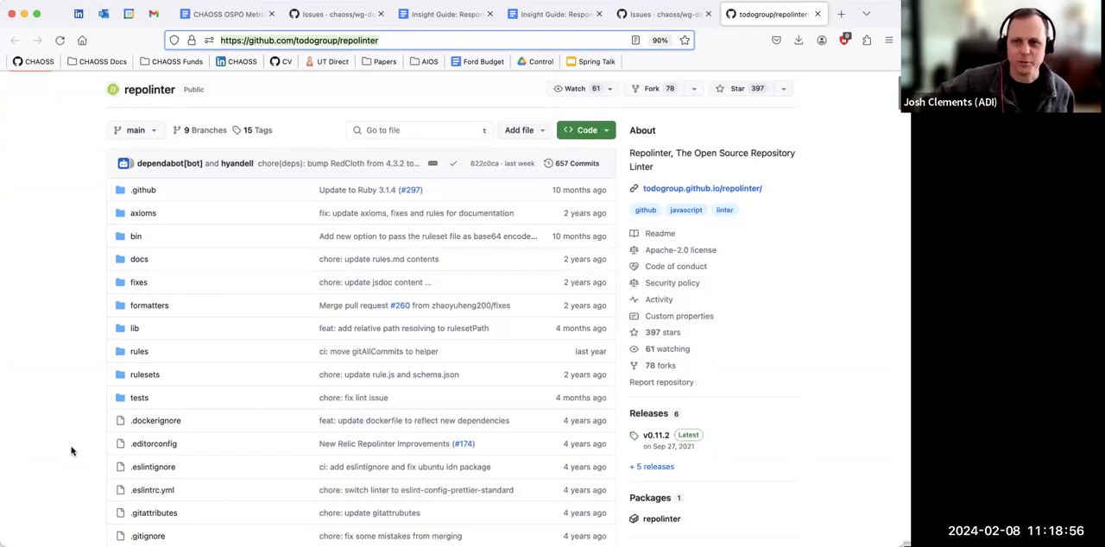
mouse_move(682, 232)
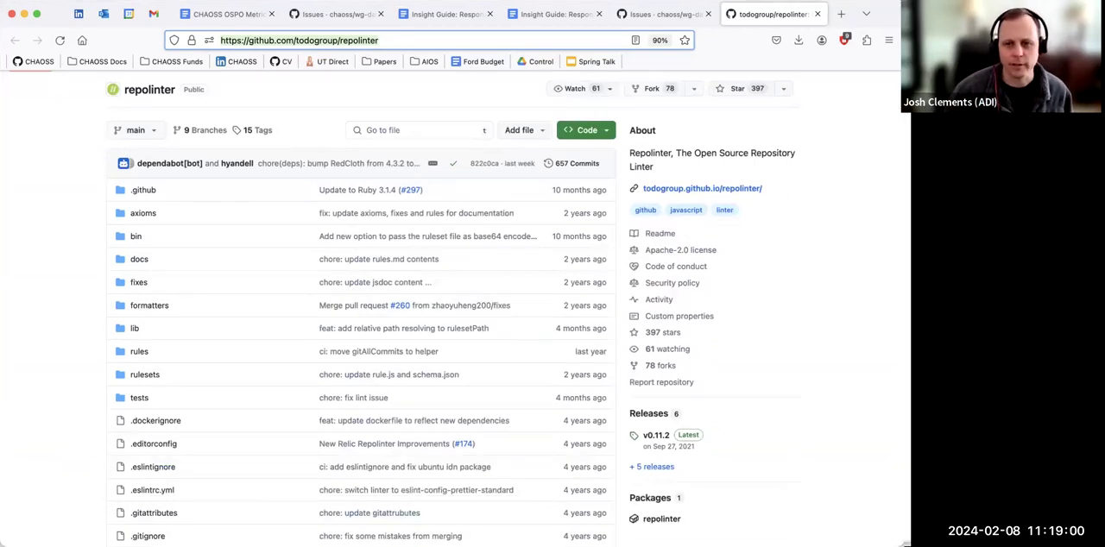
mouse_move(59, 428)
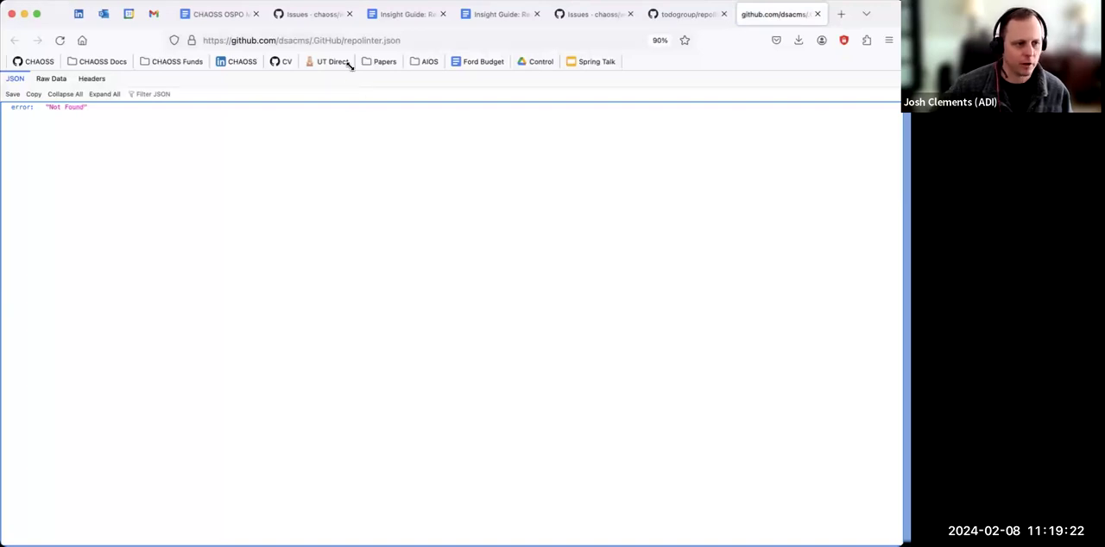
mouse_move(356, 76)
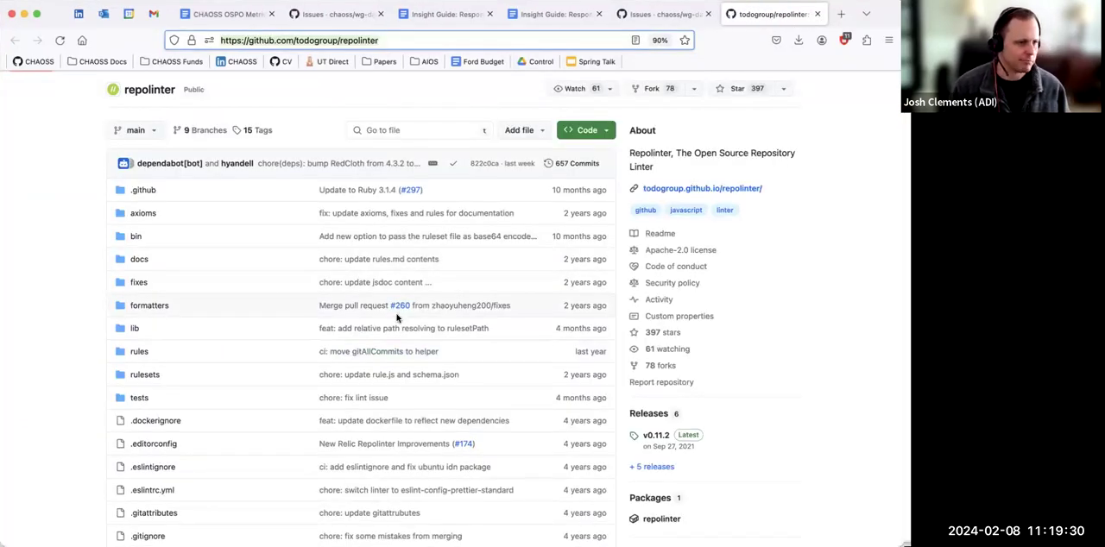
scroll("down", 3)
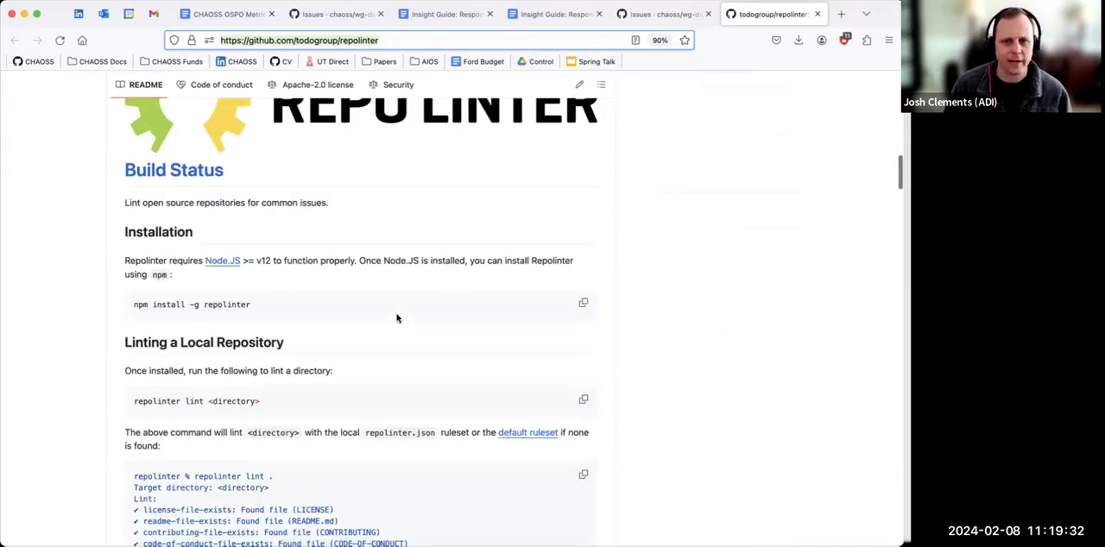
scroll("down", 3)
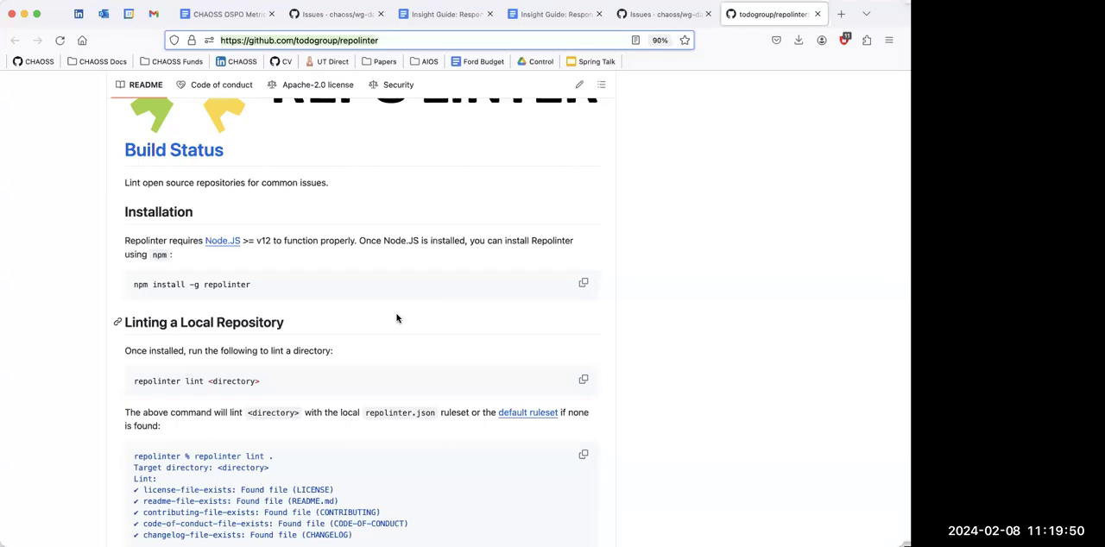
mouse_move(605, 239)
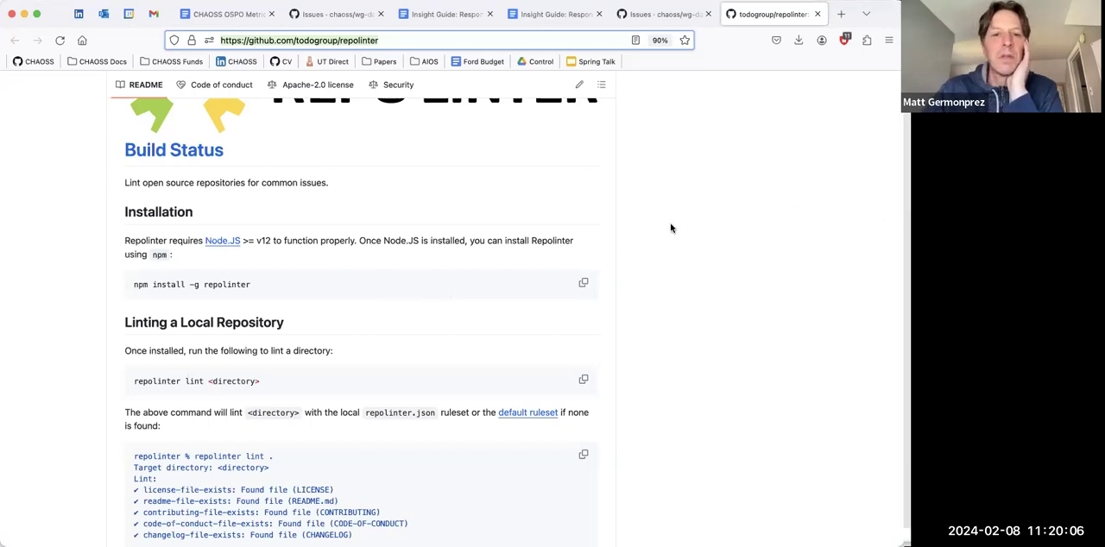
mouse_move(768, 195)
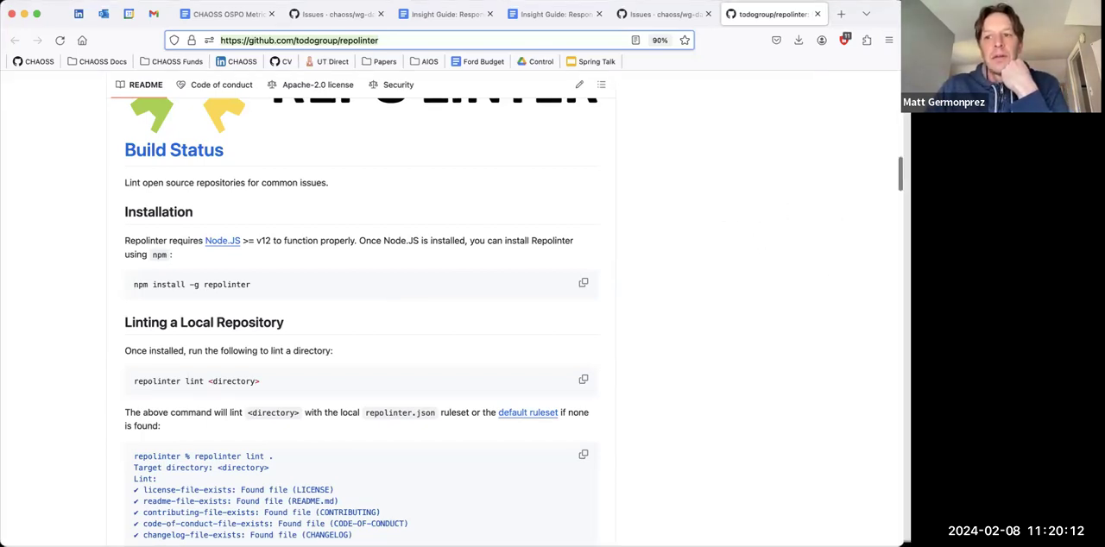
mouse_move(676, 224)
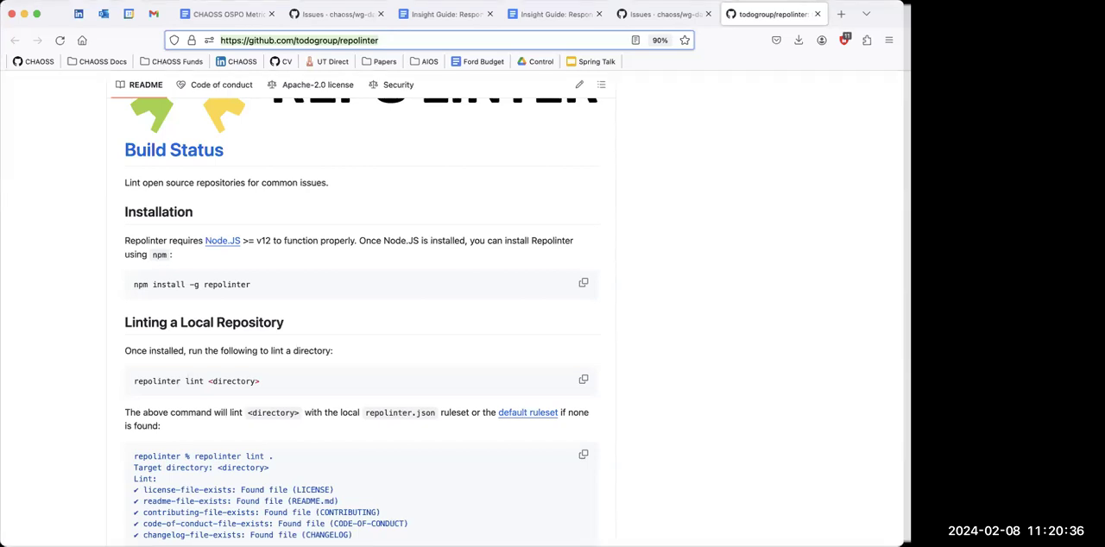
mouse_move(736, 411)
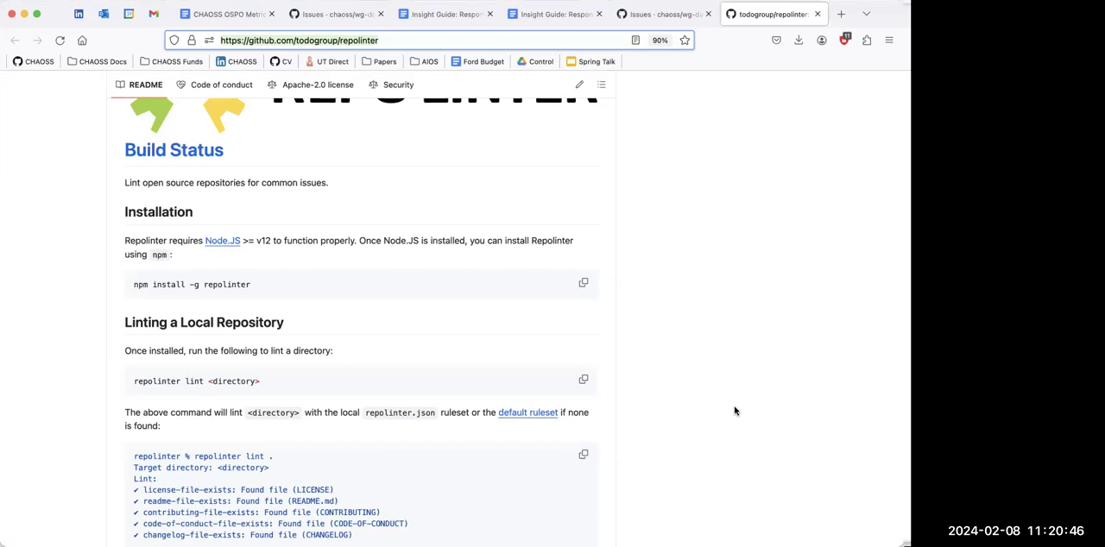
mouse_move(838, 453)
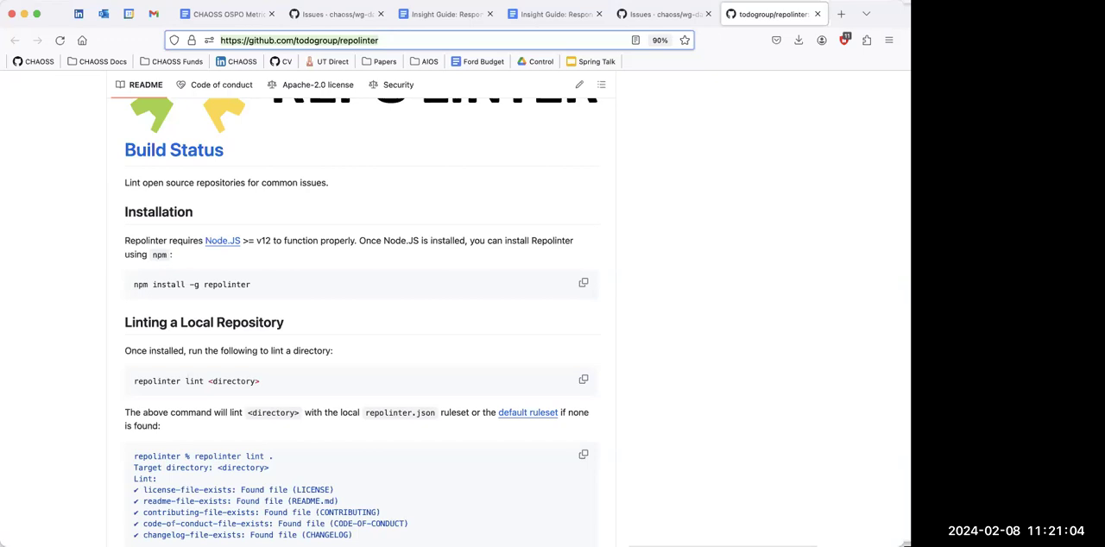
mouse_move(628, 259)
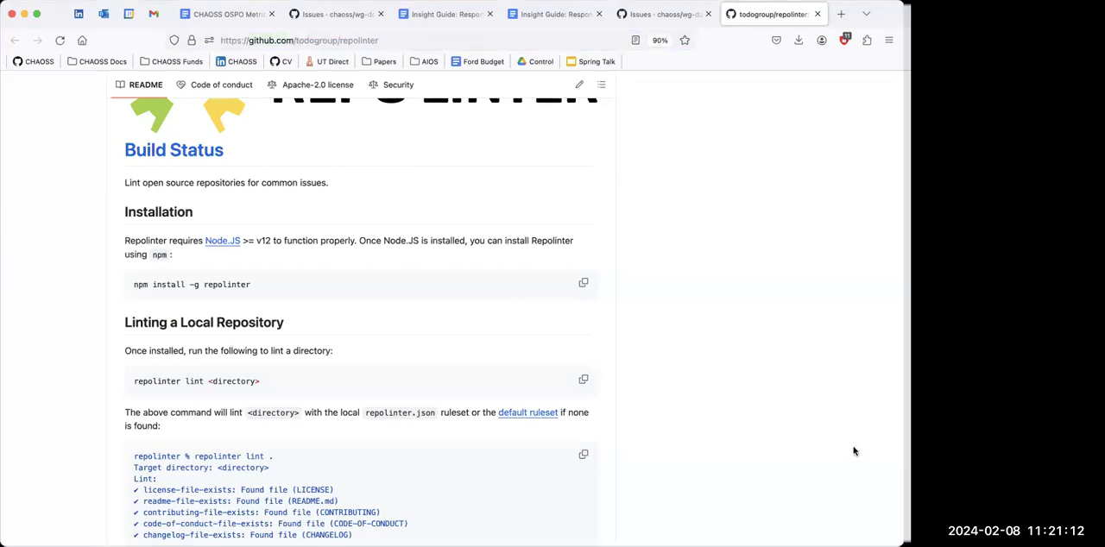
mouse_move(682, 408)
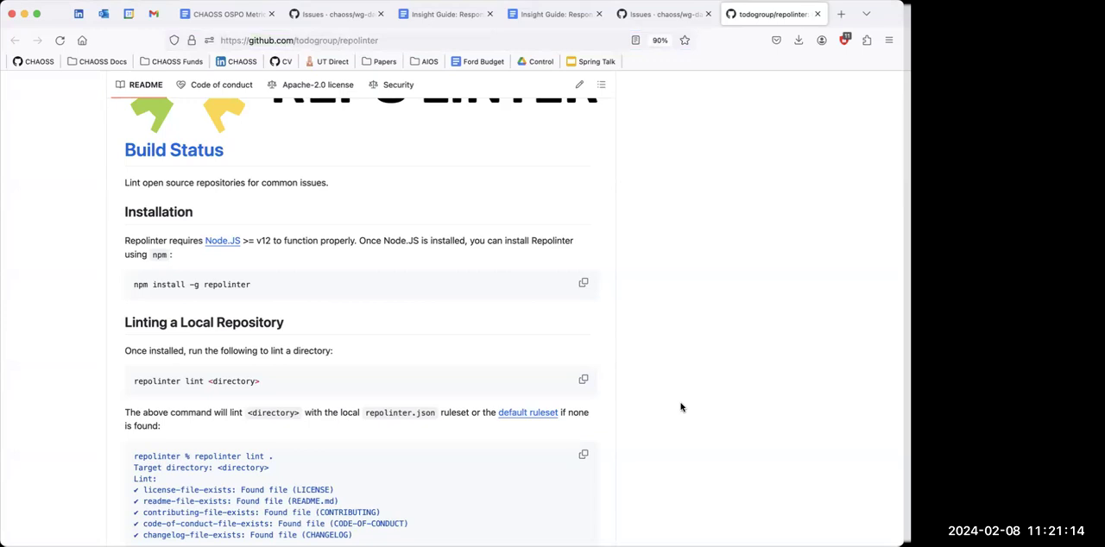
mouse_move(490, 448)
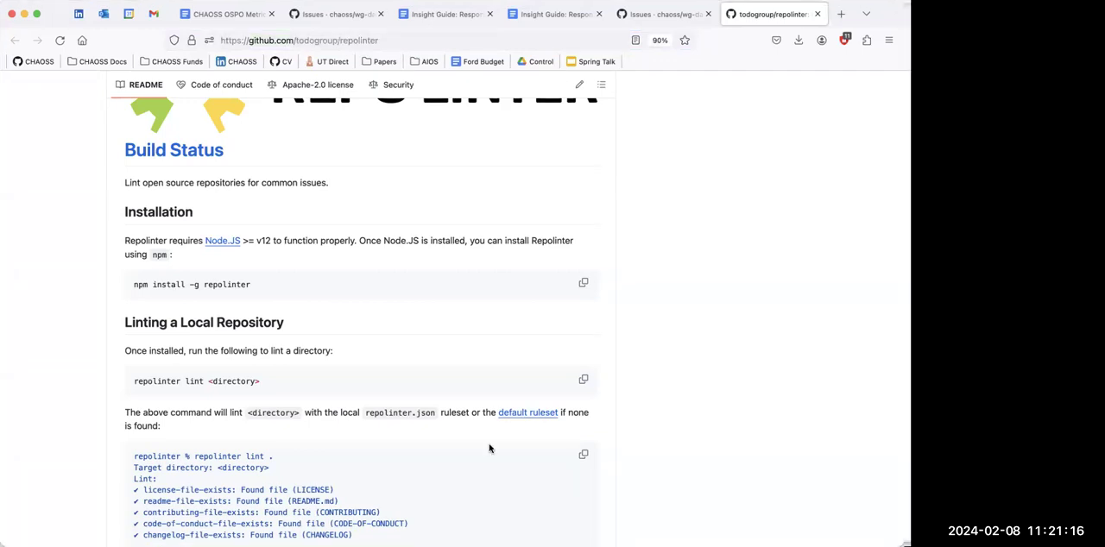
mouse_move(410, 366)
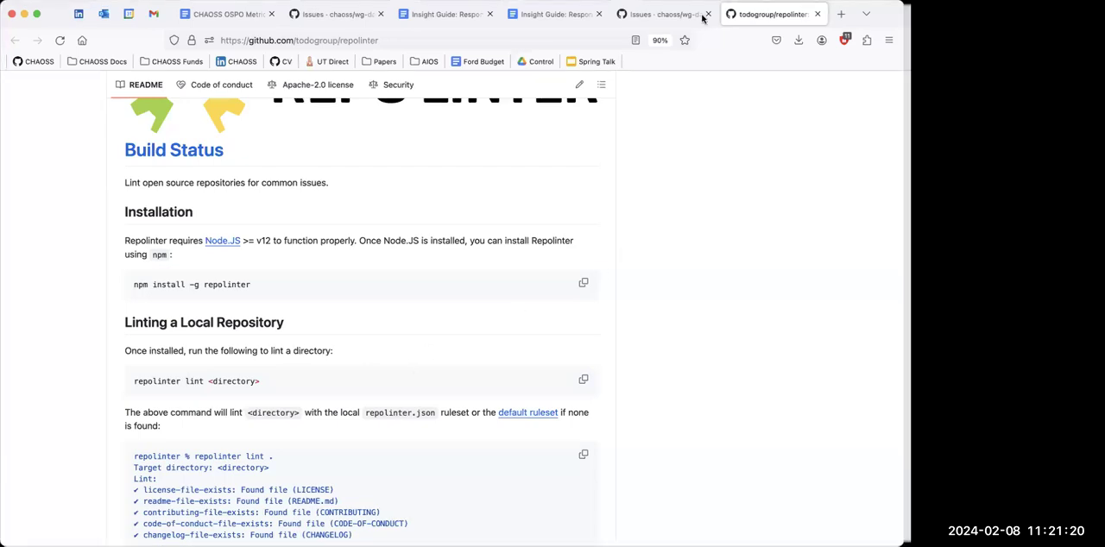
mouse_move(488, 309)
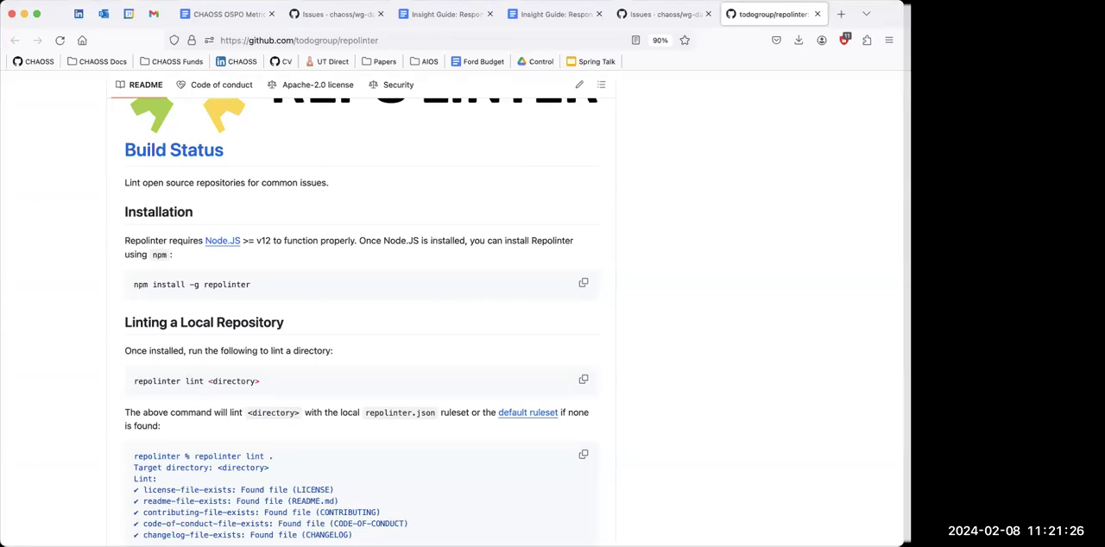
mouse_move(615, 290)
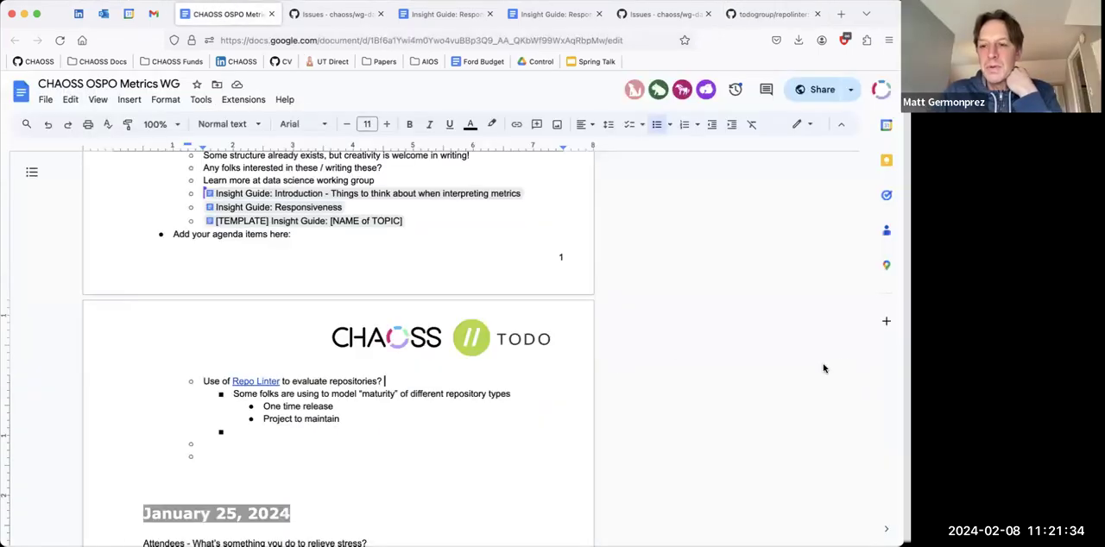
mouse_move(832, 311)
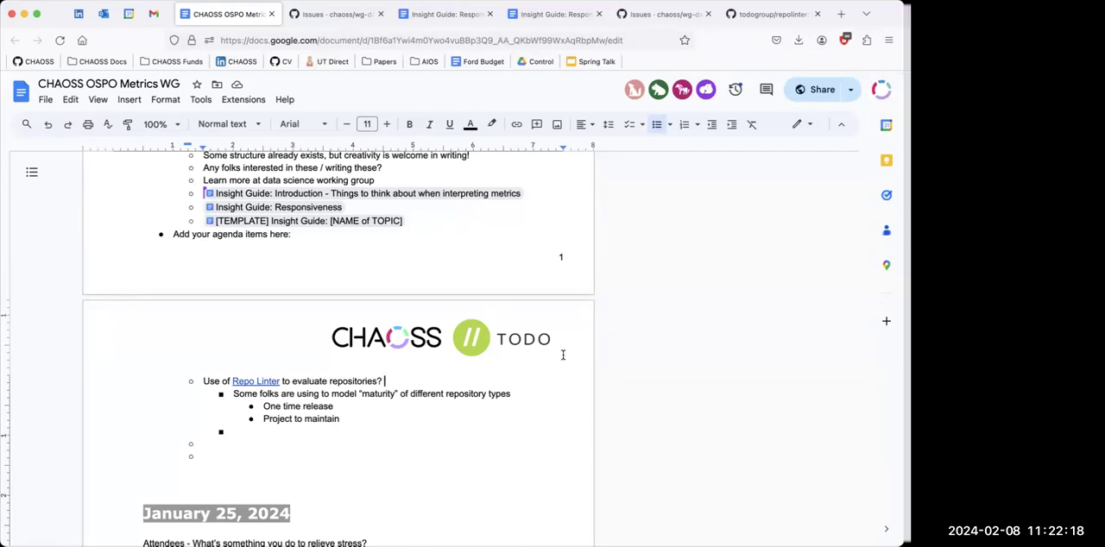
mouse_move(532, 510)
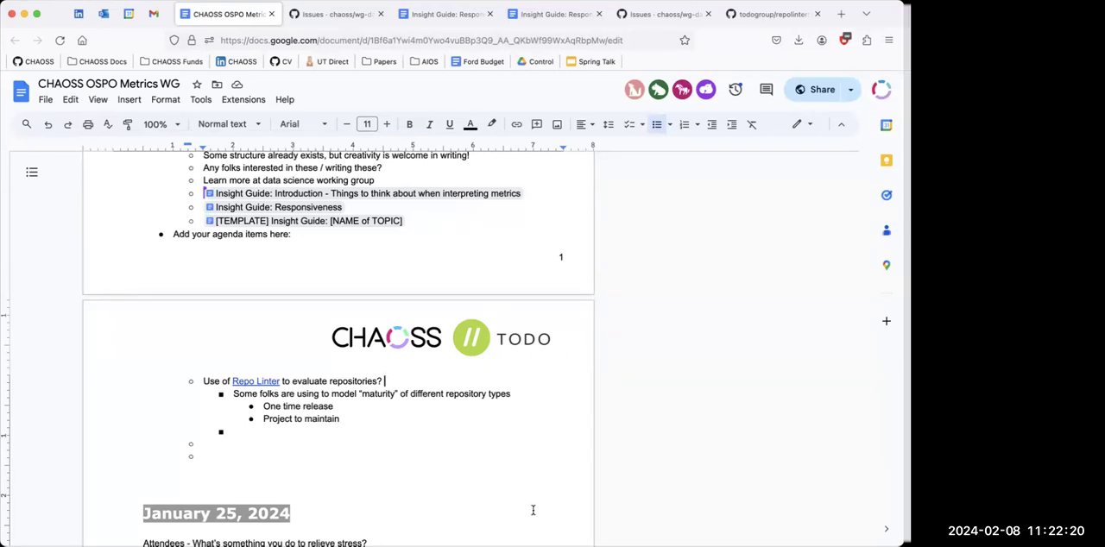
mouse_move(511, 528)
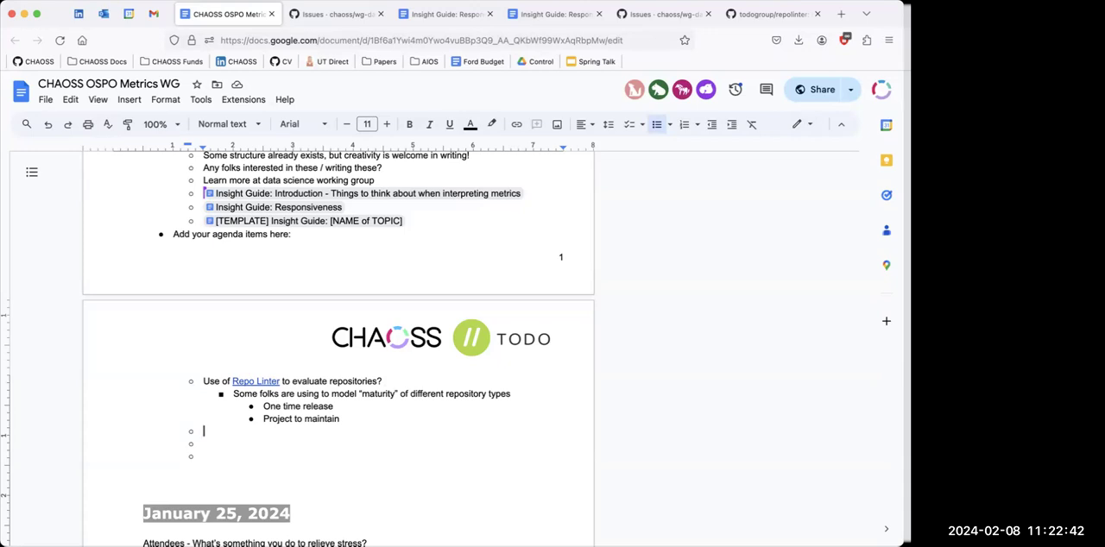
mouse_move(556, 473)
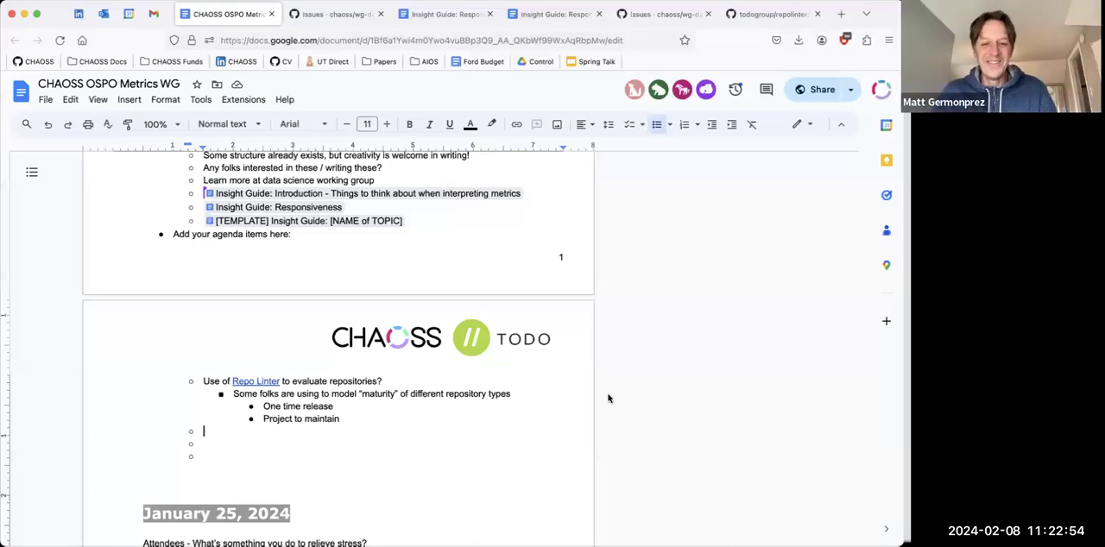
mouse_move(570, 526)
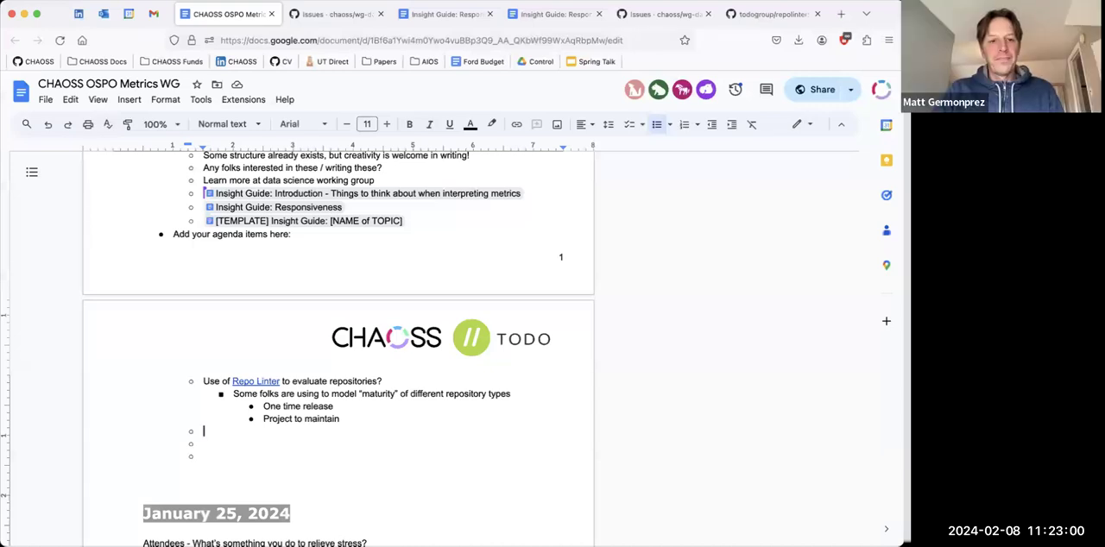
Add the bullet 'Maybe related to earlier work around viability metric model' under the Repo Linter item
key("Tab")
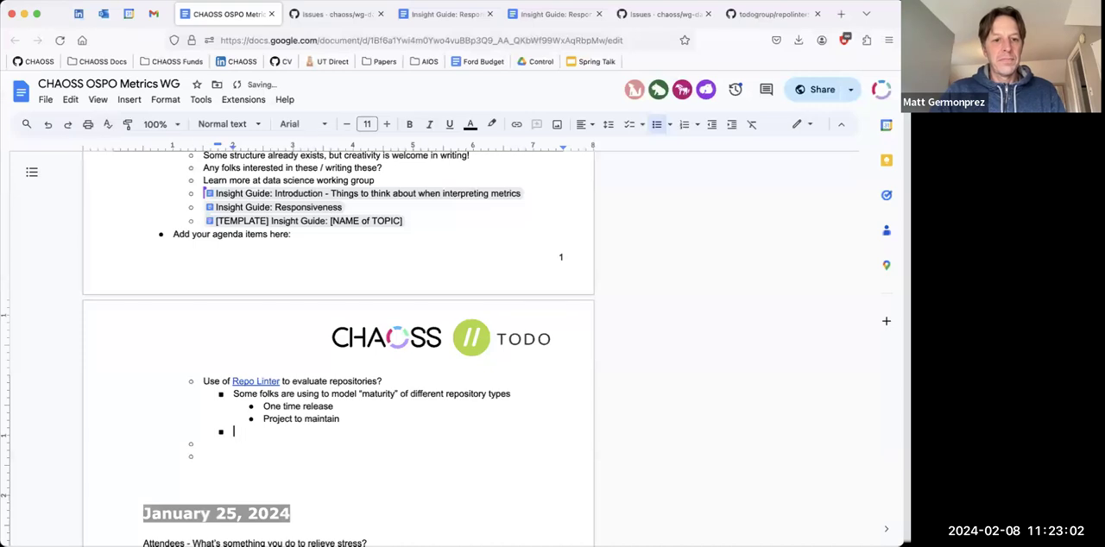
type("Maybe related to earlier work around")
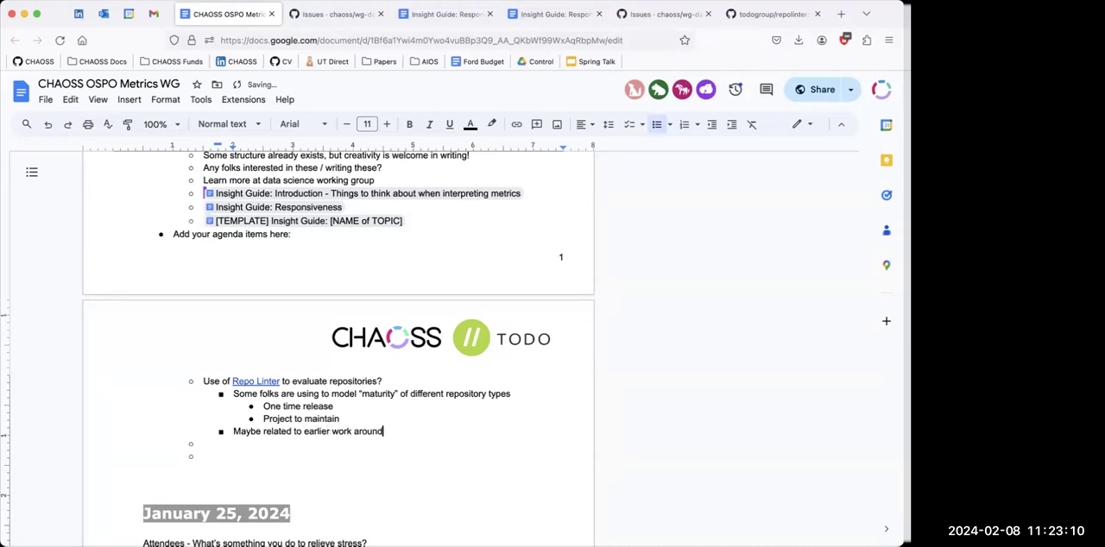
type("viability")
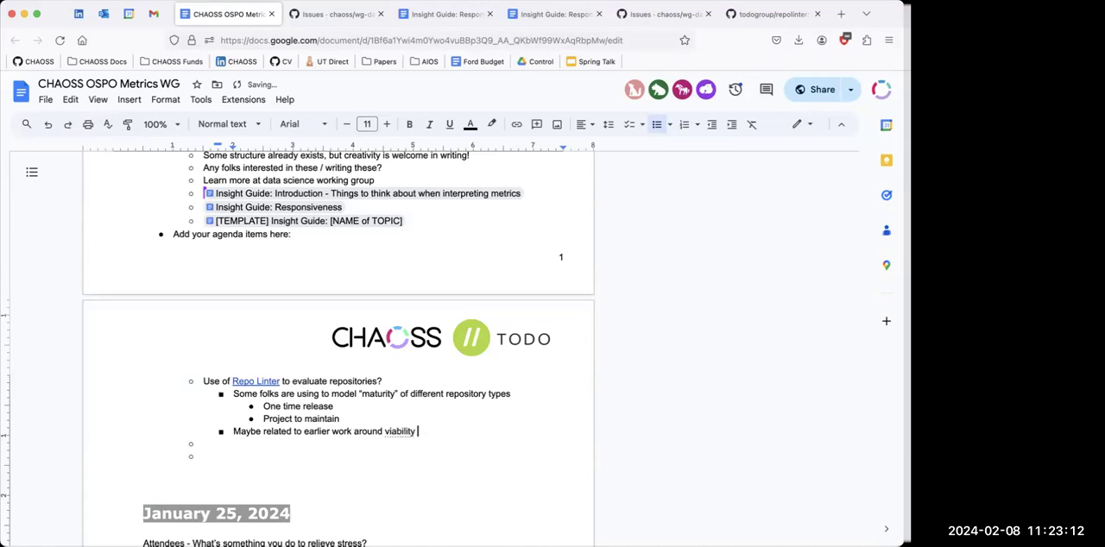
type("metric")
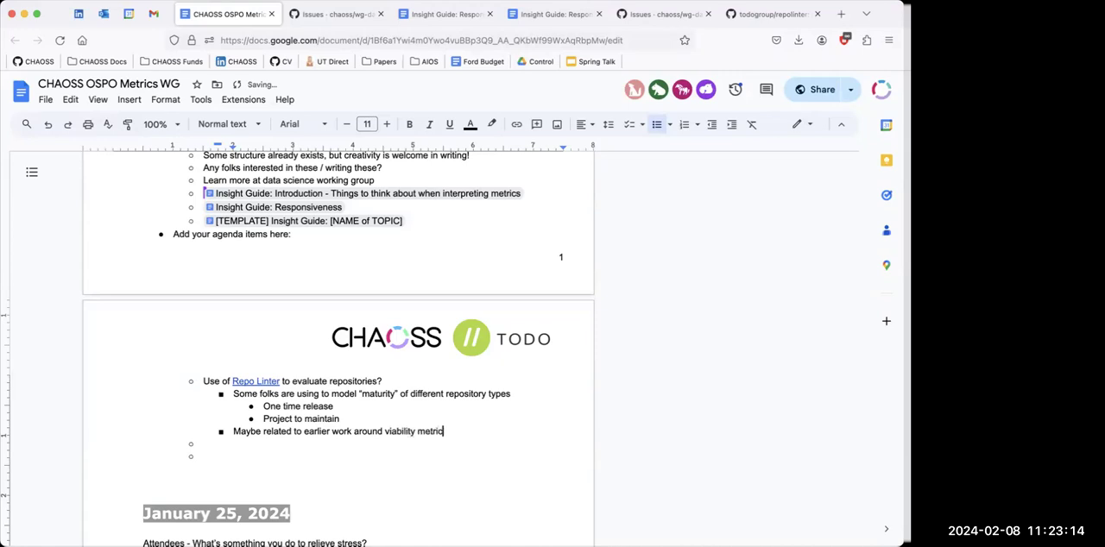
type("model")
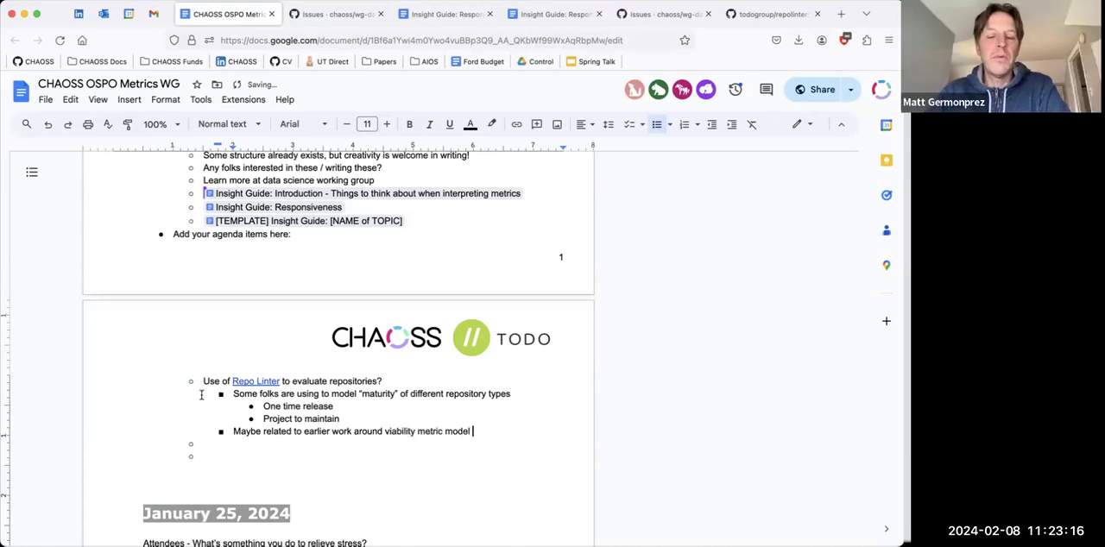
mouse_move(716, 385)
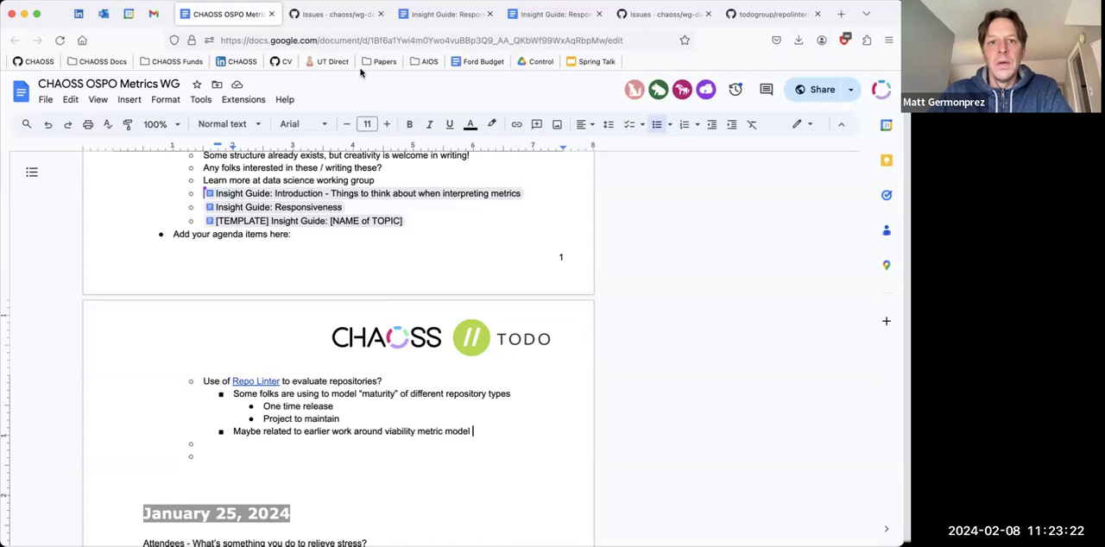
mouse_move(459, 397)
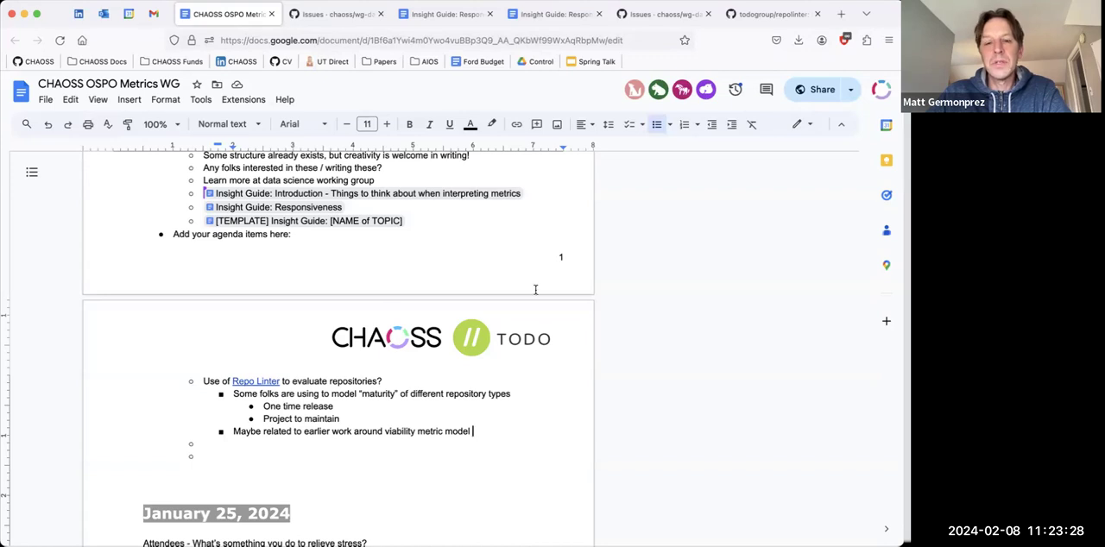
mouse_move(563, 496)
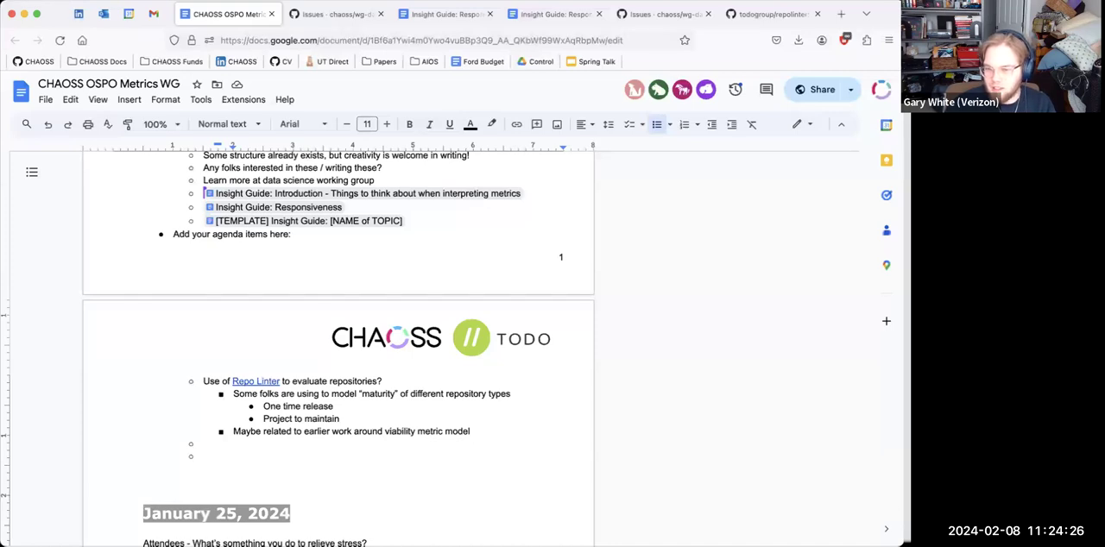
mouse_move(354, 136)
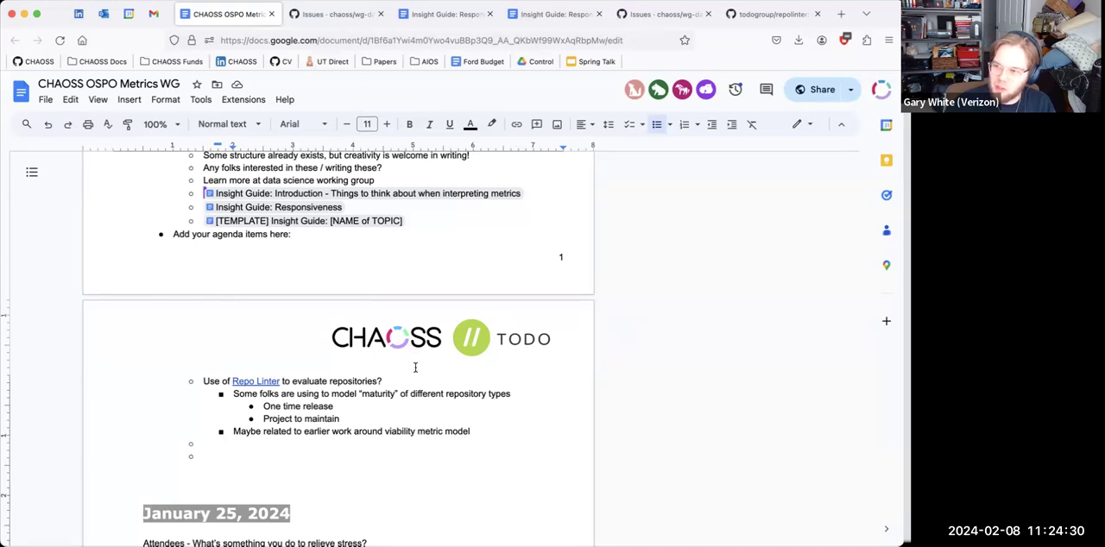
mouse_move(421, 446)
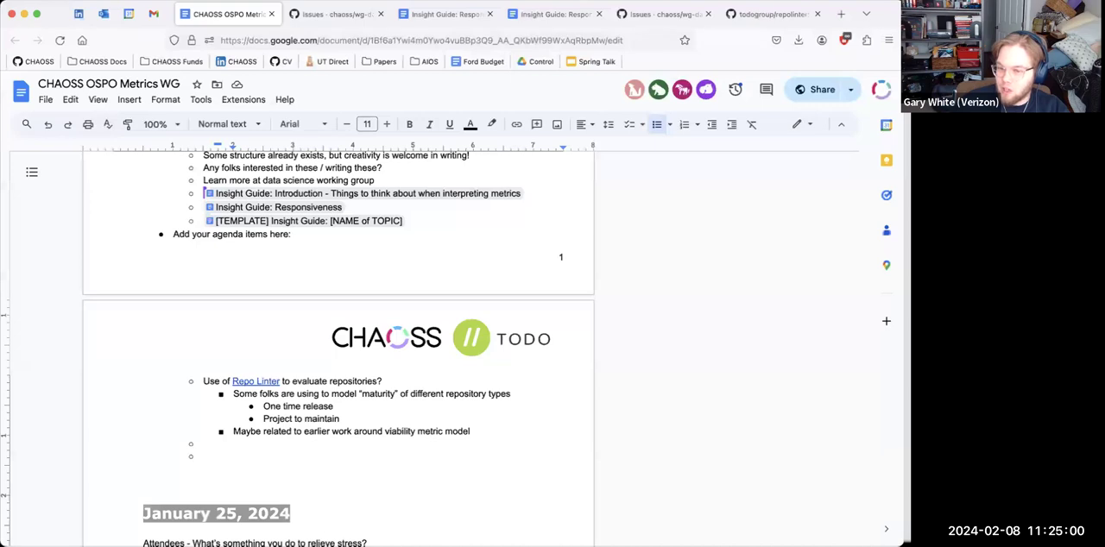
mouse_move(773, 522)
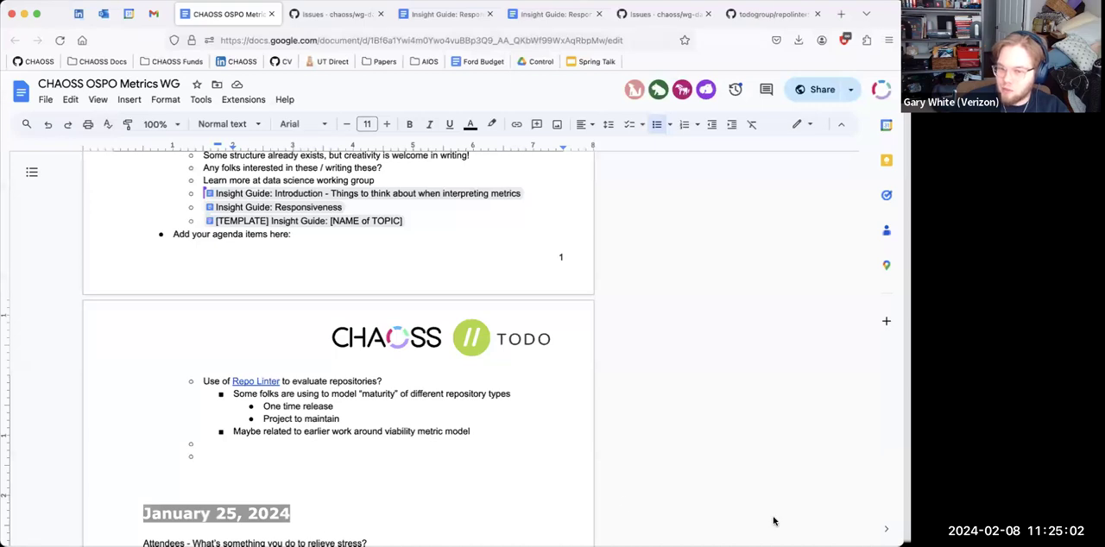
mouse_move(194, 521)
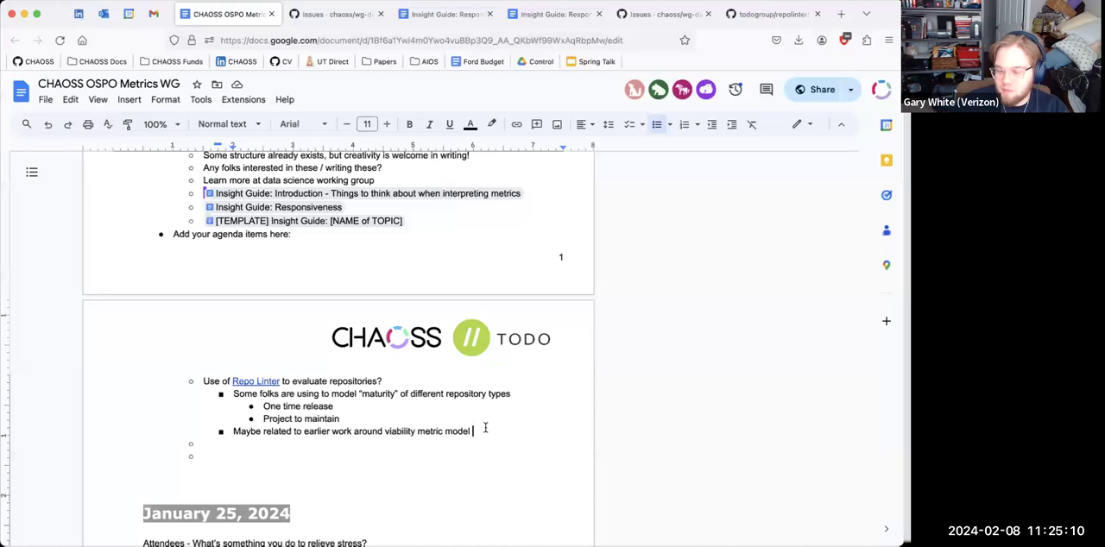
Add a 'Why:' bullet with an indented point on rolling out and enforcing repository standards (CICD, permissions)
key("enter")
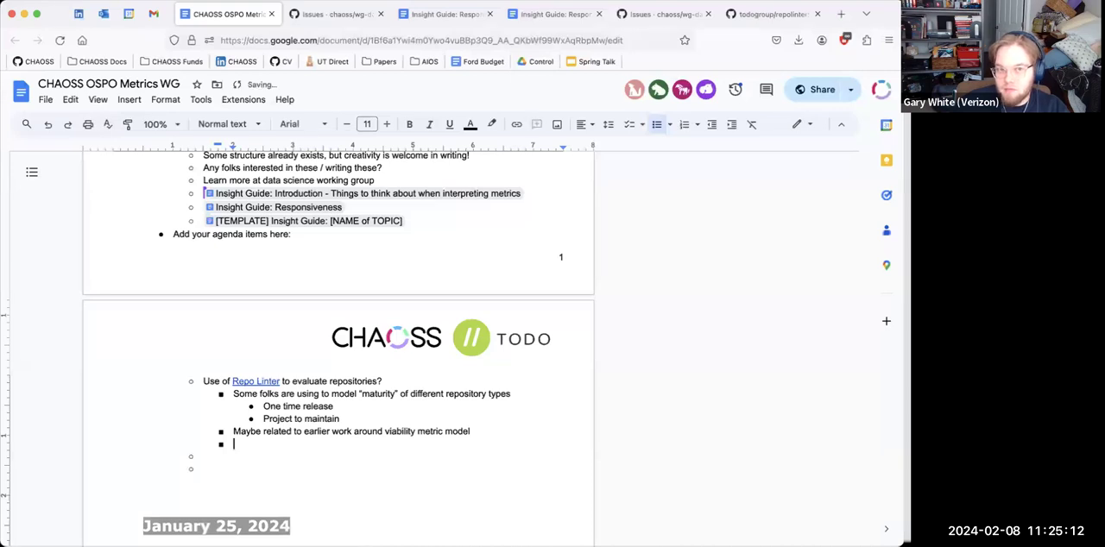
type("Why:")
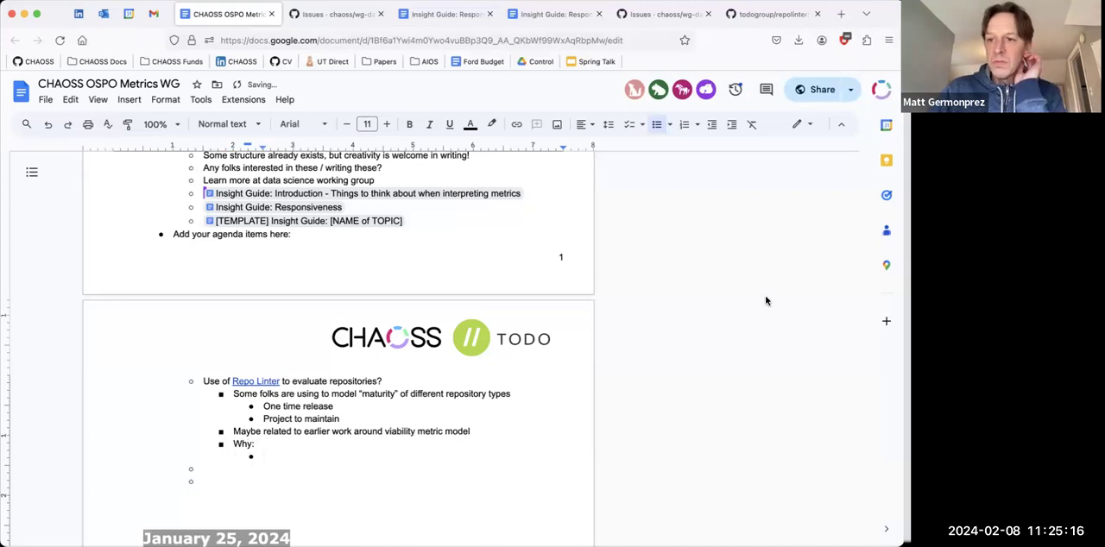
mouse_move(332, 463)
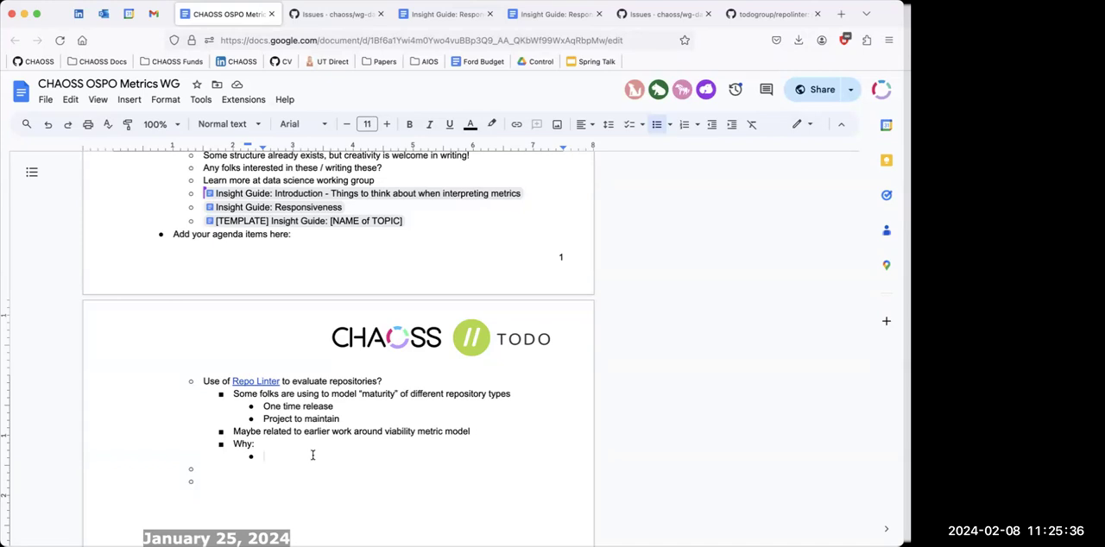
type("Rolling")
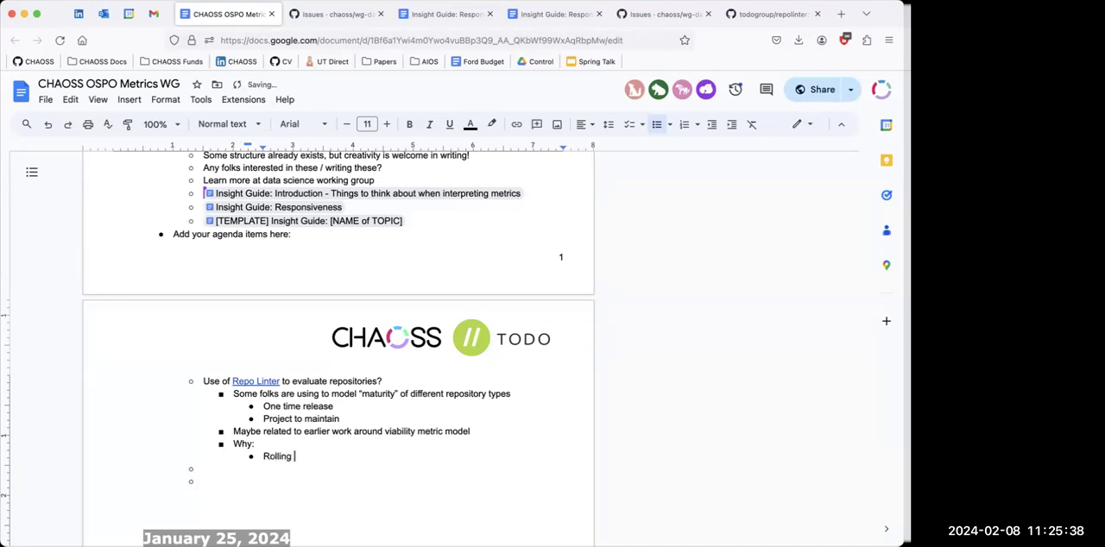
type("out and envir")
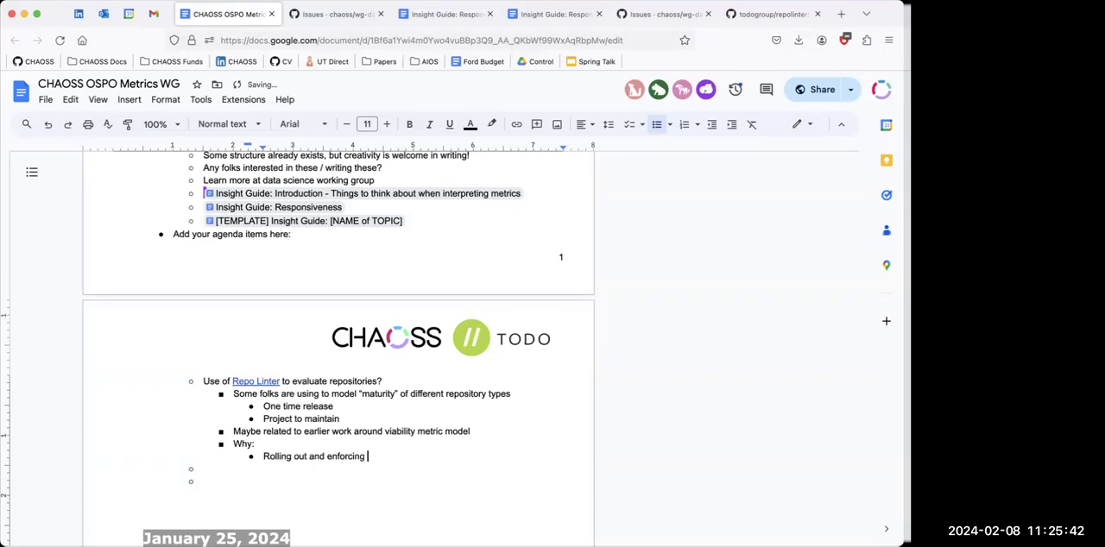
type("repository")
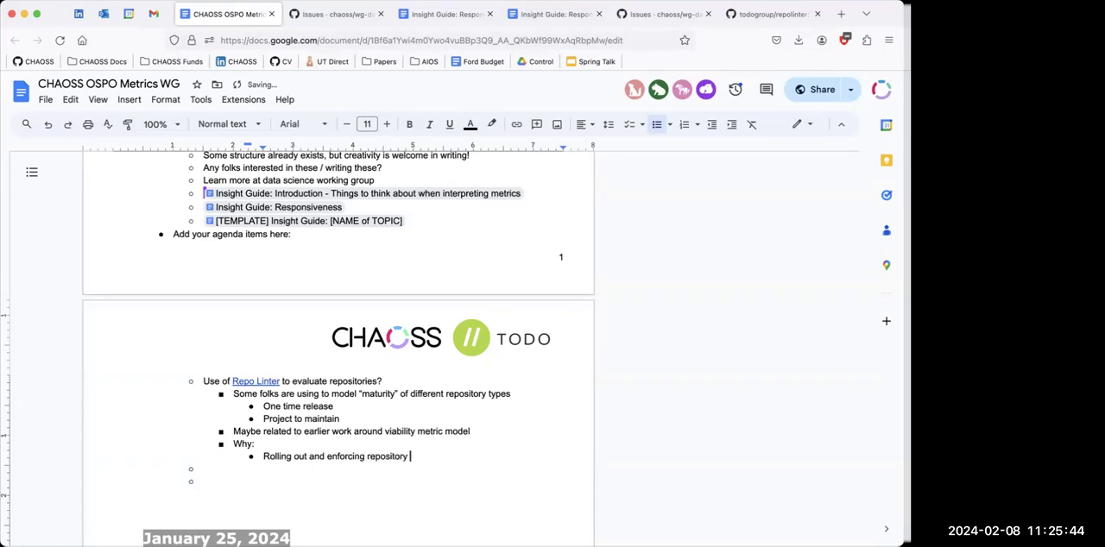
type("standards")
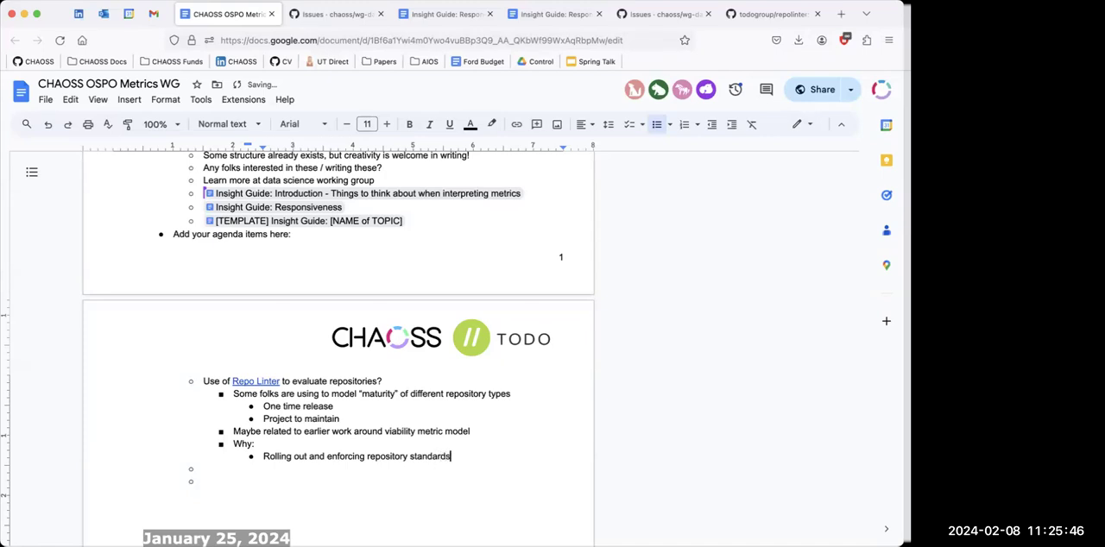
type("(CICD and")
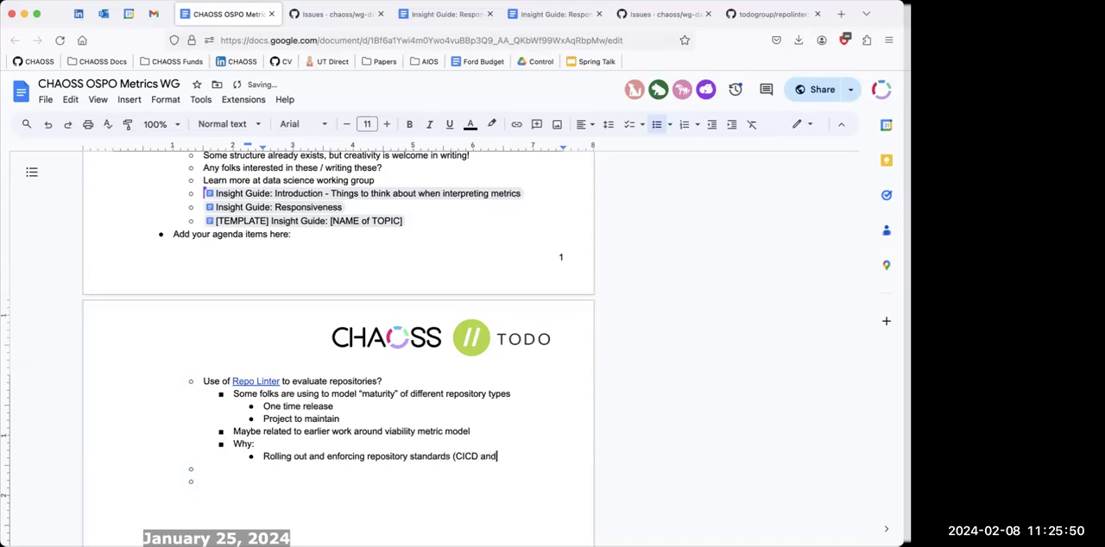
type("perm")
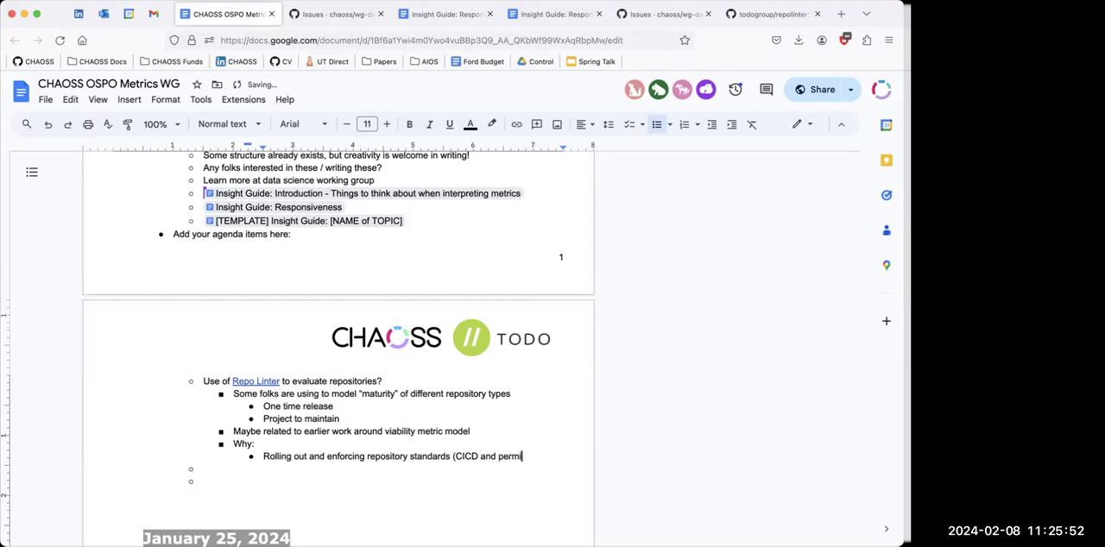
type("issions)")
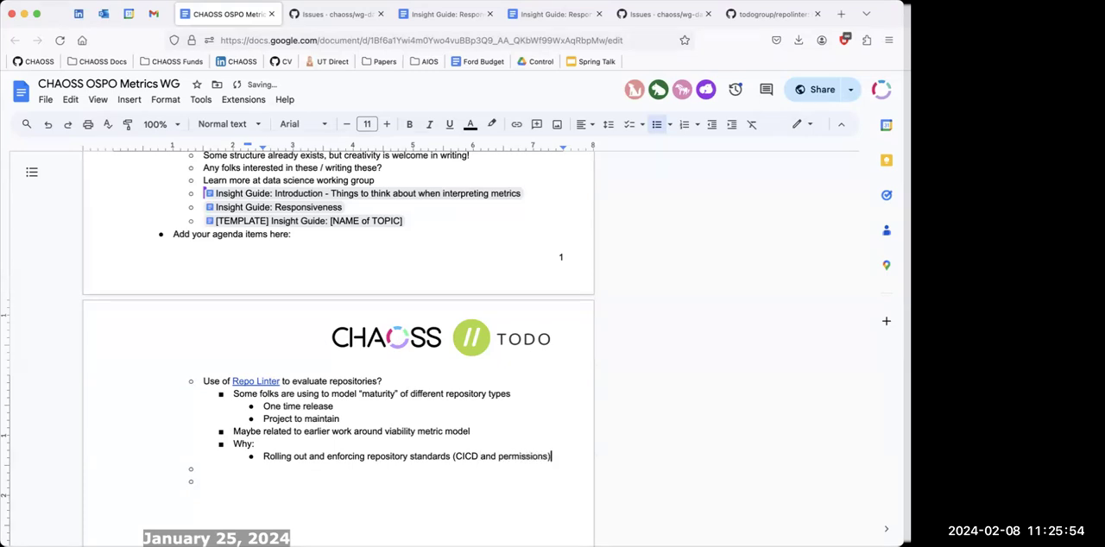
Add points on holding repos to a higher bar, e.g. security, operational
type("Hold repos to a h")
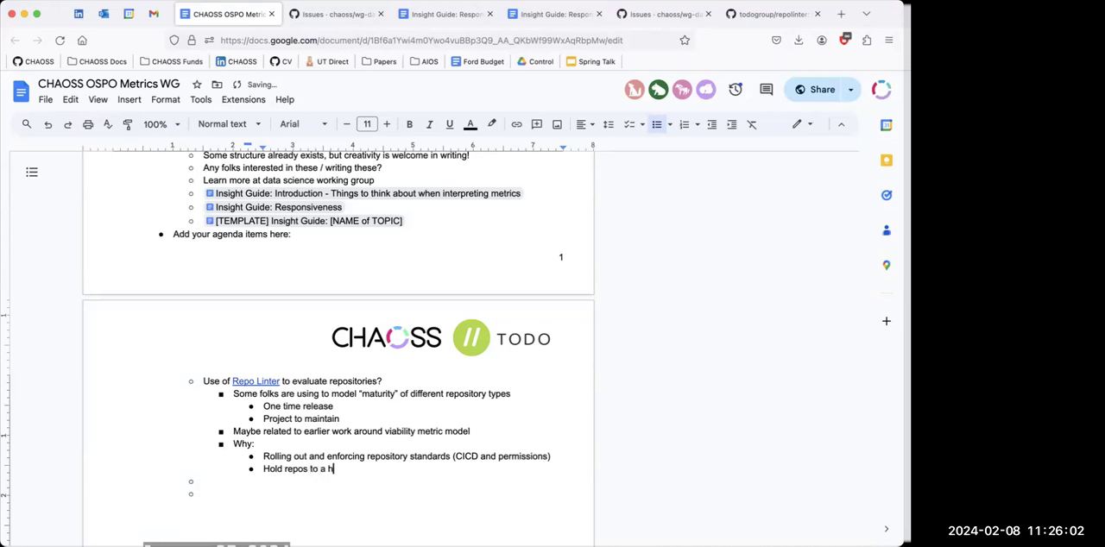
type("igher bar")
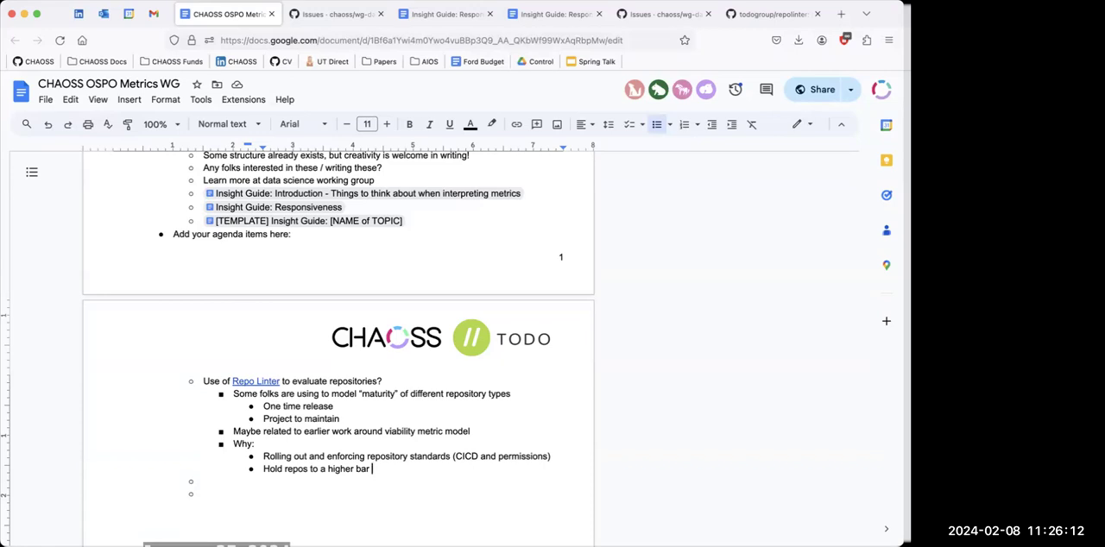
type("E.g.")
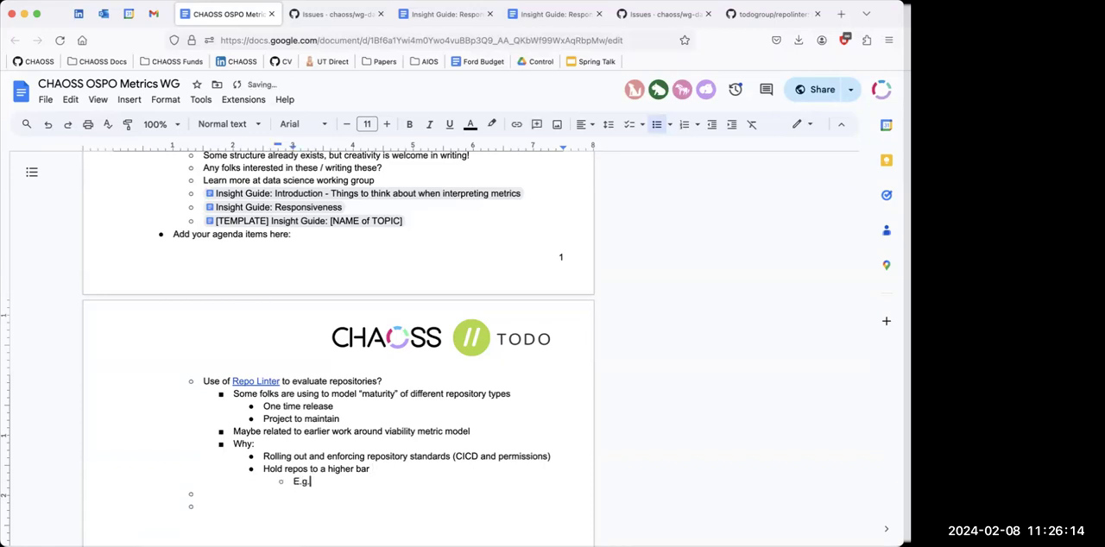
type("security, o")
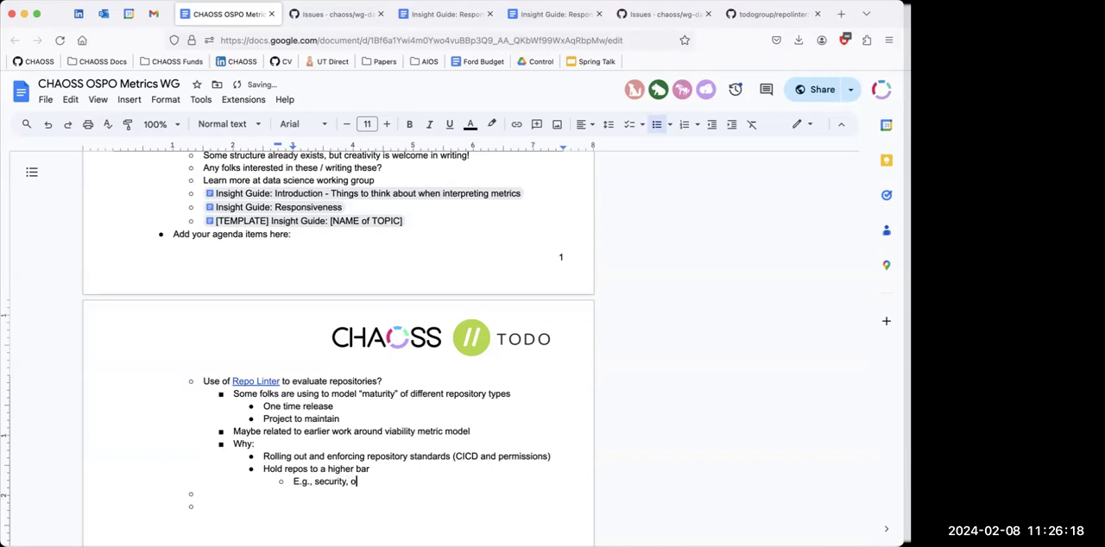
type("perational")
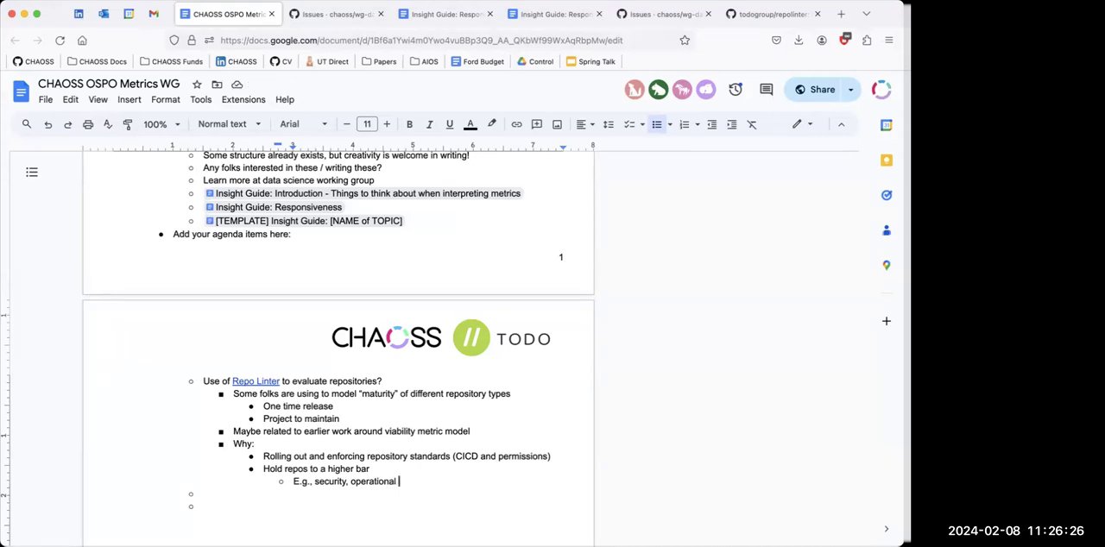
mouse_move(880, 447)
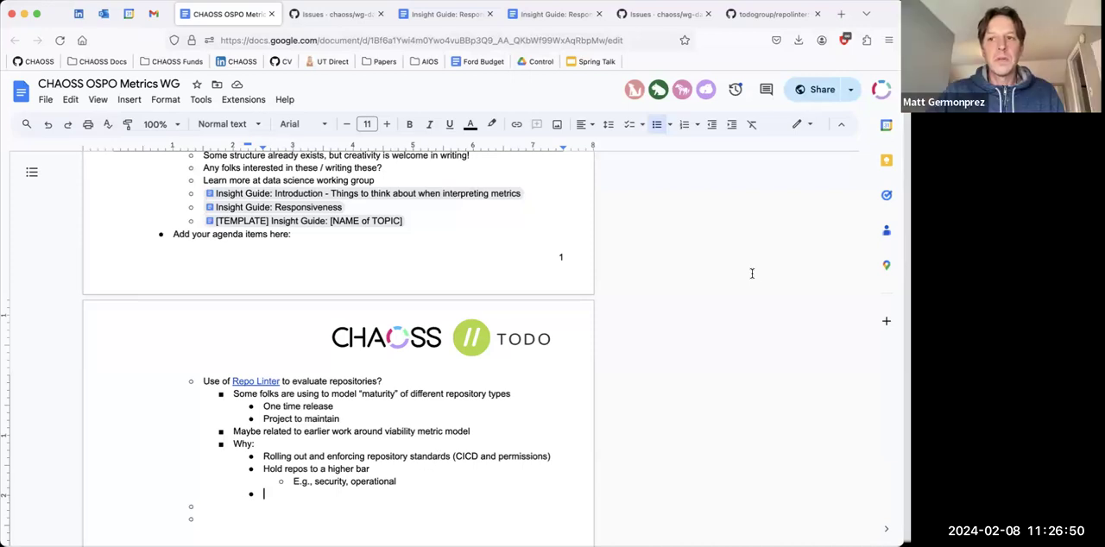
mouse_move(366, 511)
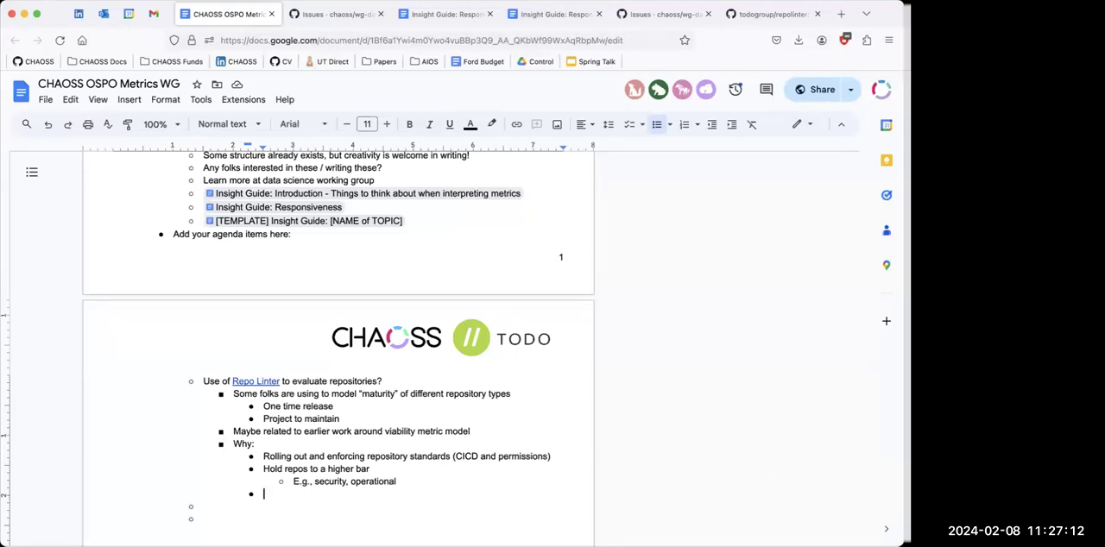
mouse_move(672, 174)
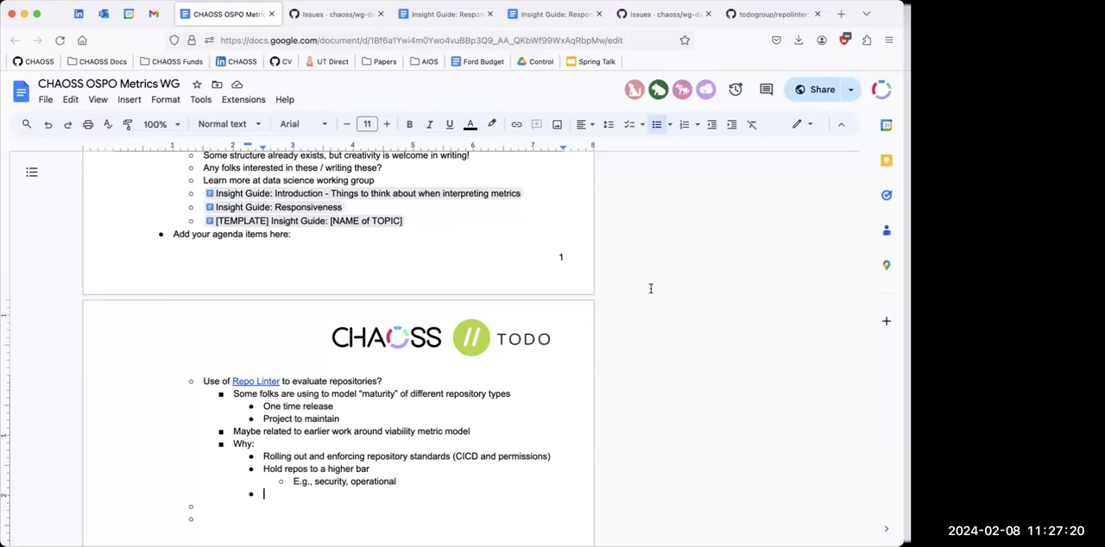
mouse_move(409, 426)
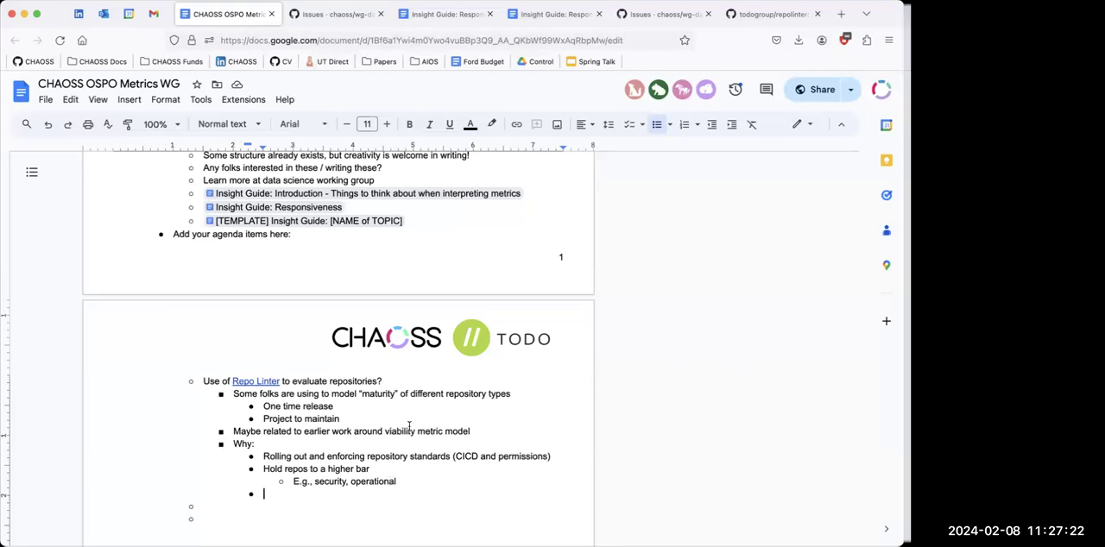
scroll("down", 3)
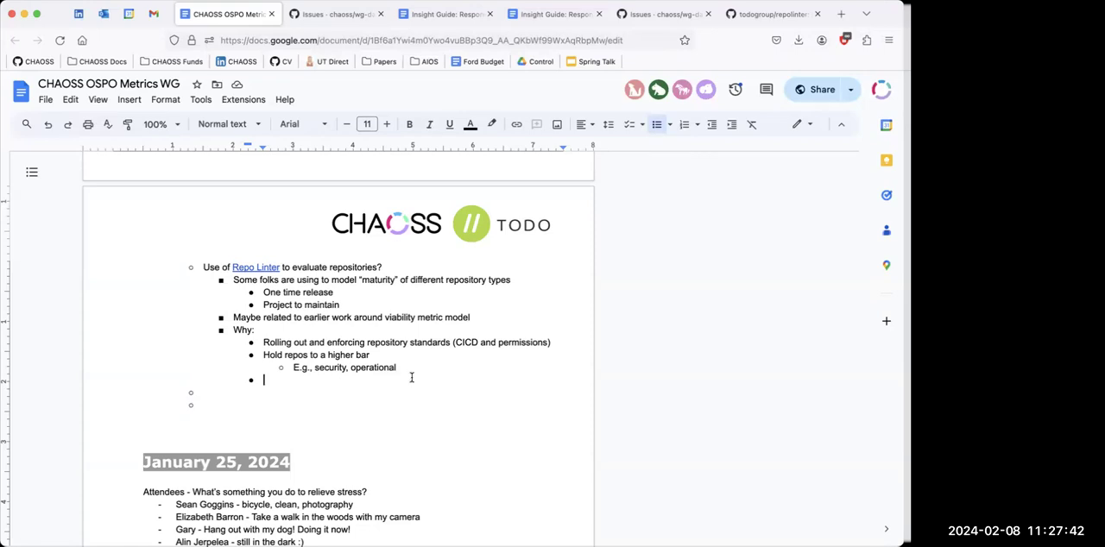
mouse_move(607, 463)
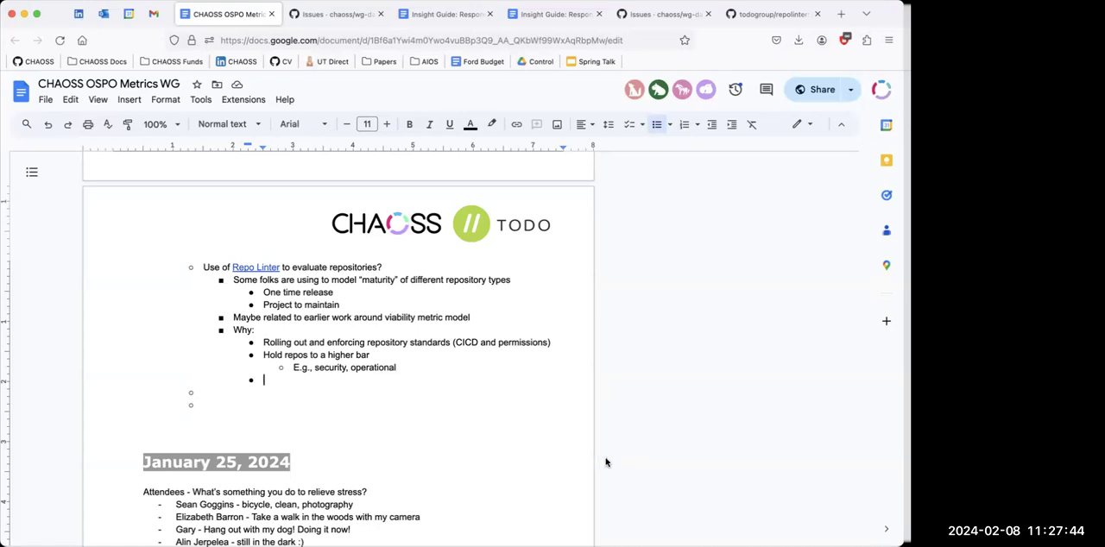
mouse_move(704, 418)
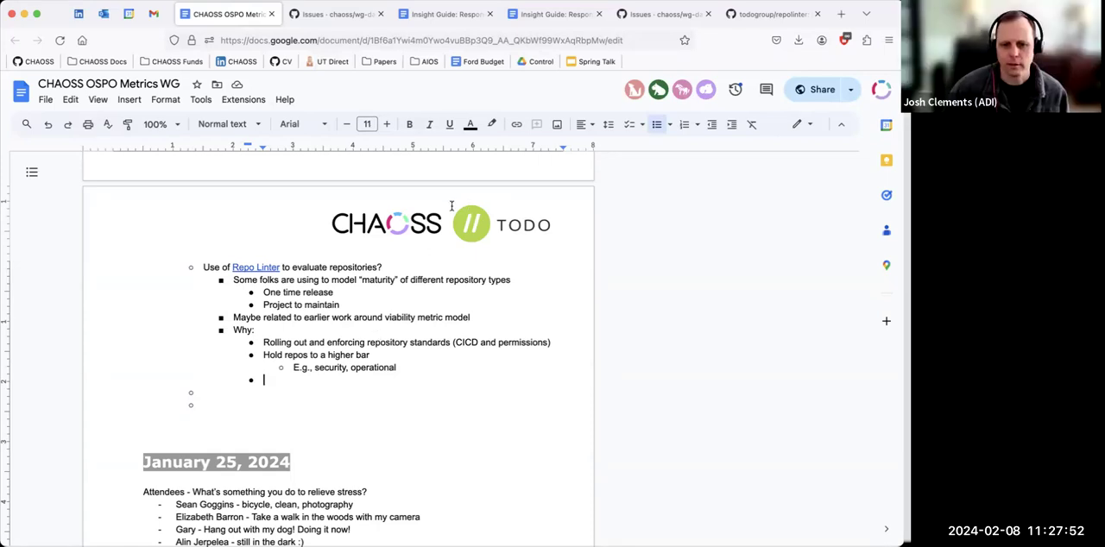
mouse_move(377, 189)
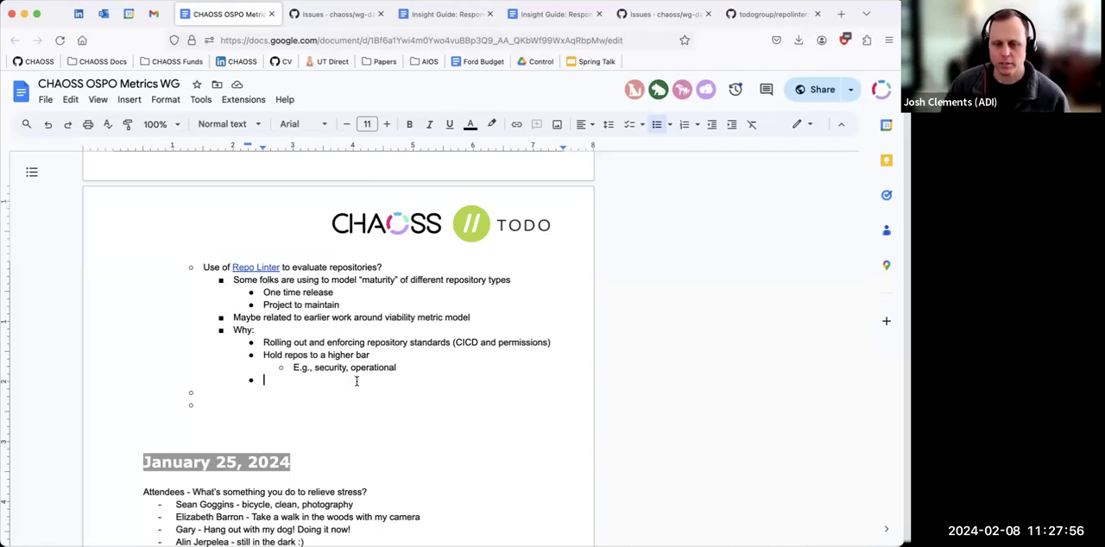
mouse_move(458, 197)
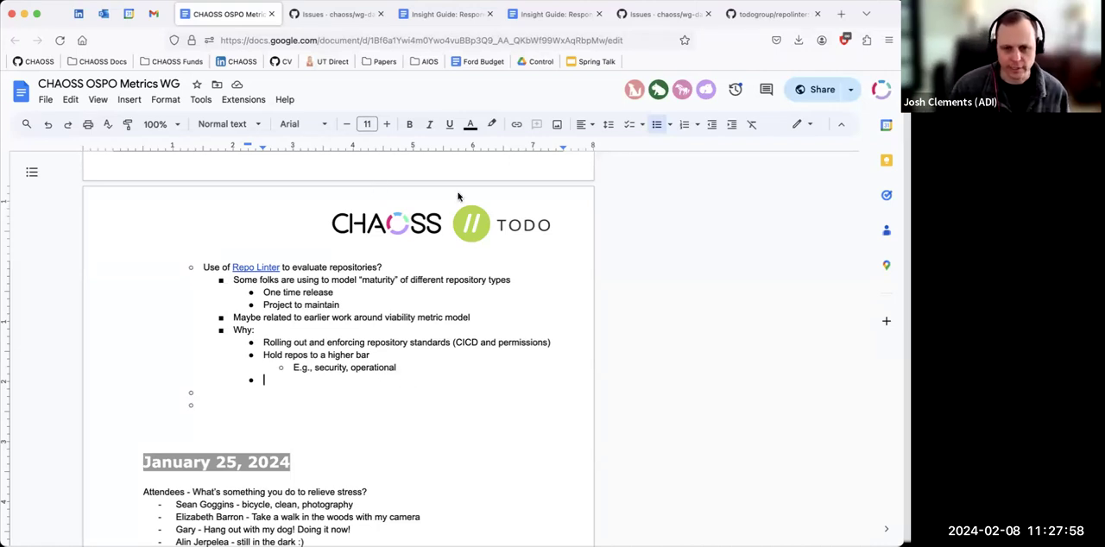
Write the CI/CD limitations bullet and the Enforcement bullet about passing repo linter before release
type("Limitations of what CI/CD is allowed is one possibility. Spotted it looks for CI metadata files")
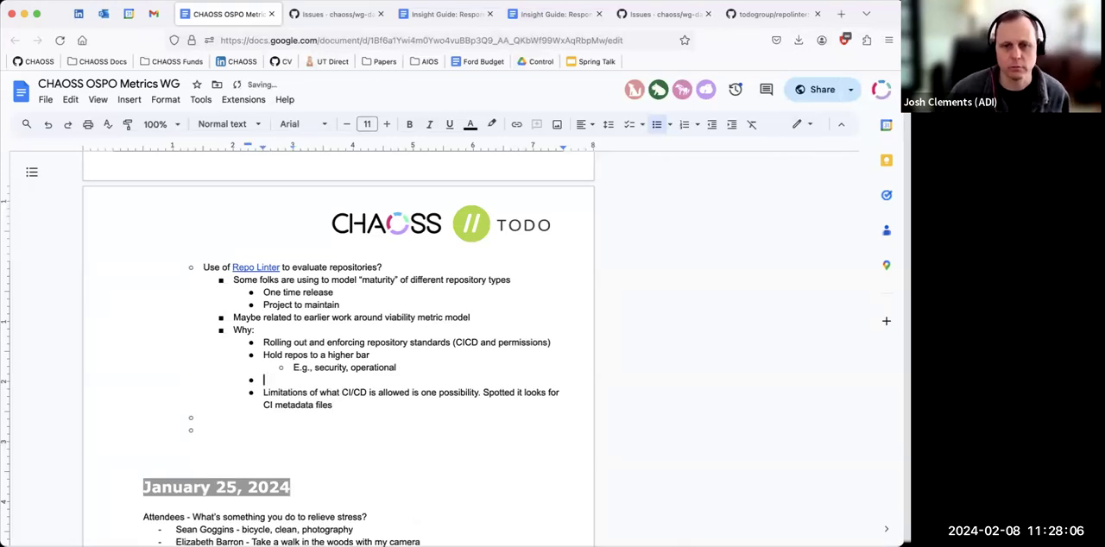
type("Projec")
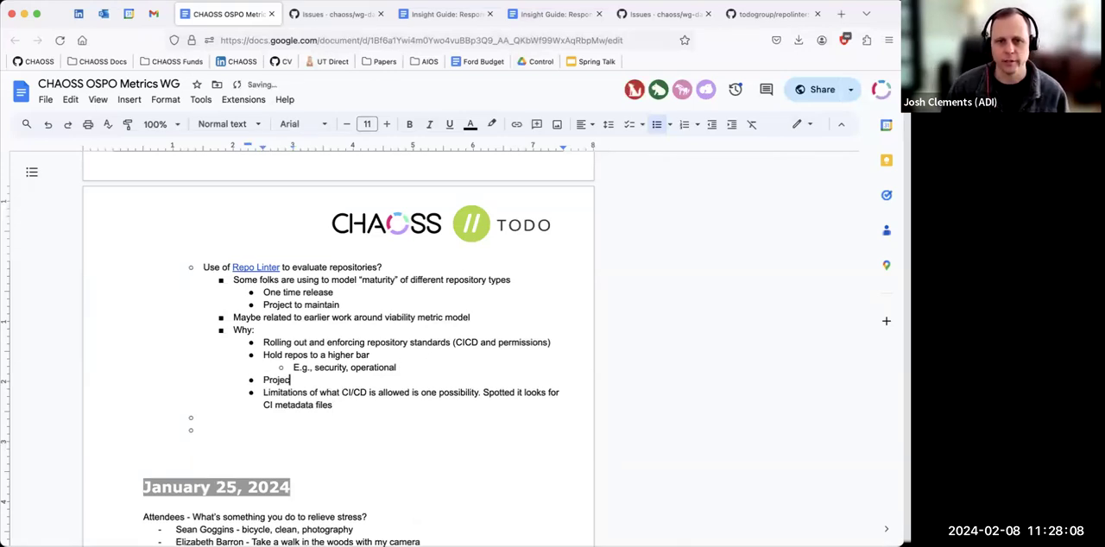
type("to pass rep")
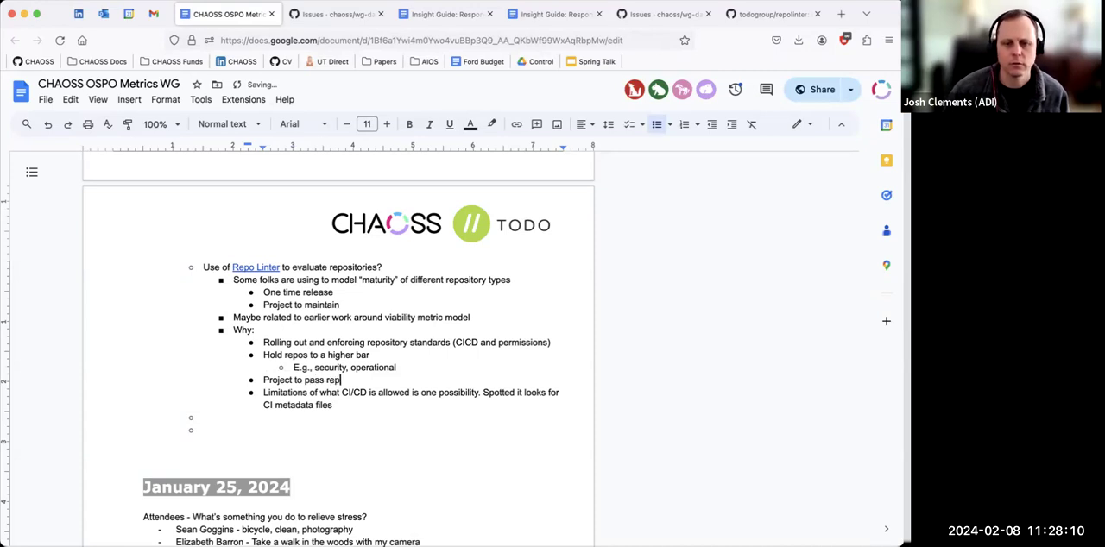
type("linter")
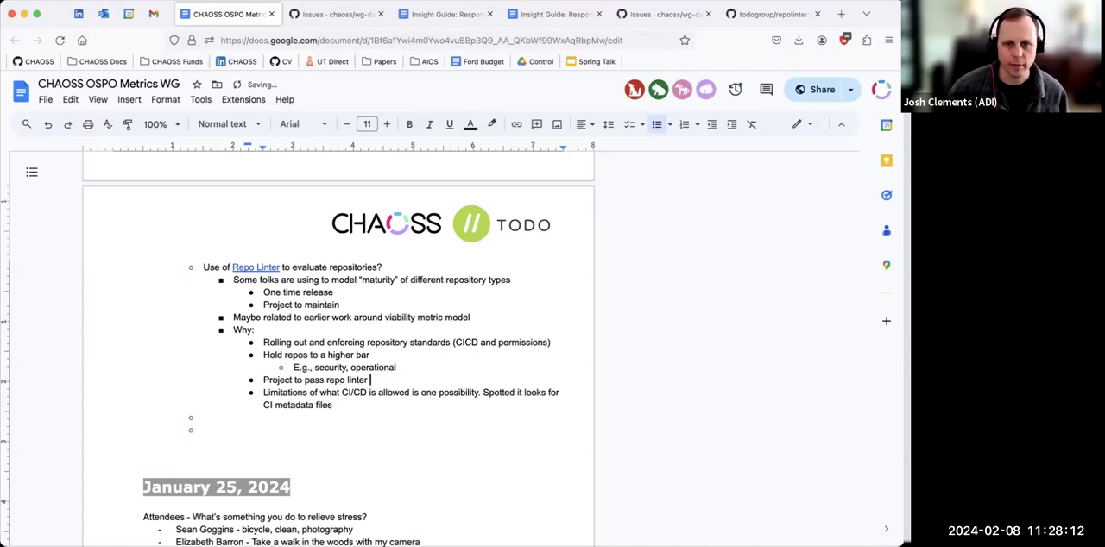
type("before it could be released as open source")
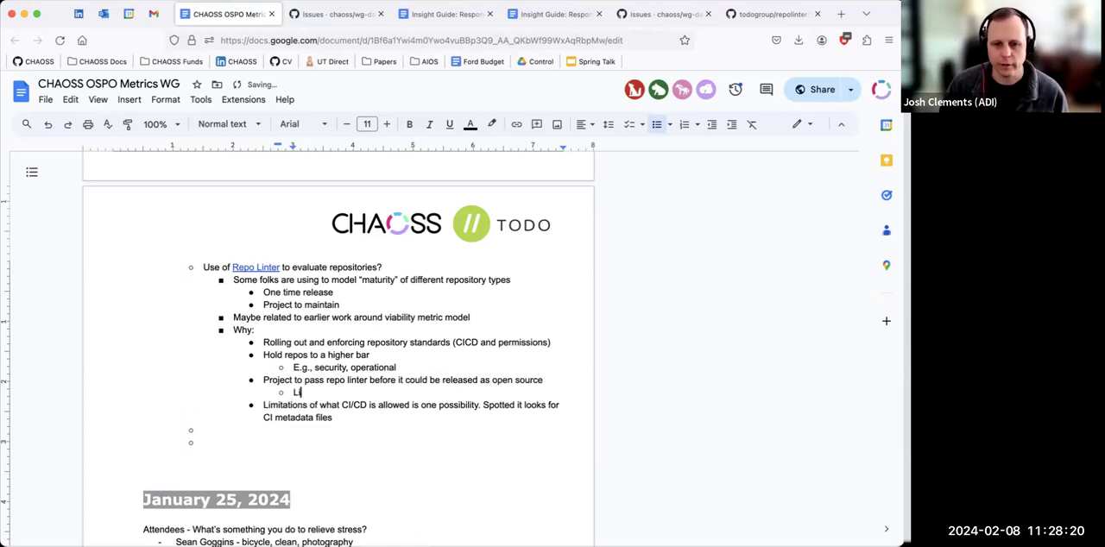
List Licencing, Contributing, Security sub-bullets and begin the Broad look bullet
type("Licencing")
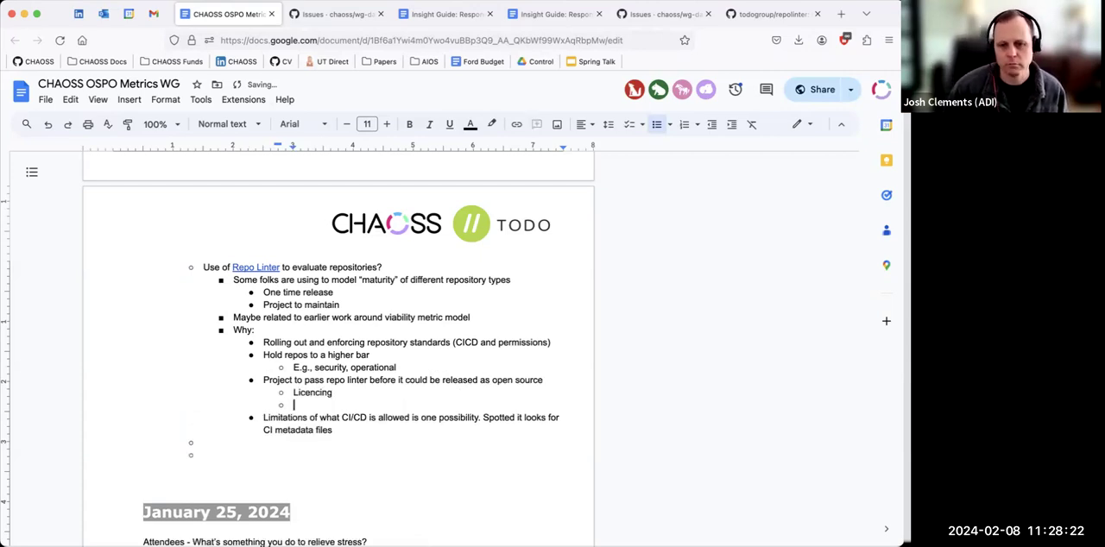
type("Contributin")
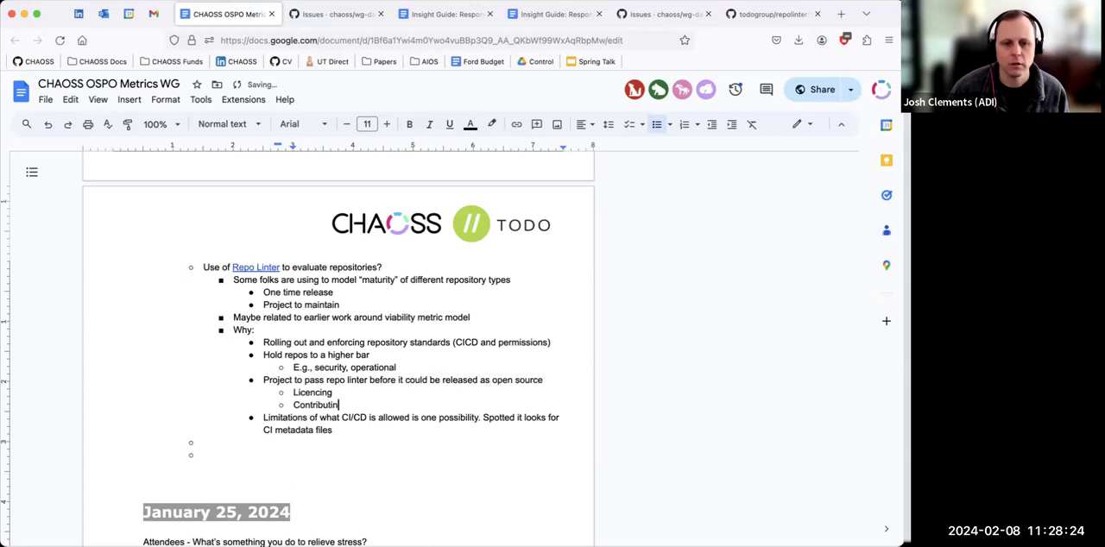
type("S")
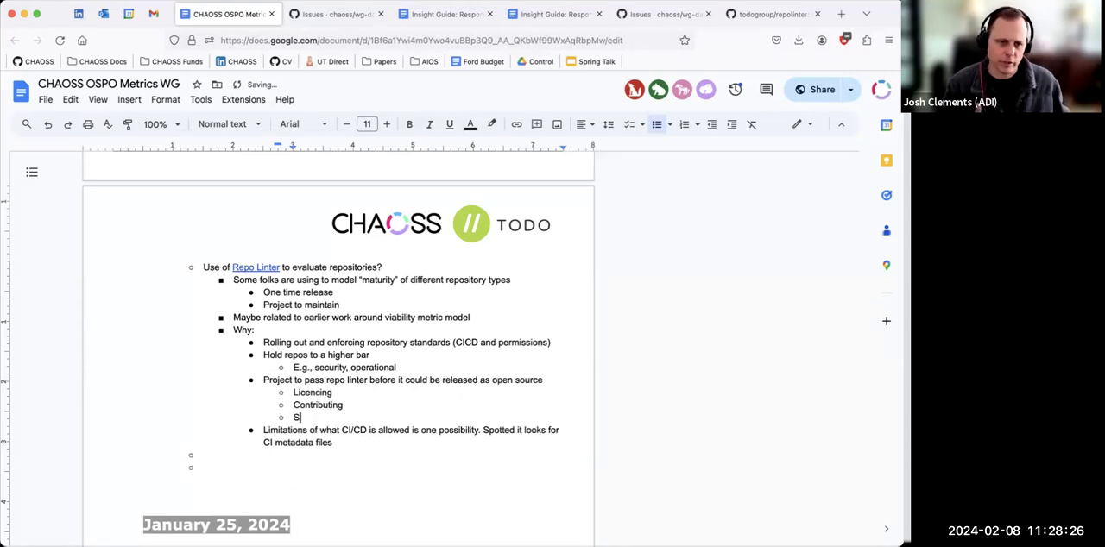
type("ecurity")
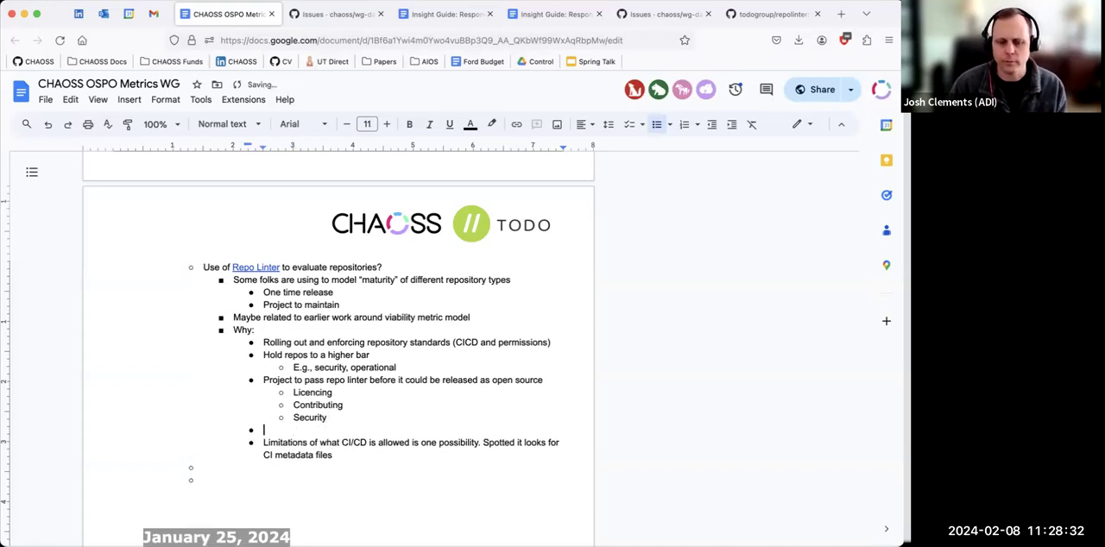
type("B")
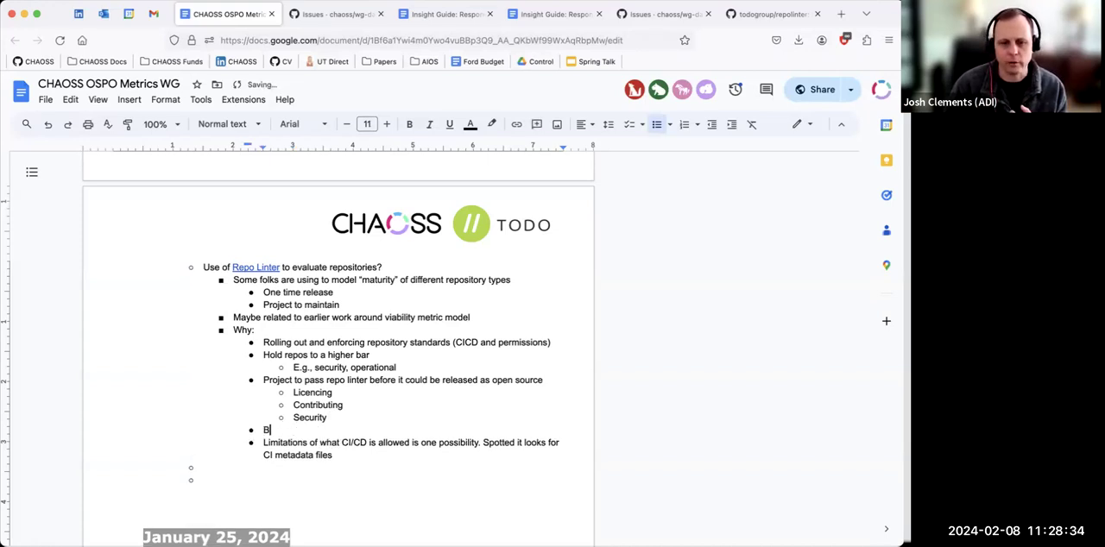
type("road lokk")
left_click(404, 379)
type("Enforcement: ")
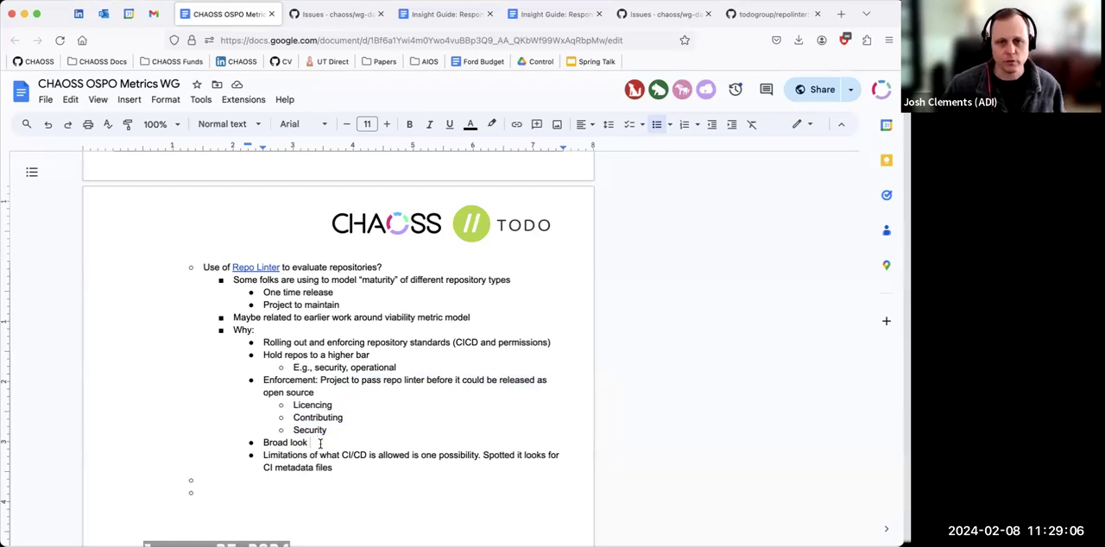
Finish 'Broad look existing repositories' with a sub-bullet on showing which ones have or don't have files
type("exisit")
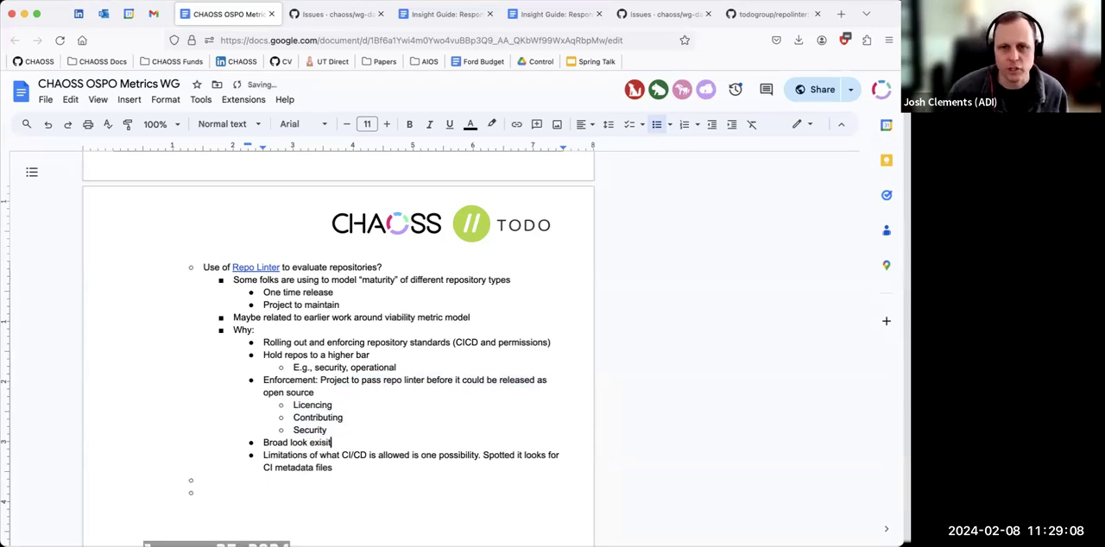
type("ing repositories")
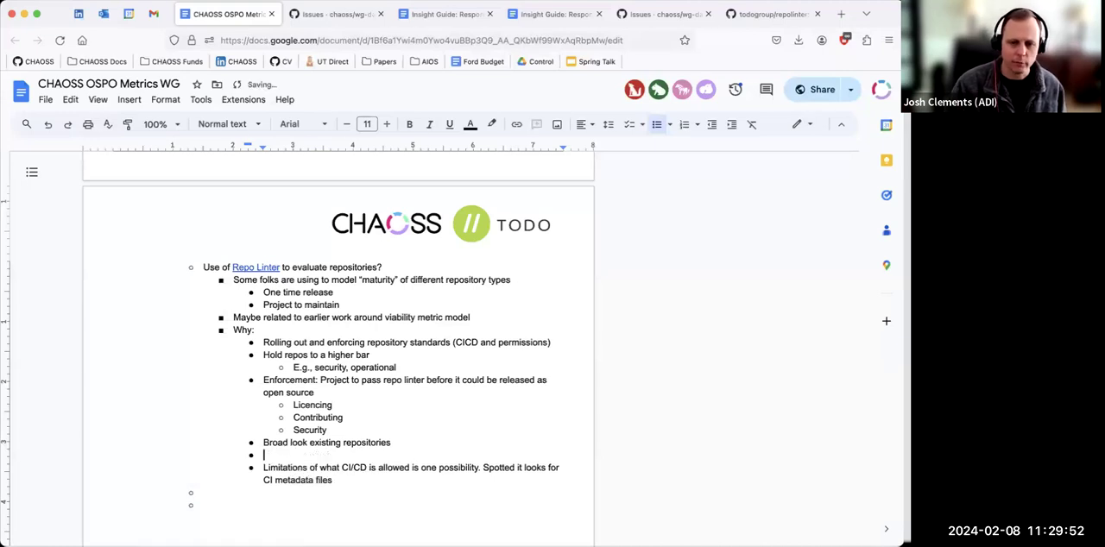
type("Show which obese")
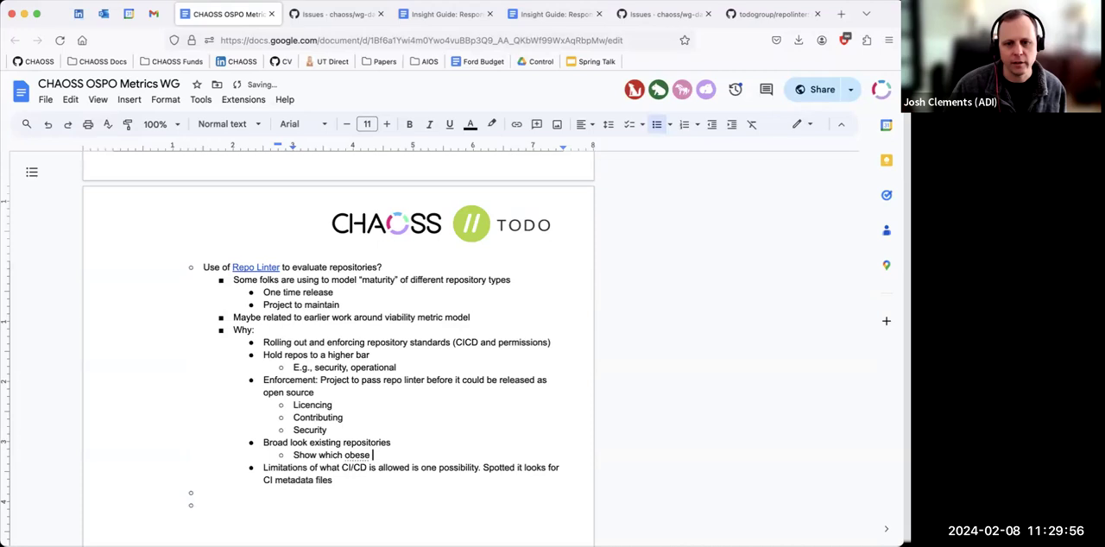
type("ones have")
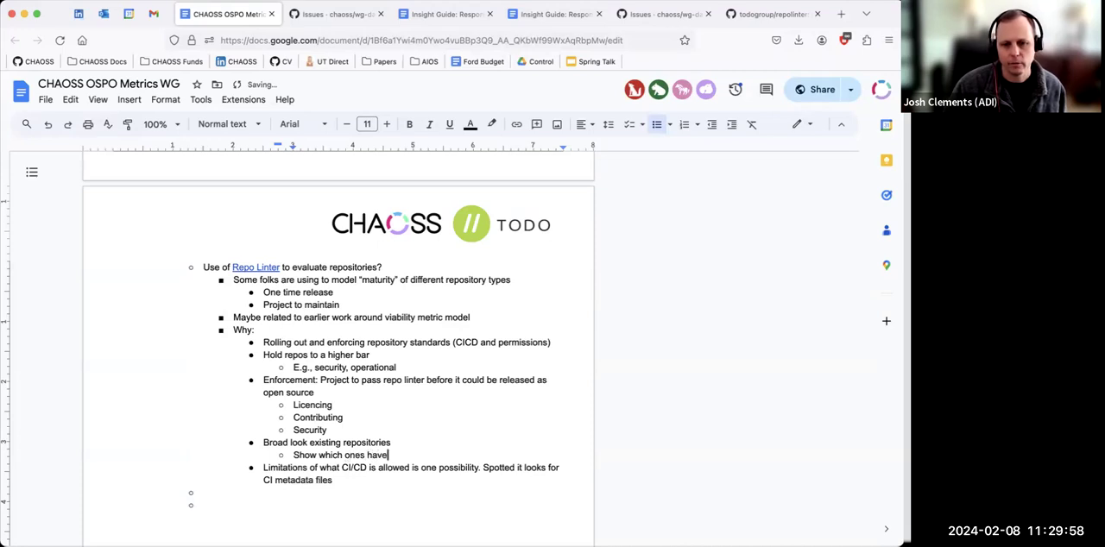
type("or don't have files")
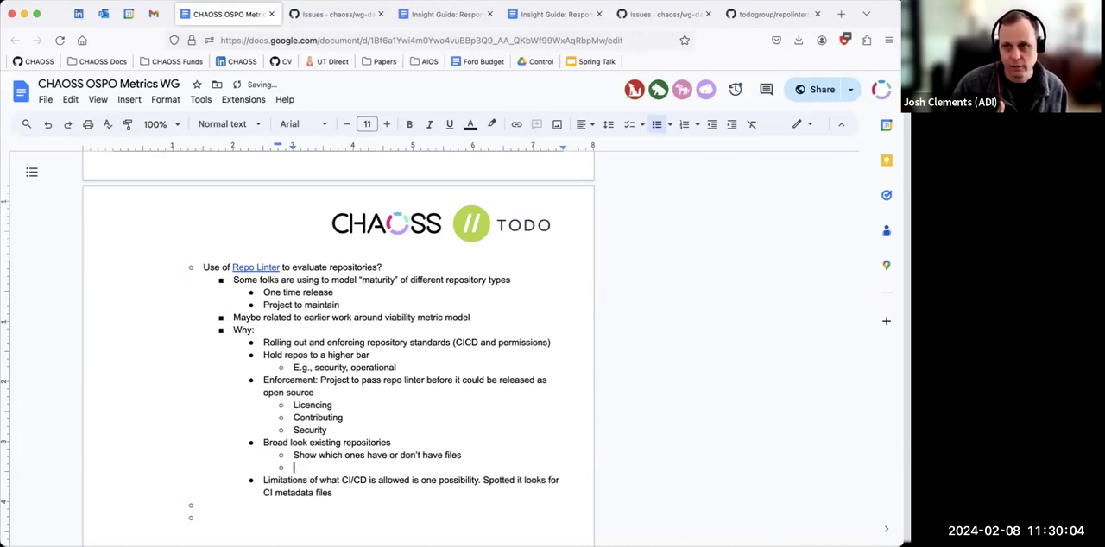
Add a sub-bullet on taking action for repos that don't have the files
type("Take action for the")
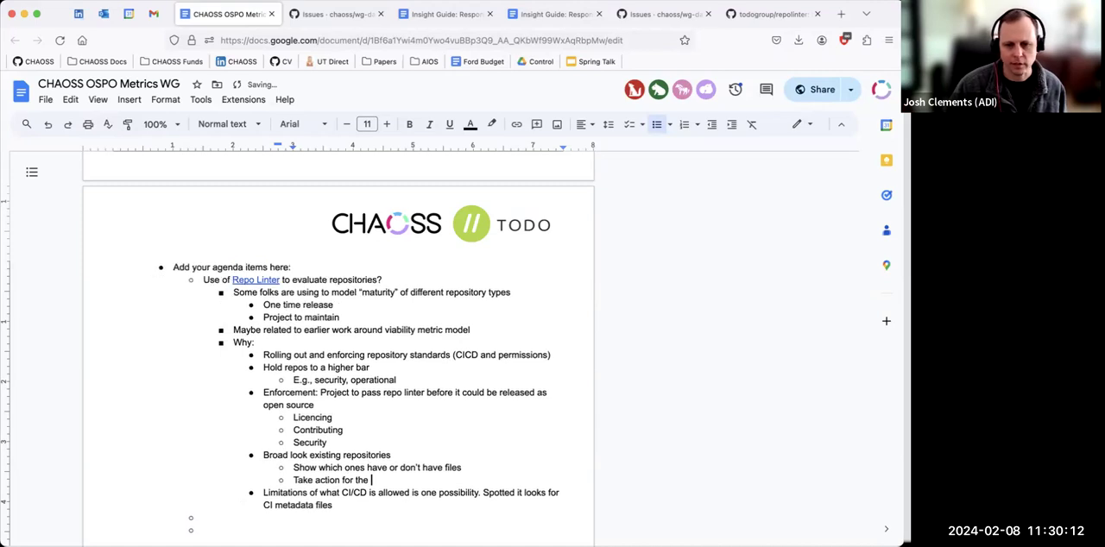
type("repos")
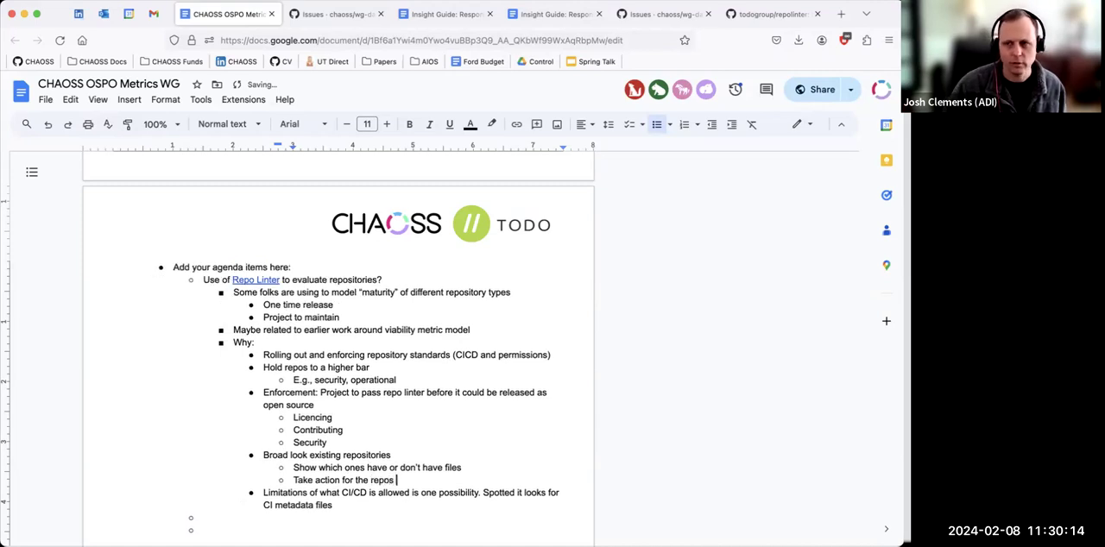
type("that")
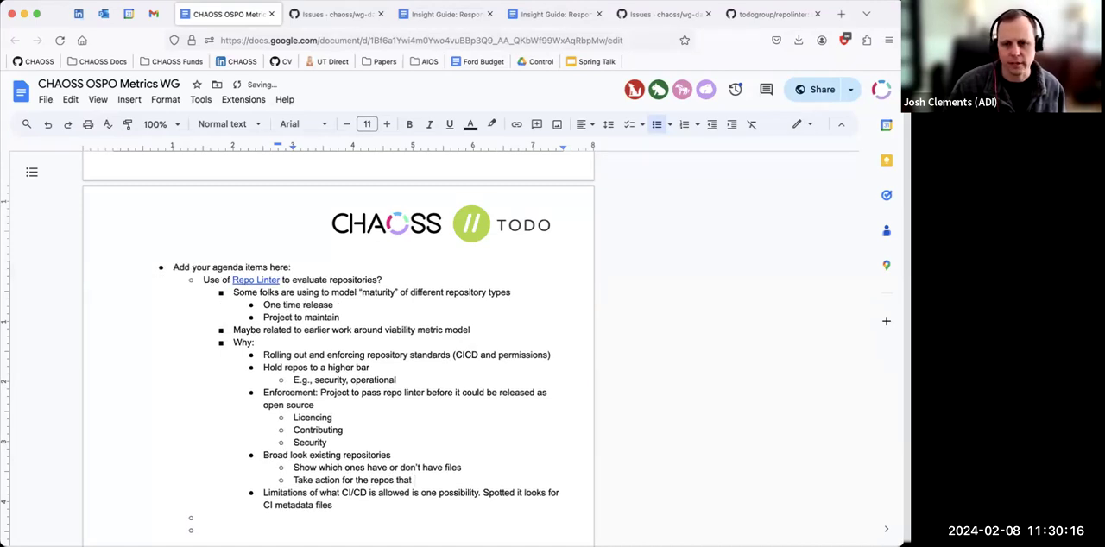
type("don't have the files")
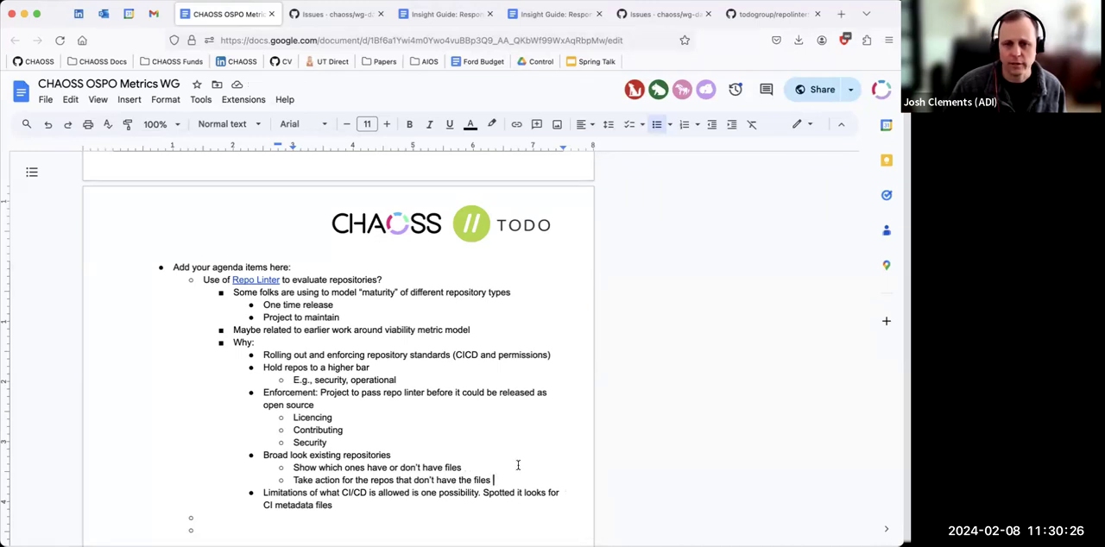
scroll("down", 3)
type("A lot of opportun")
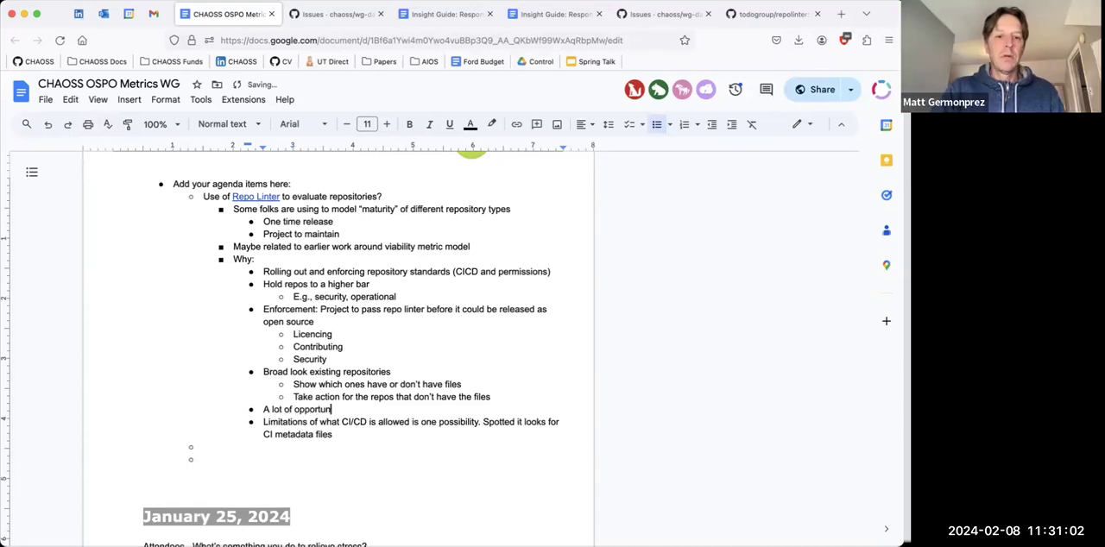
Note the opportunity for looking at different things and append '(different rule sets)'
type("ity for looki")
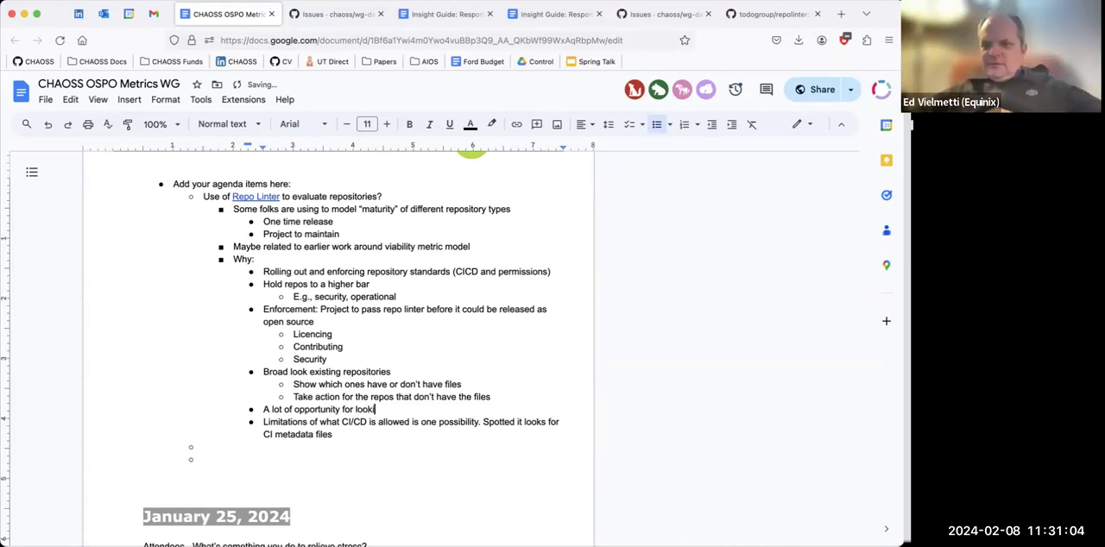
type("ng at different")
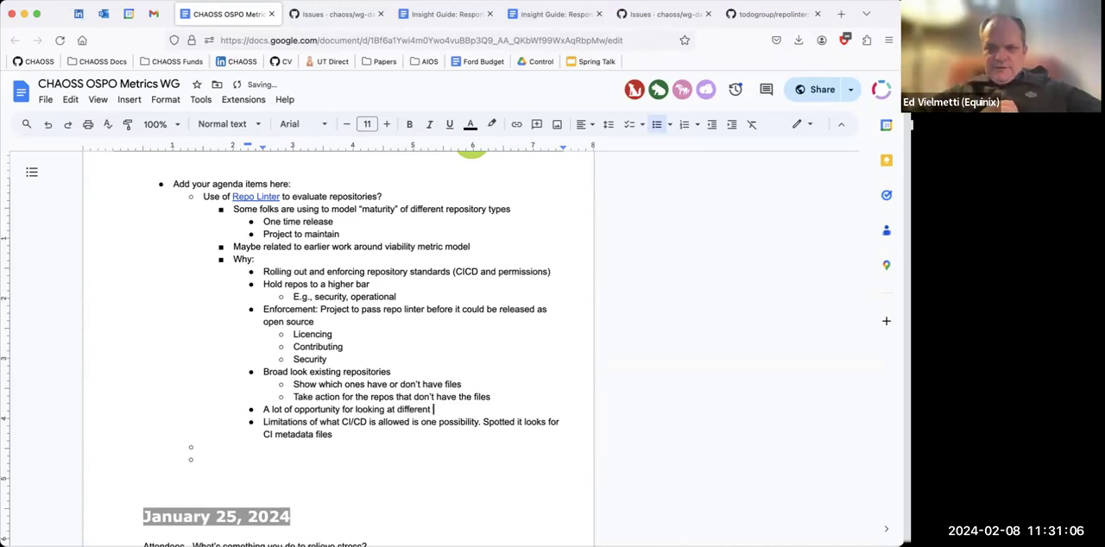
type("things")
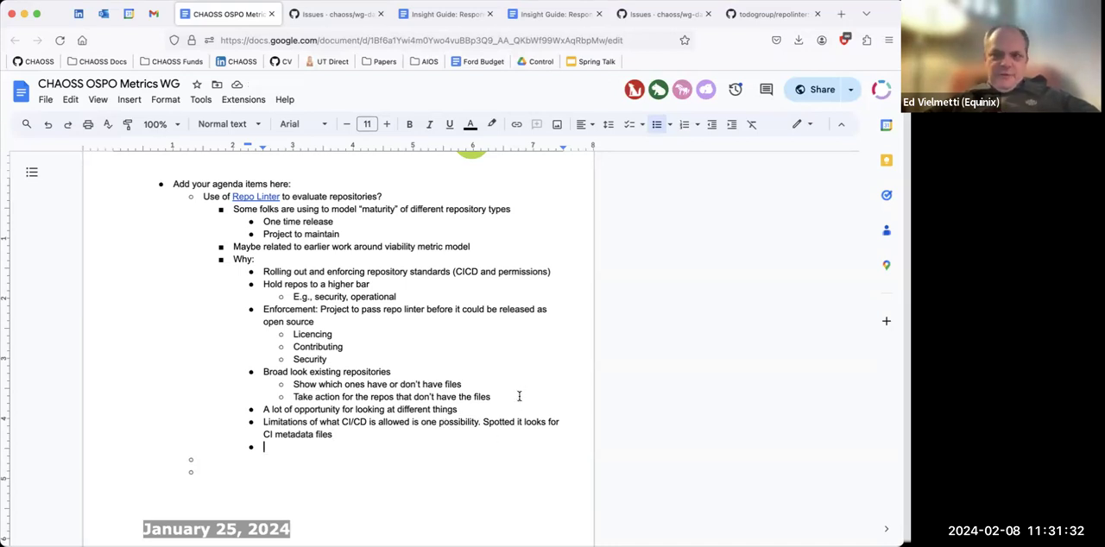
type("(different rule sets")
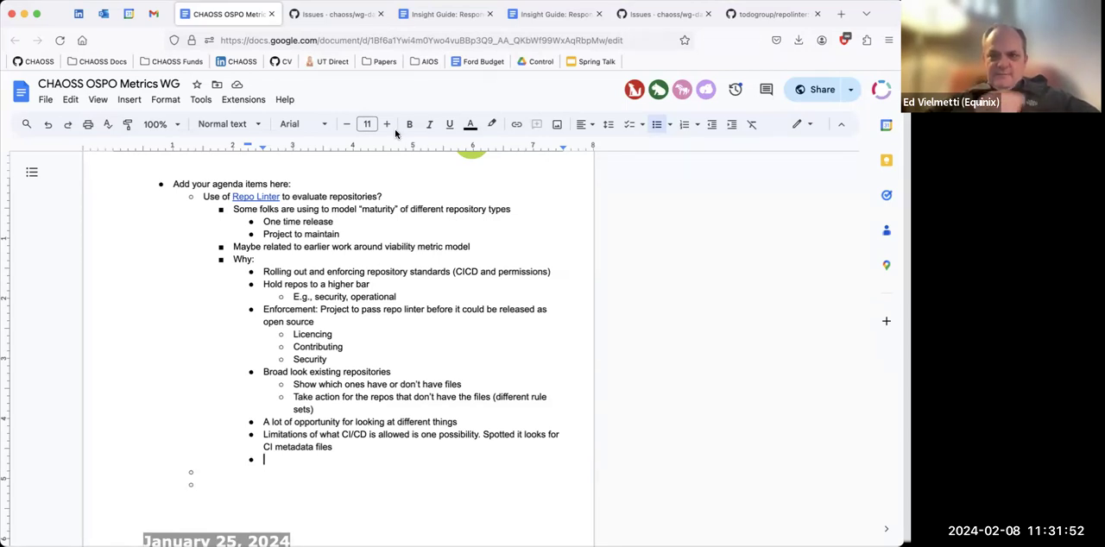
mouse_move(421, 150)
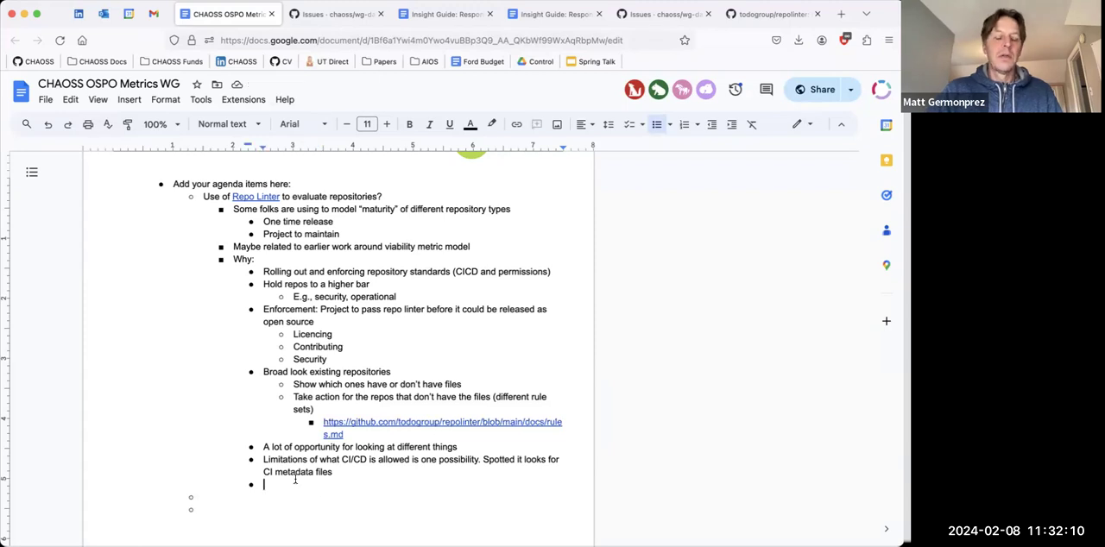
Add a bullet on taking a look at the existence of different files, then a new 'How:' item
type("Taking a look at the existence fo")
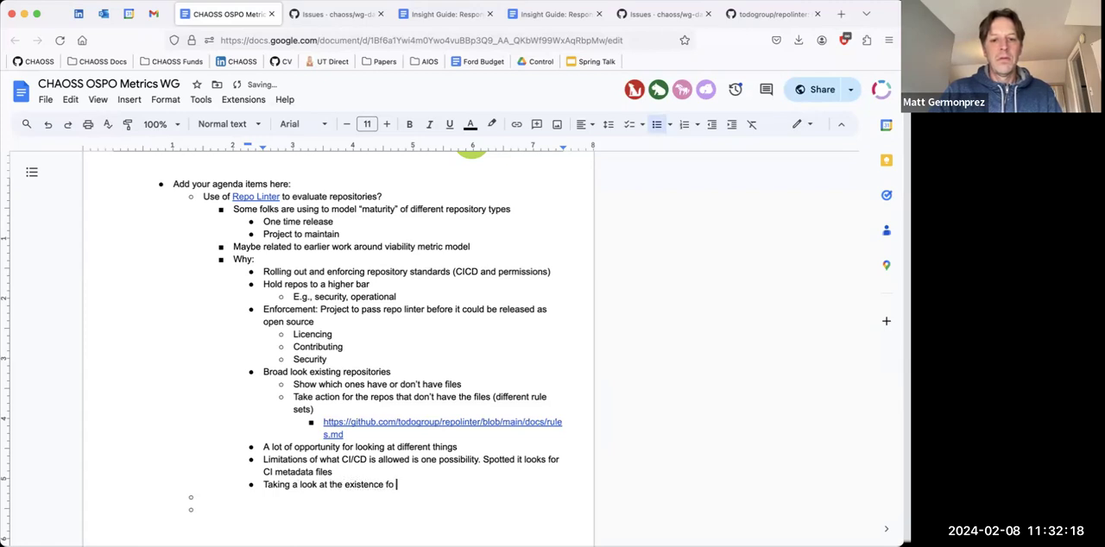
type("different files")
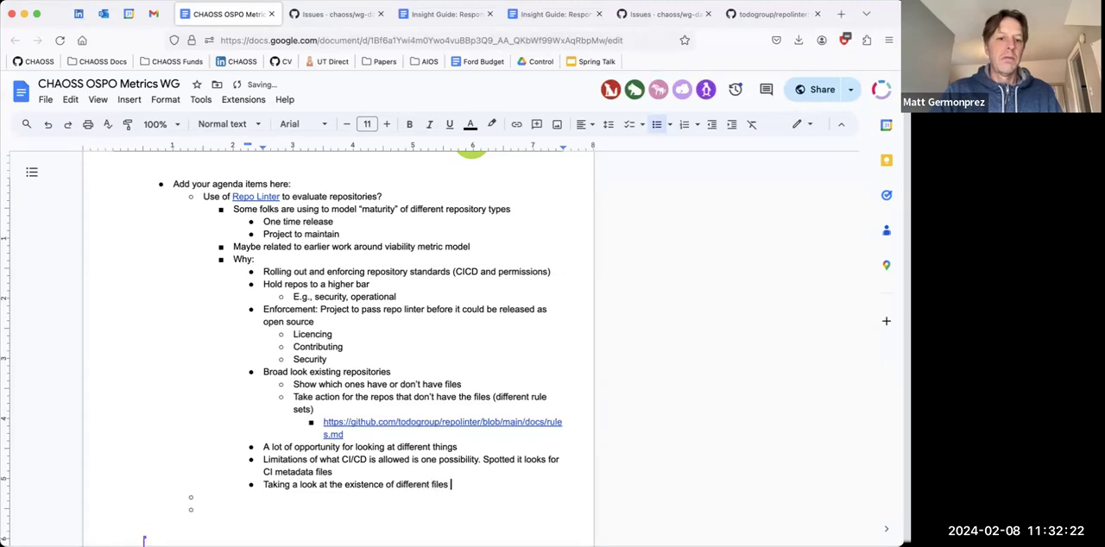
scroll("down", 3)
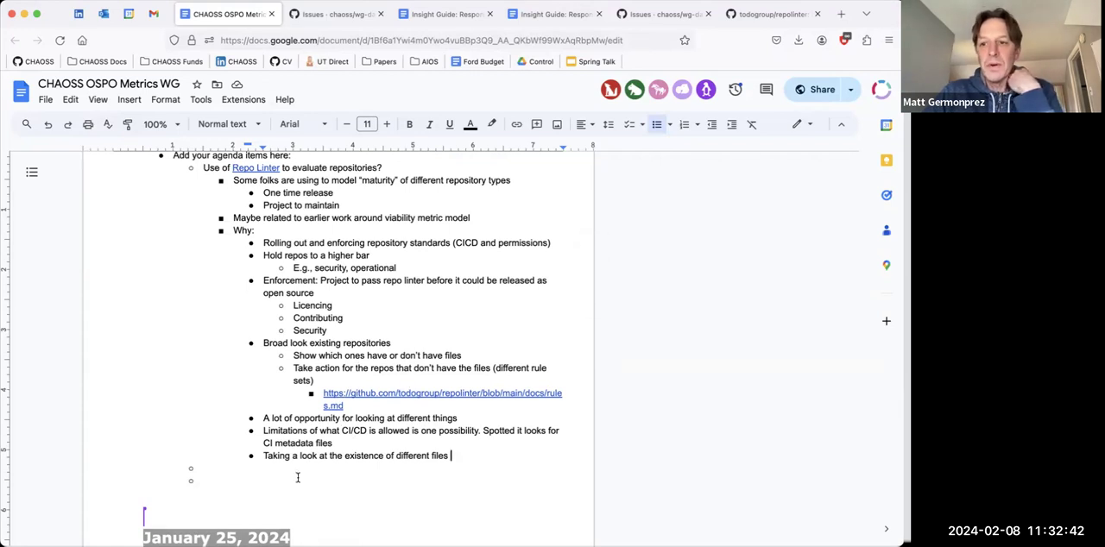
mouse_move(867, 466)
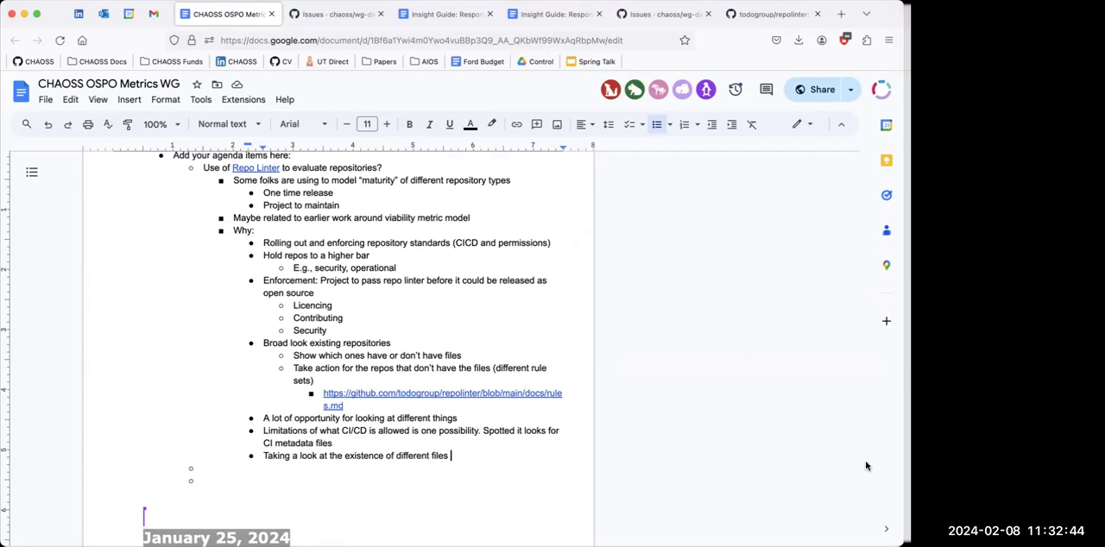
mouse_move(458, 503)
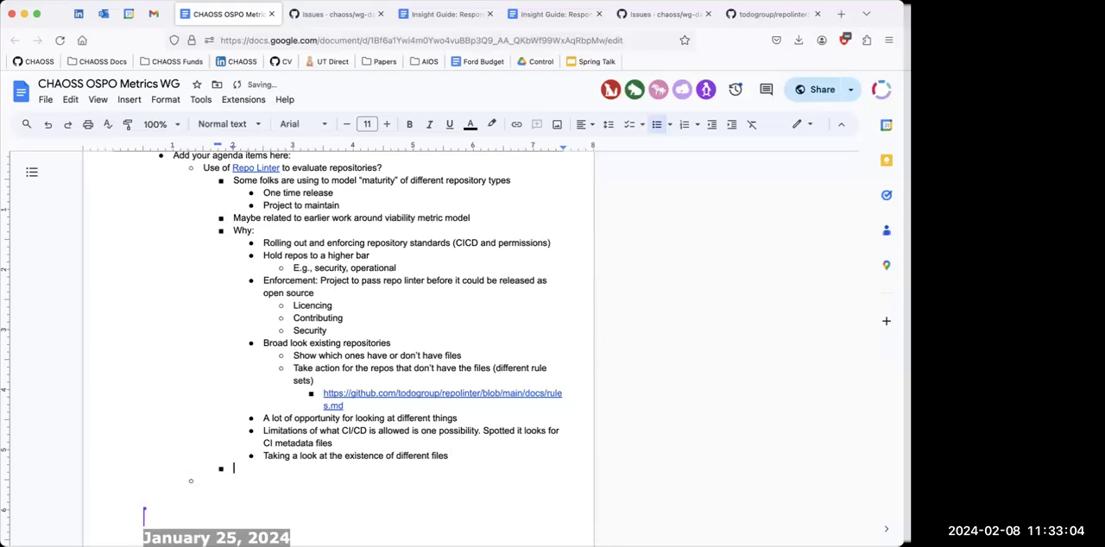
type("How:")
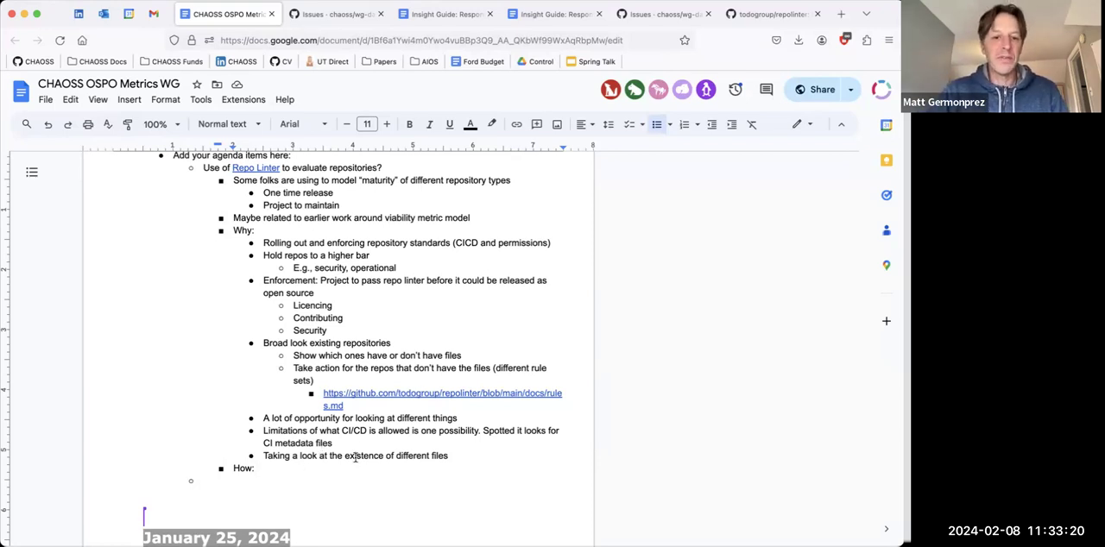
Under How, ask how an OSPO shares the data with other OSPOs
scroll("down", 3)
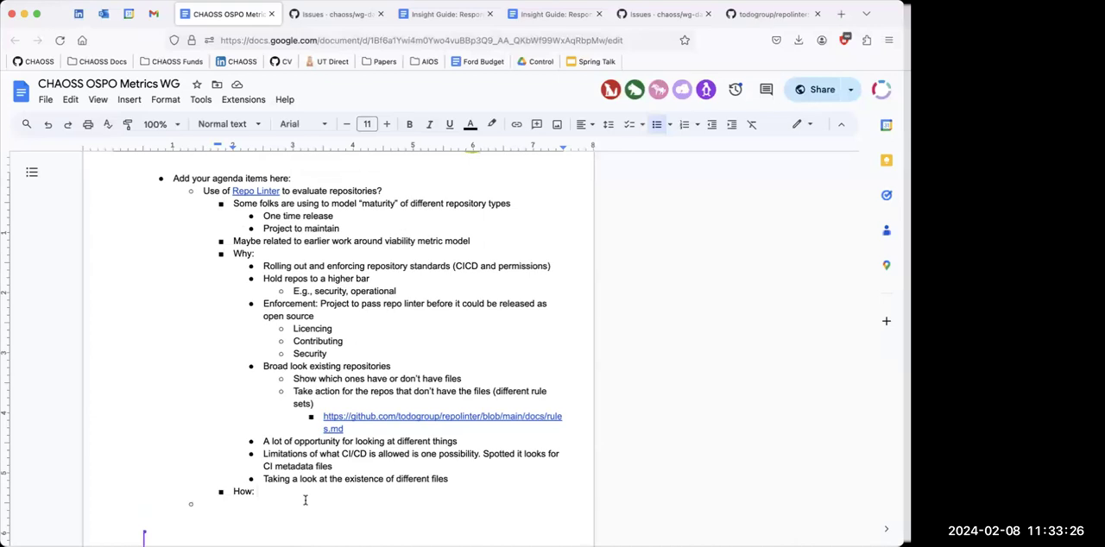
type("How")
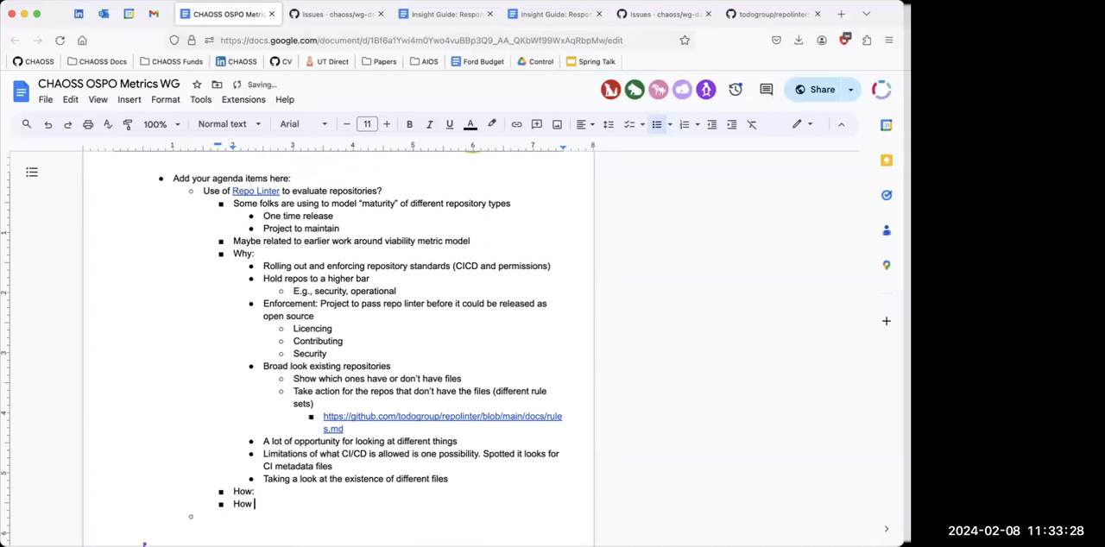
type("as an OSPO do you share the data")
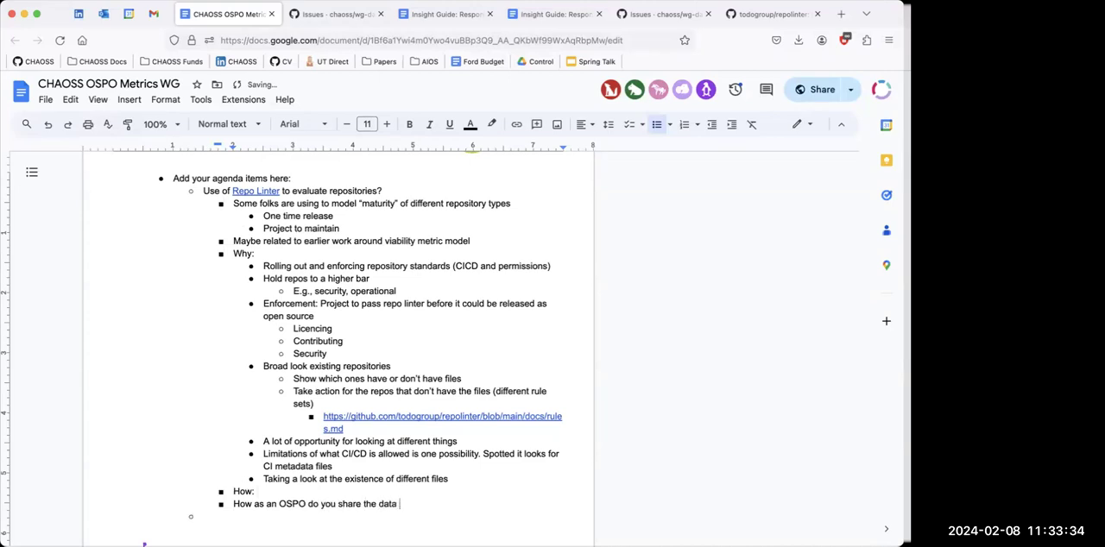
type("?")
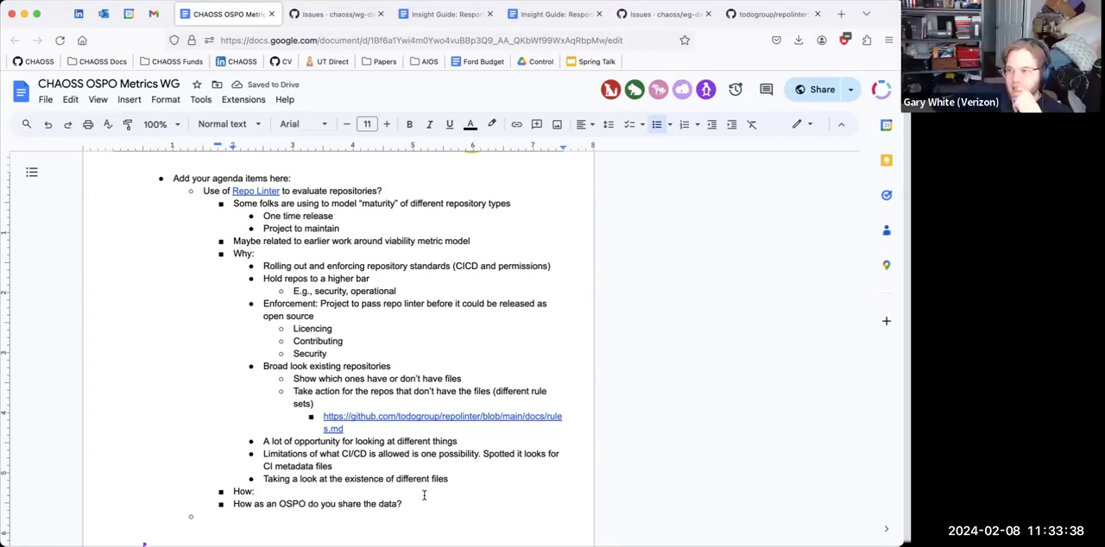
type("with other")
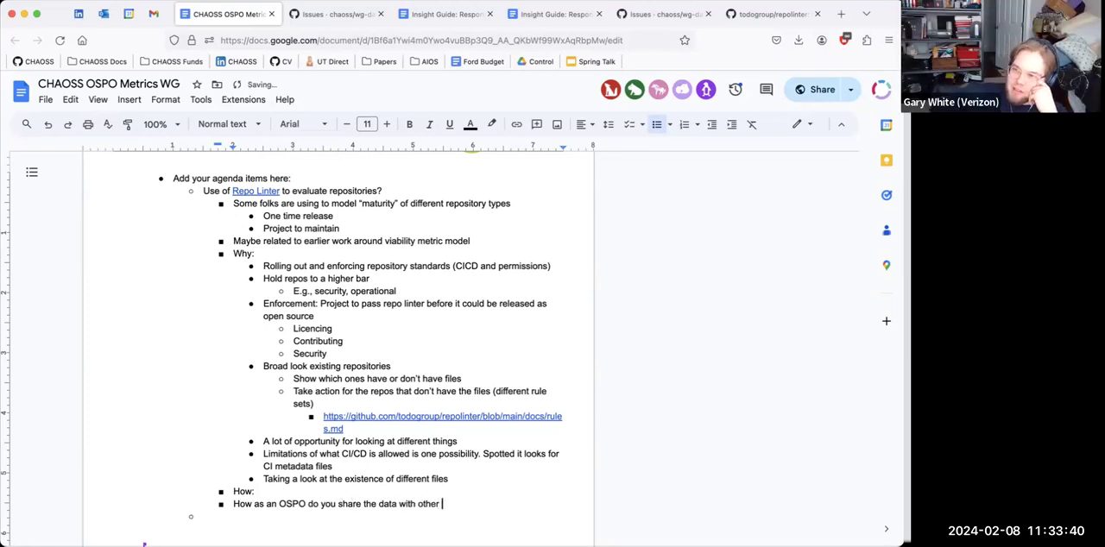
type("OSPOs")
left_click(401, 490)
type(" do you")
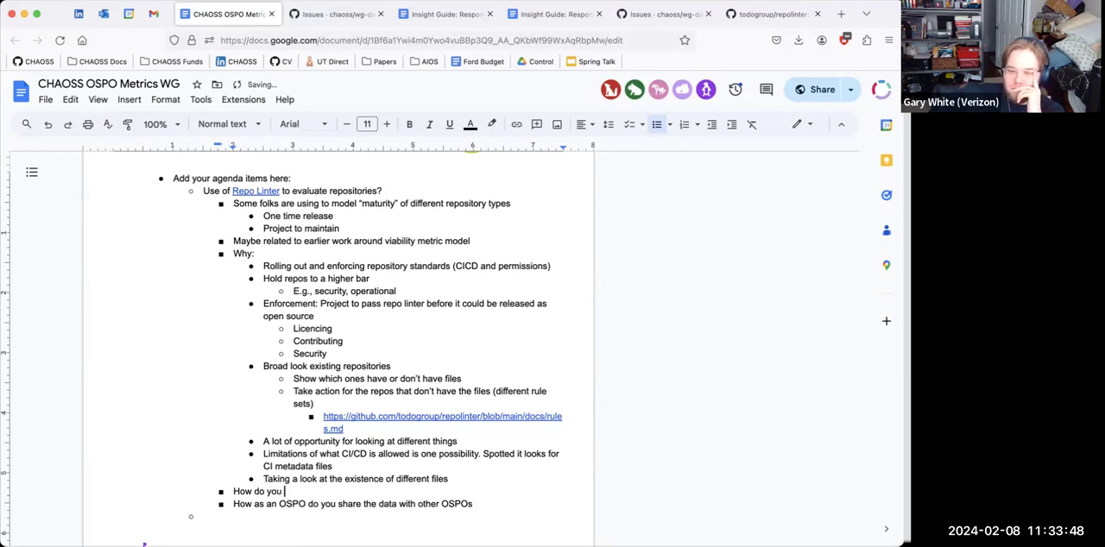
Ask how to deploy within an organization, fixing the typo in 'deploy'
type("delpl")
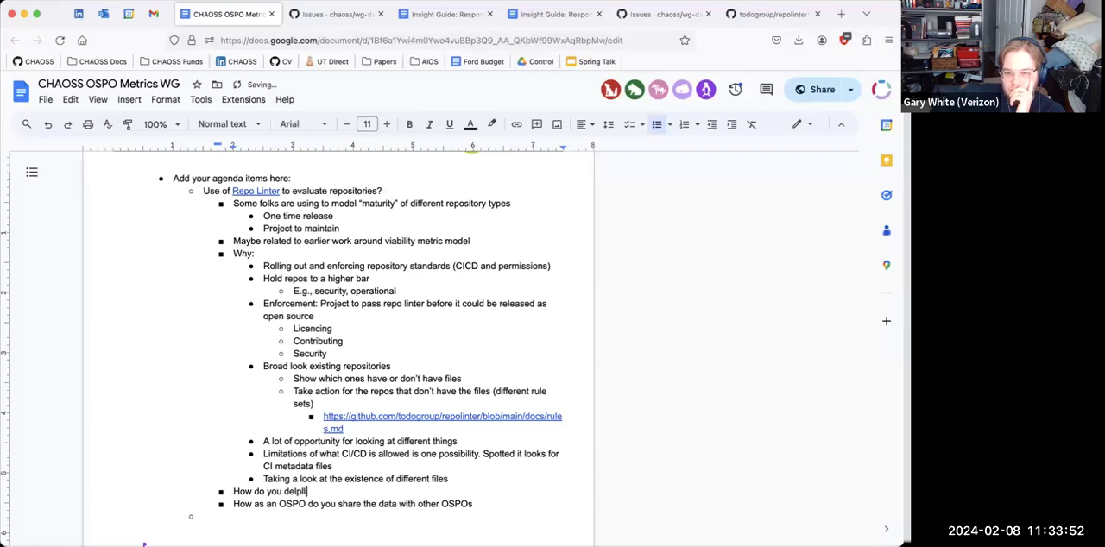
key("Backspace")
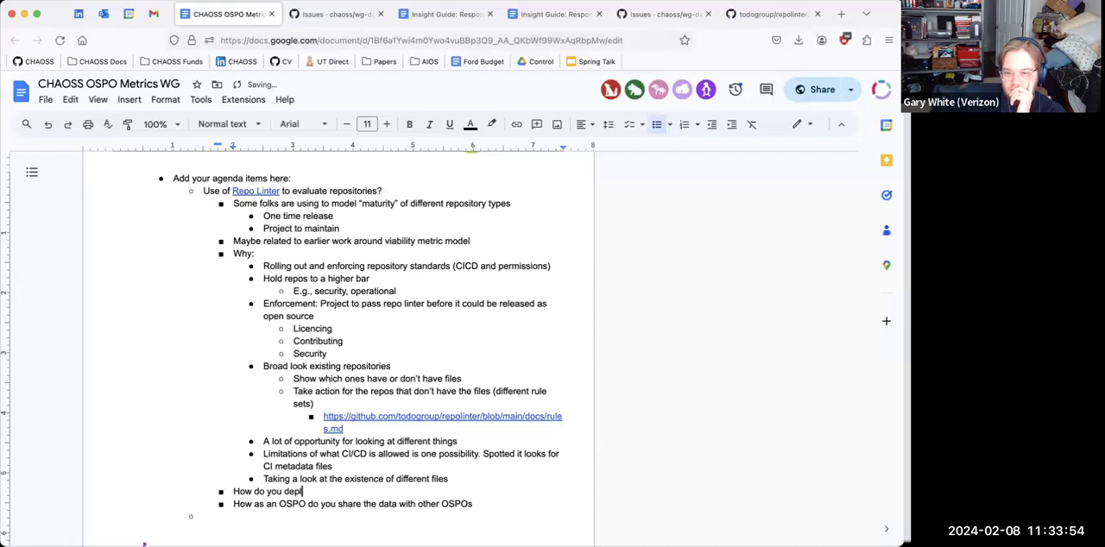
type("loy")
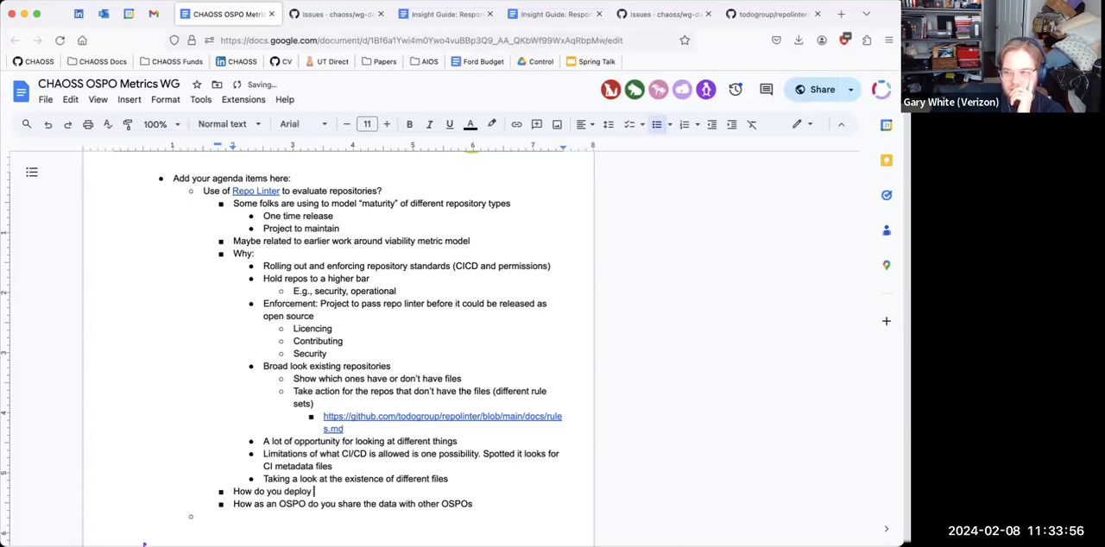
type("within an organ")
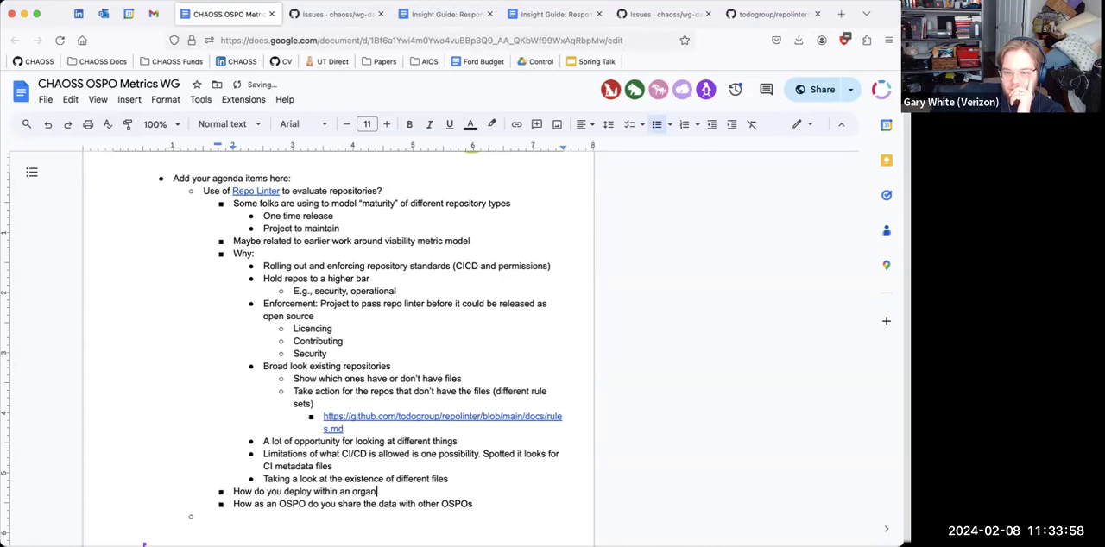
type("ization")
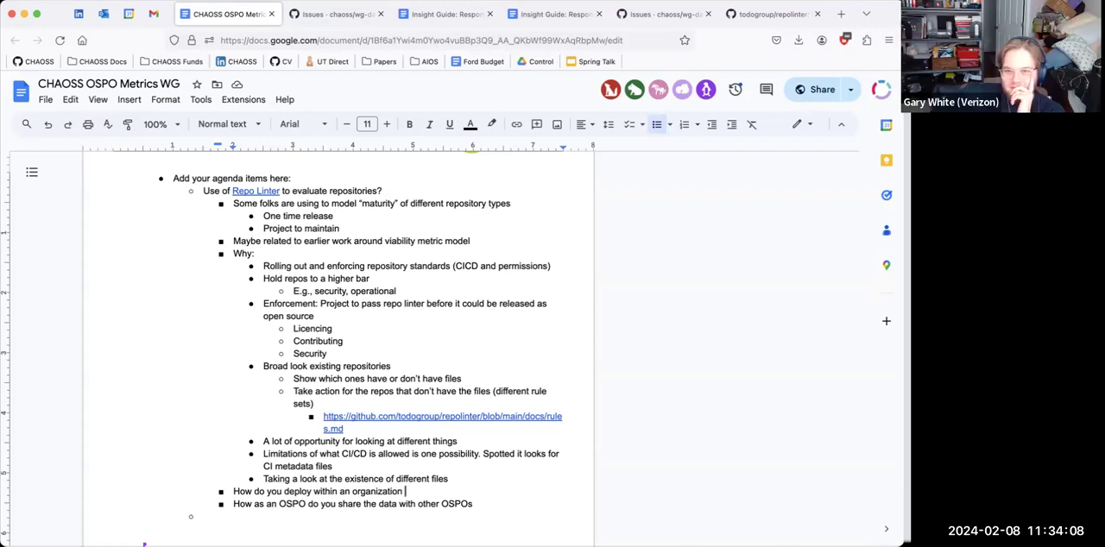
scroll("down", 3)
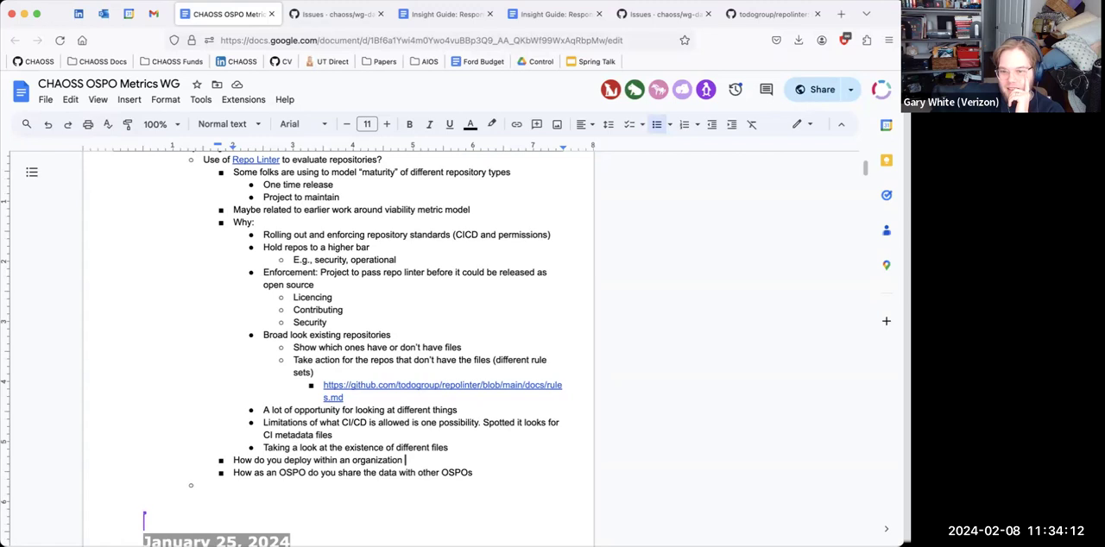
mouse_move(383, 161)
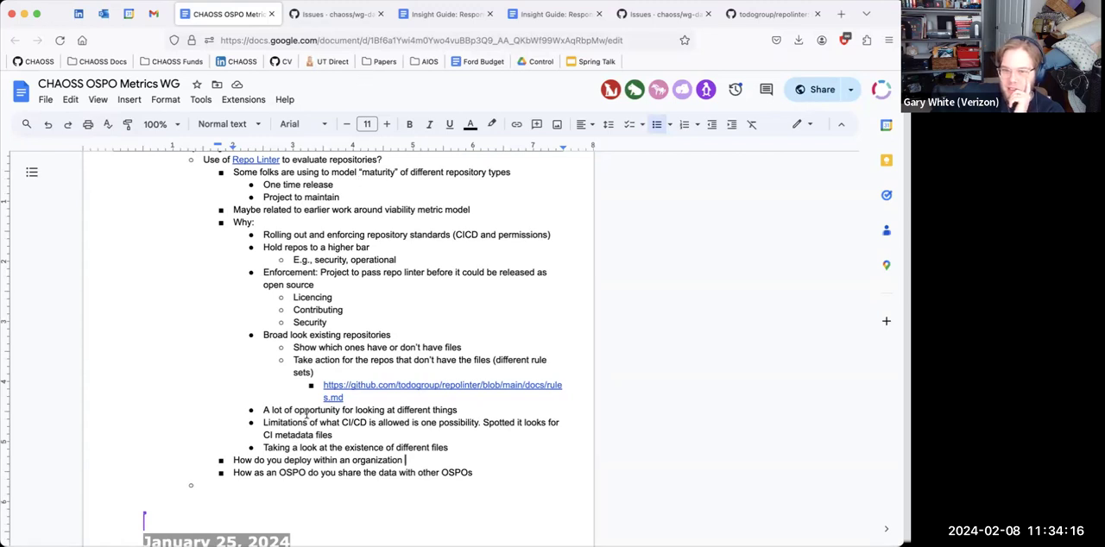
mouse_move(302, 487)
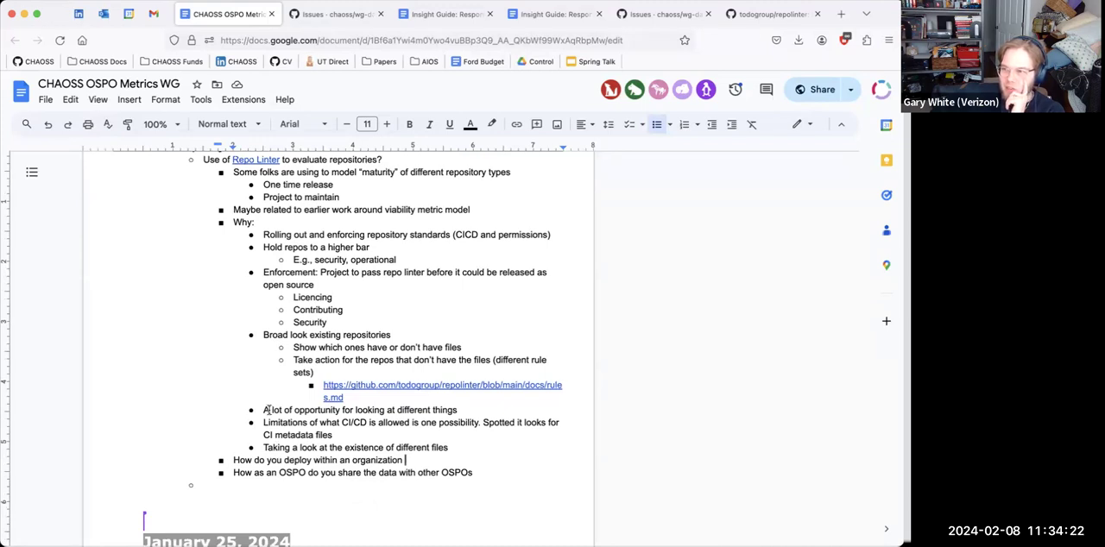
mouse_move(737, 231)
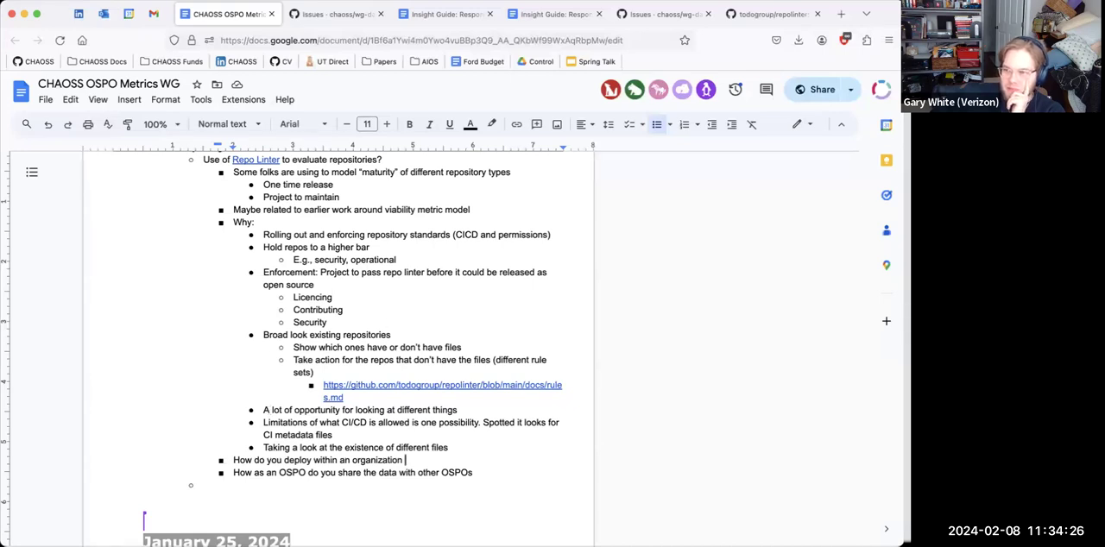
mouse_move(638, 383)
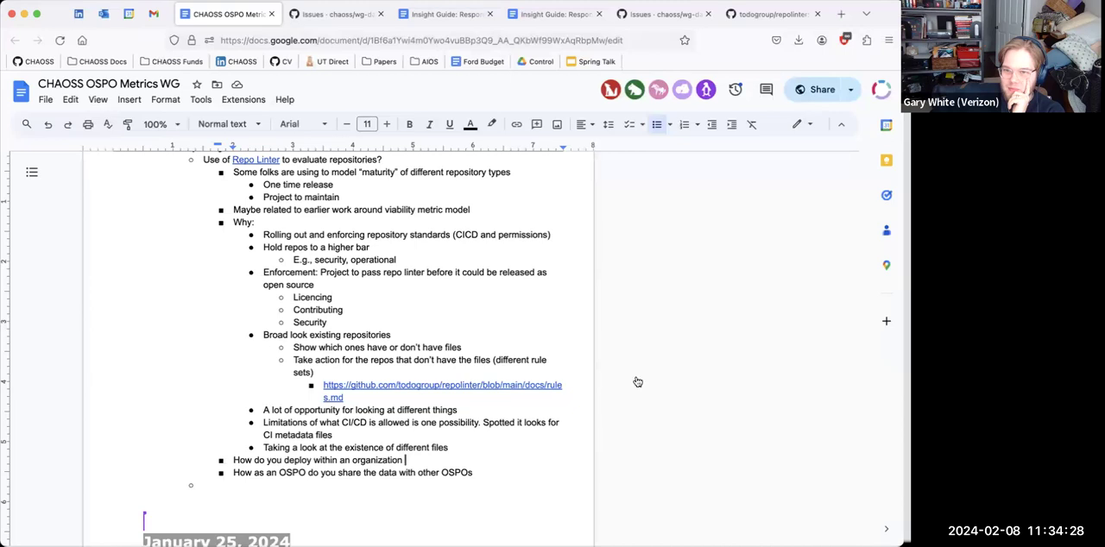